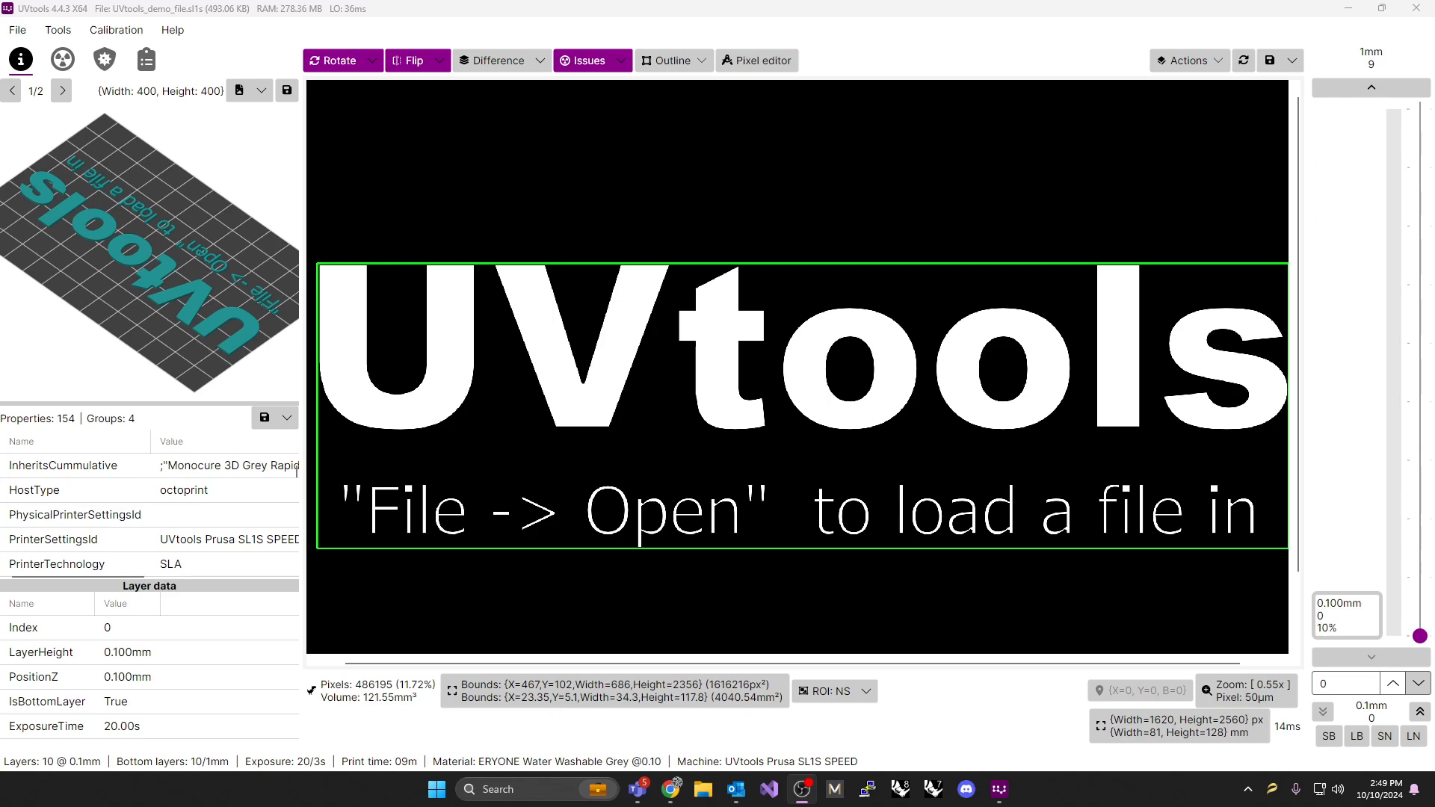
pyautogui.moveTo(641, 286)
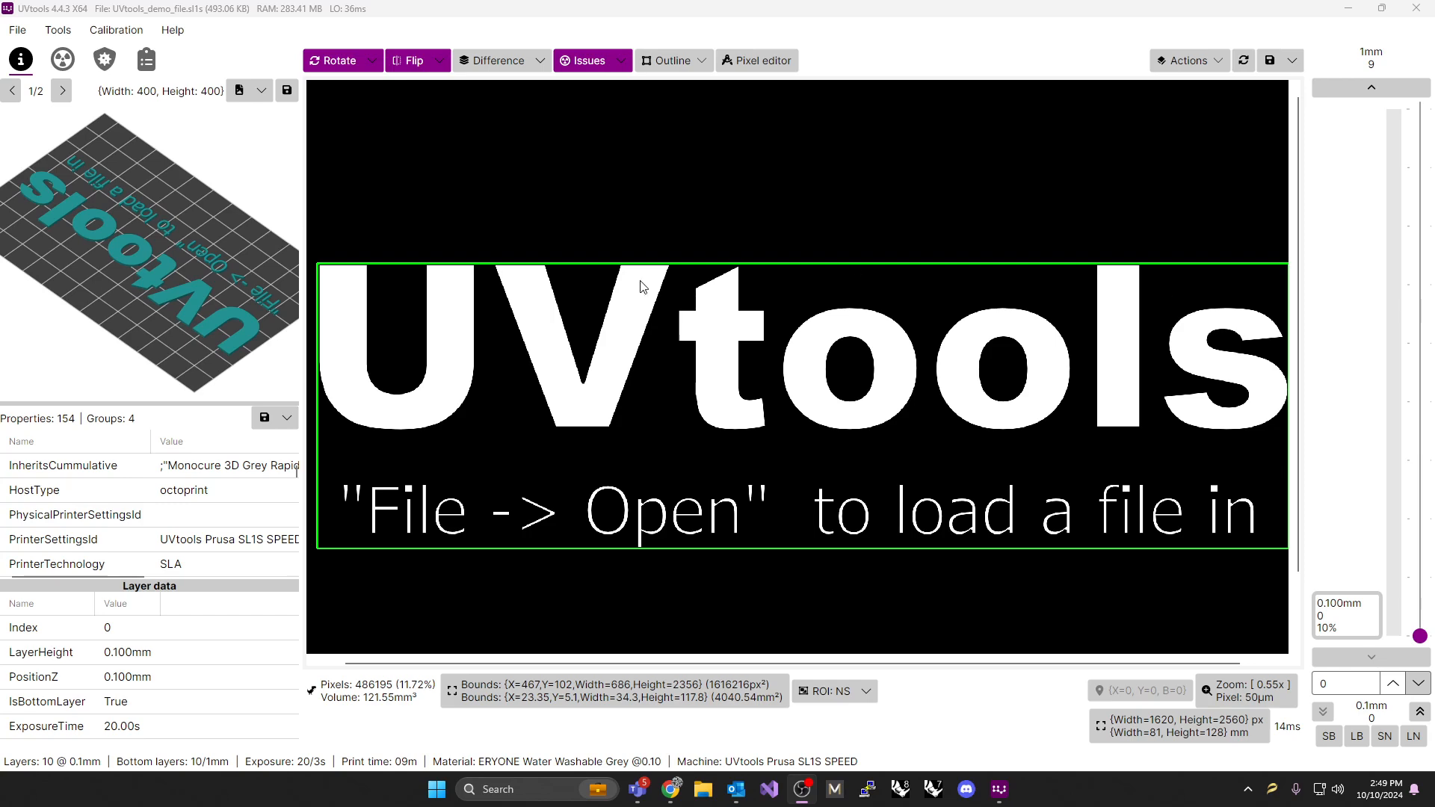
pyautogui.moveTo(323, 435)
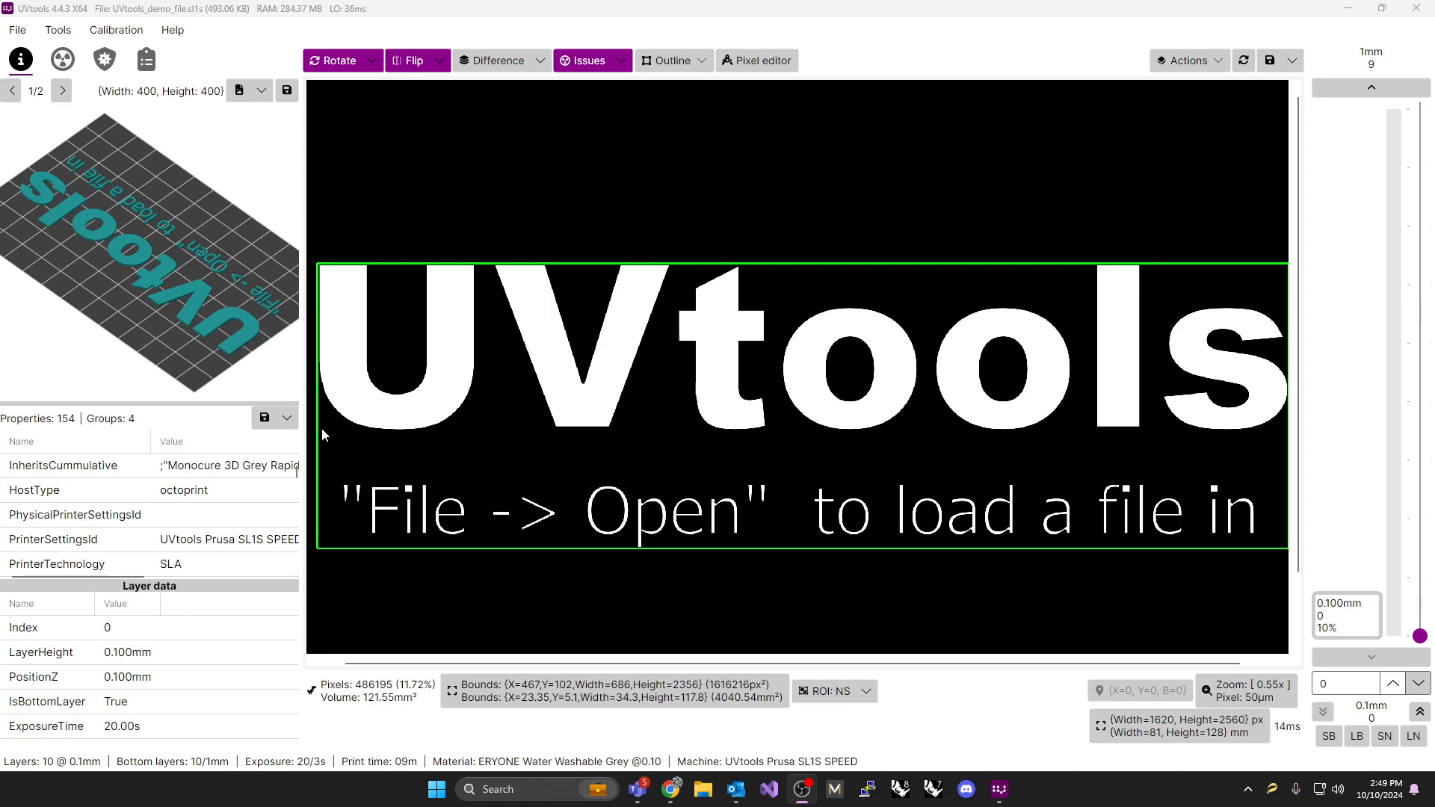
pyautogui.moveTo(329, 437)
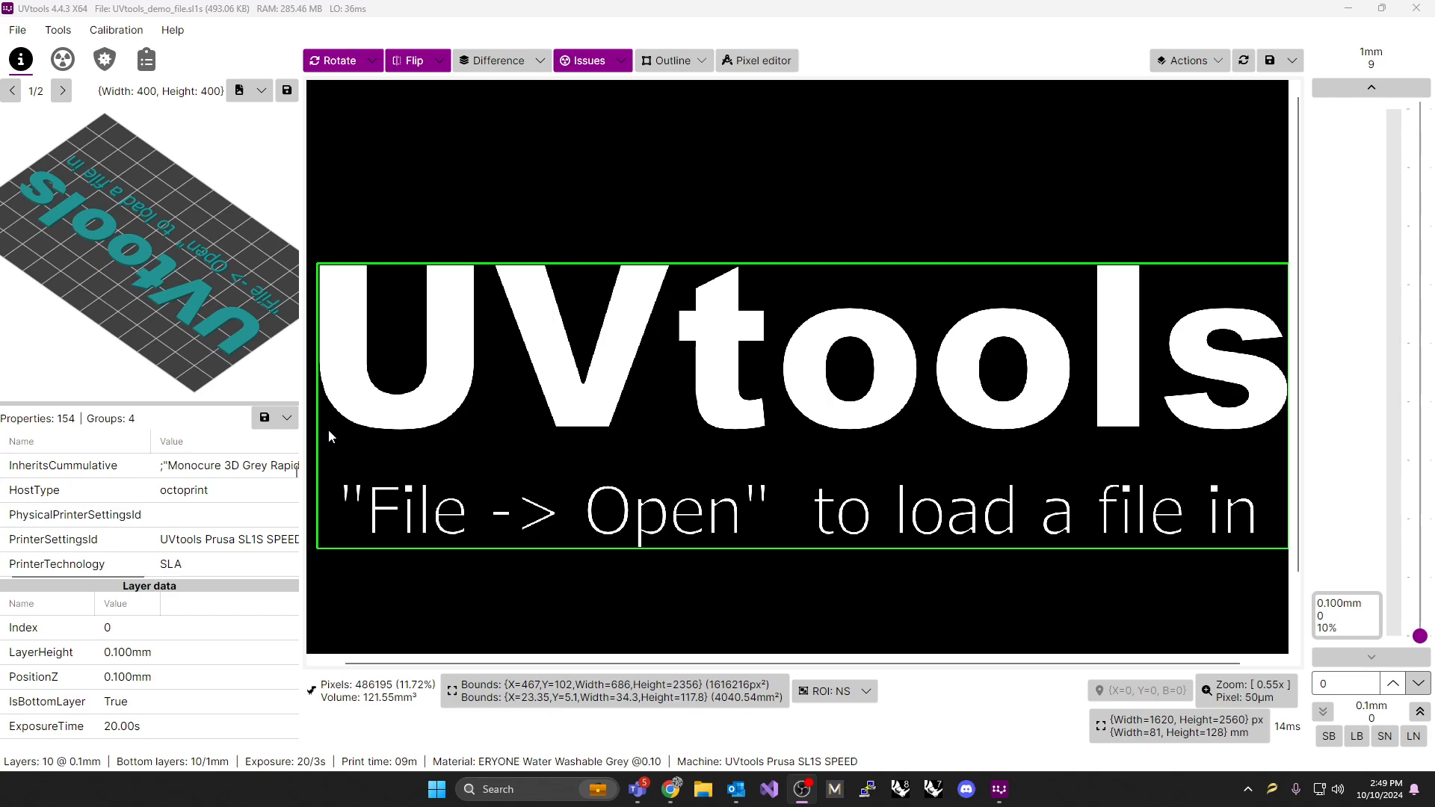
pyautogui.moveTo(906, 436)
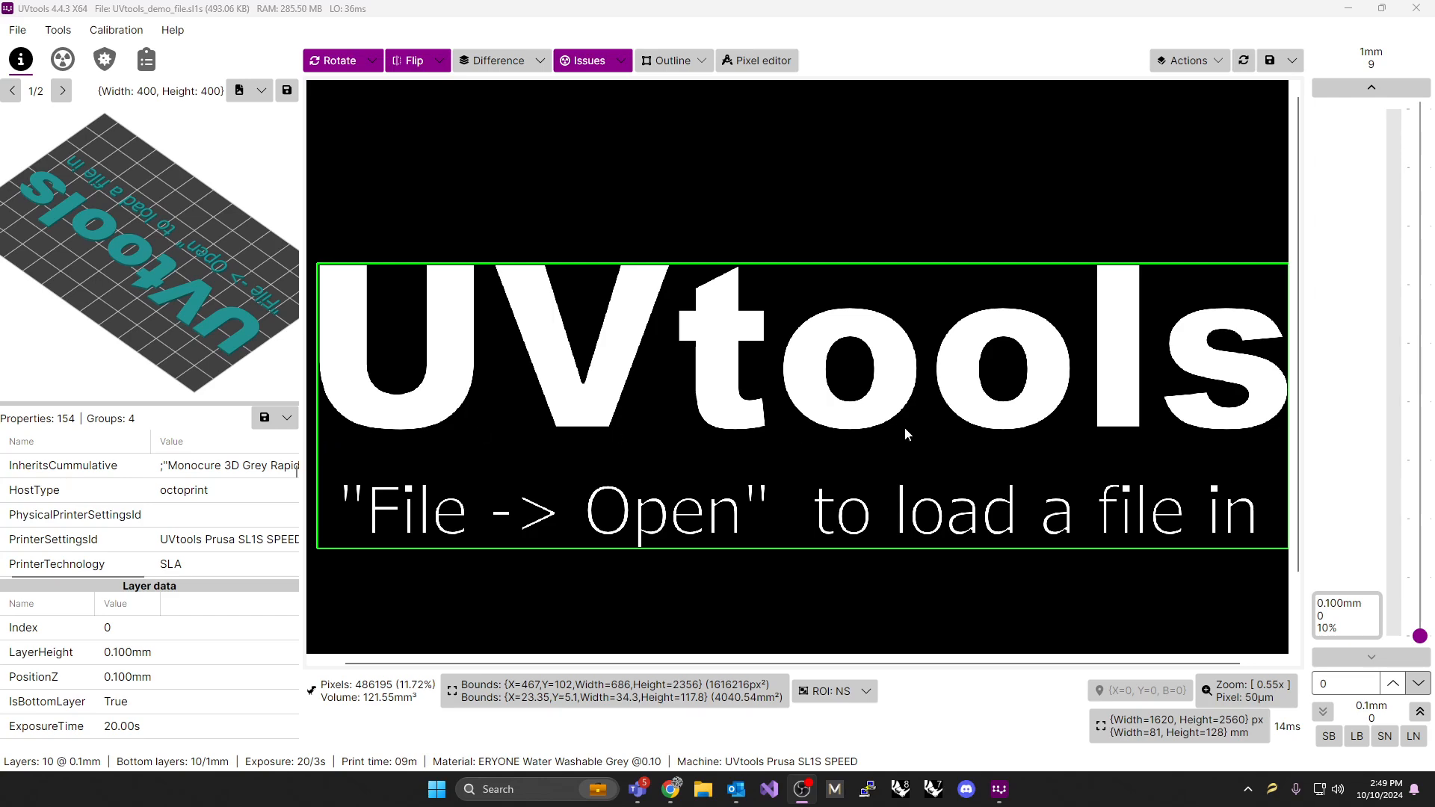
pyautogui.moveTo(900, 429)
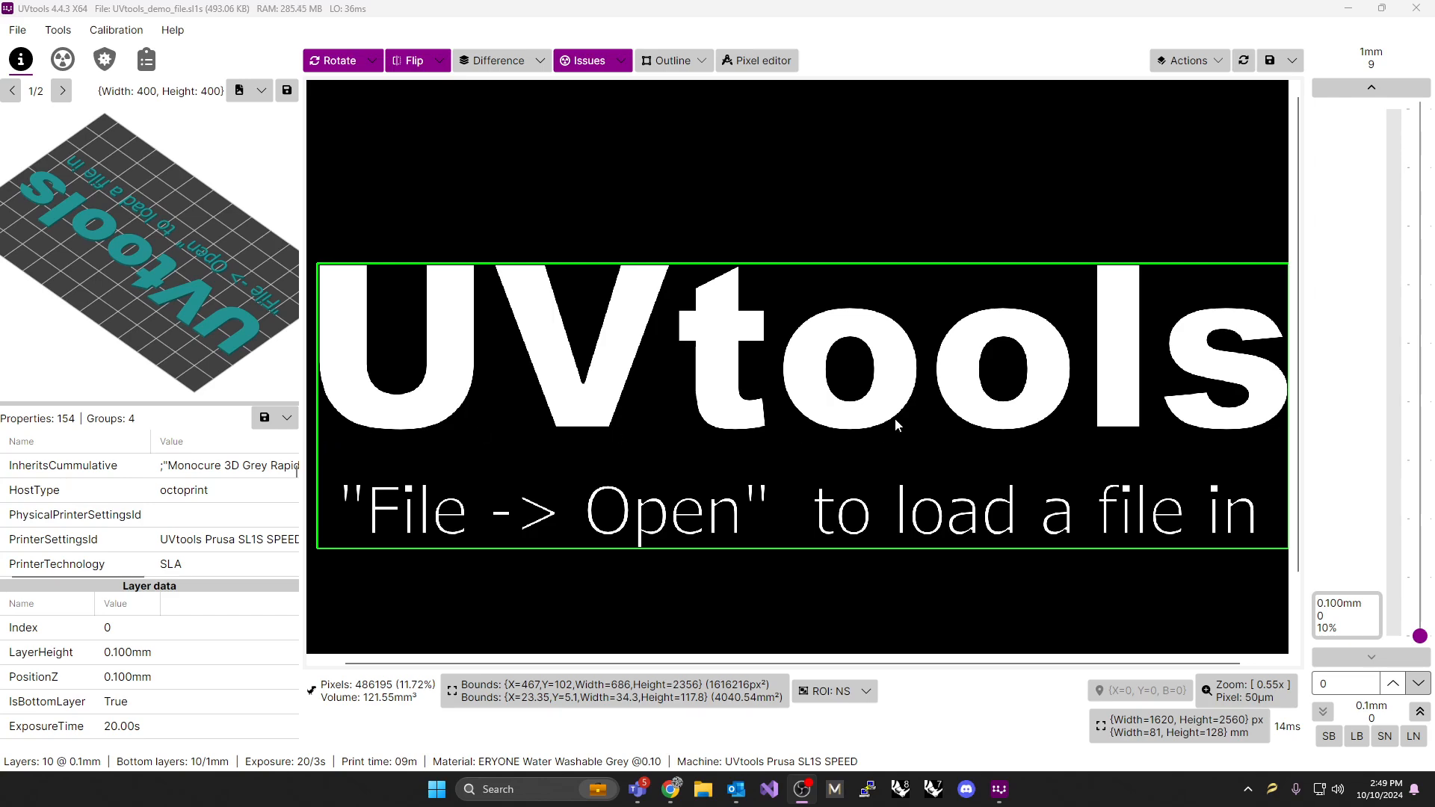
pyautogui.moveTo(892, 431)
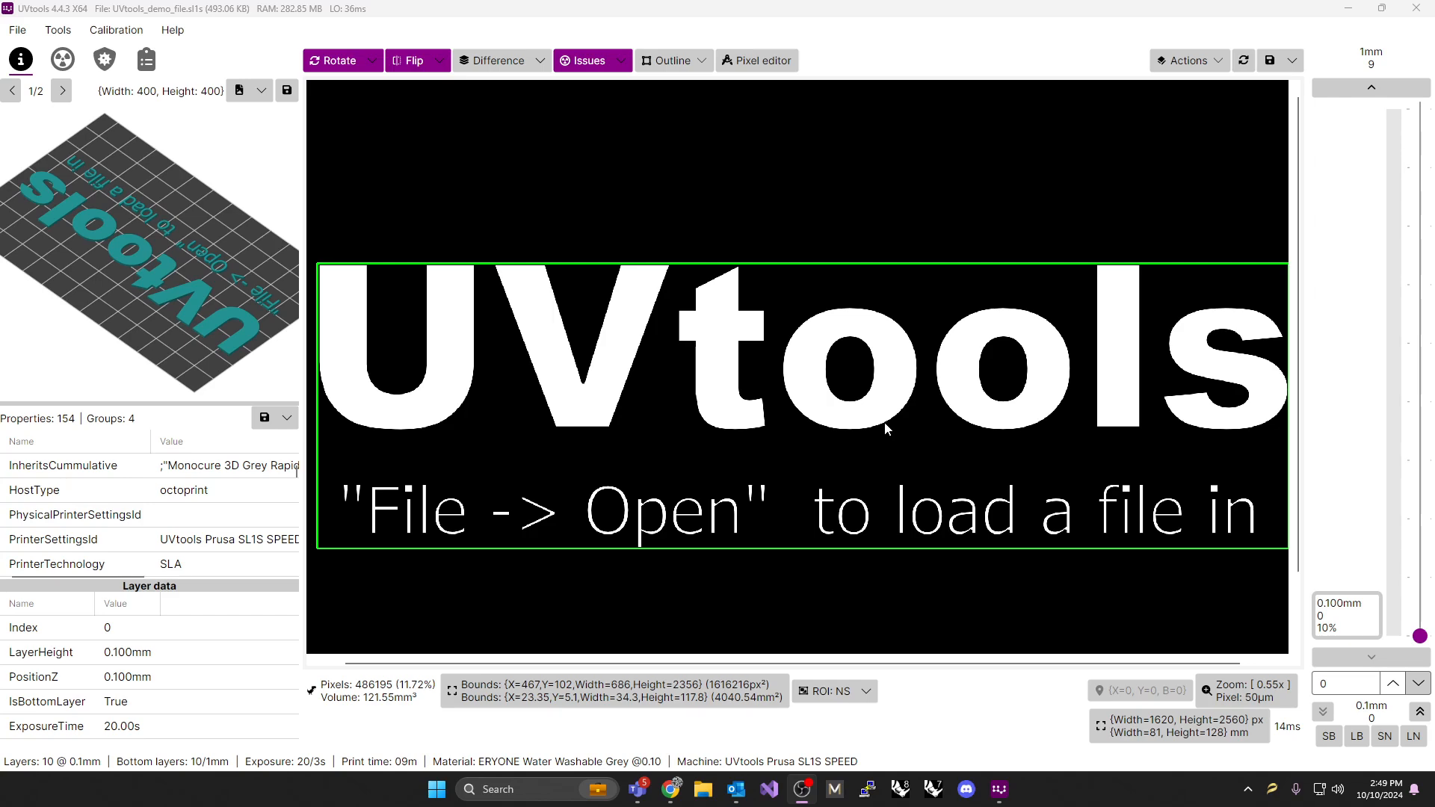
pyautogui.moveTo(765, 521)
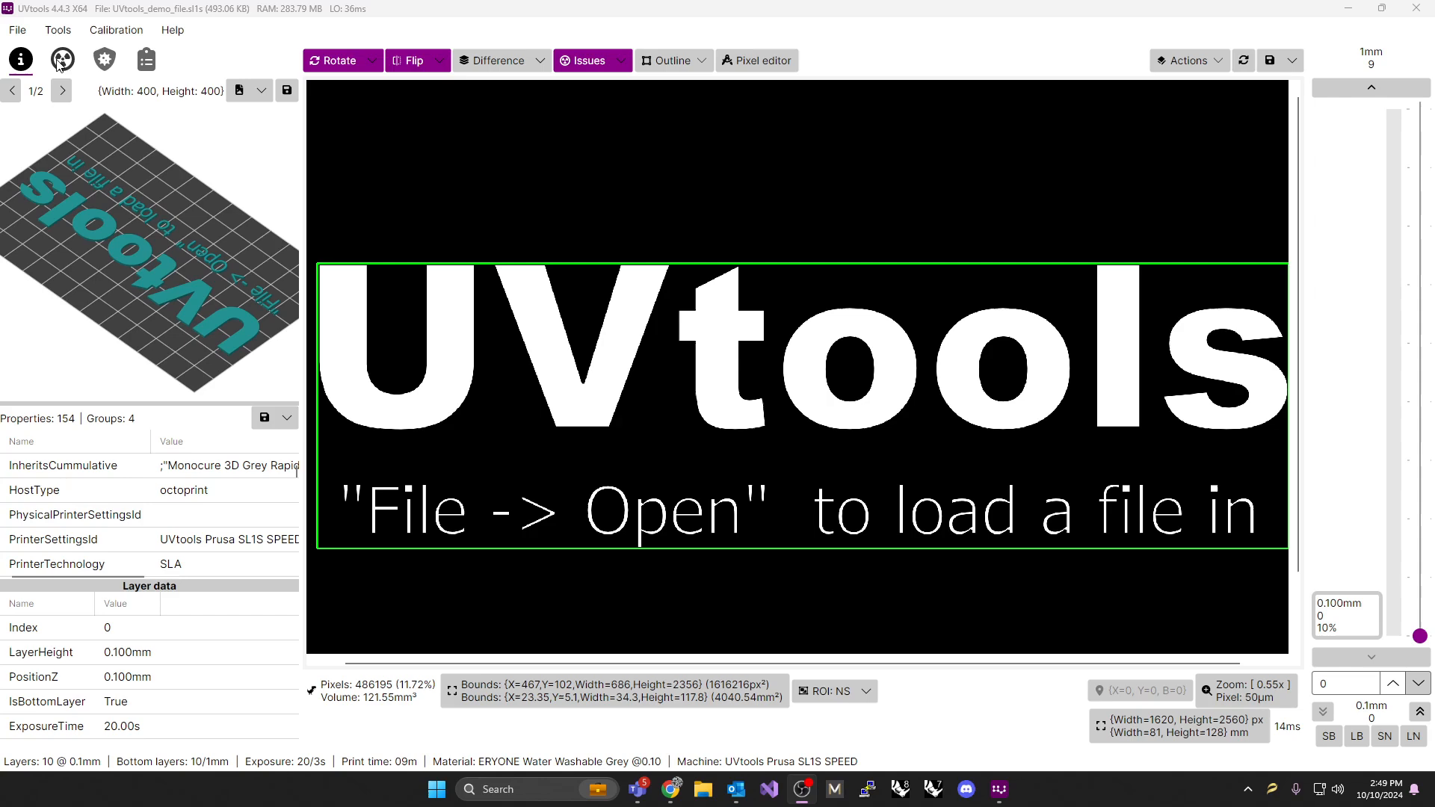
# Load the Phrozen RP Tester .ctb print file from the Downloads folder
pyautogui.click(16, 30)
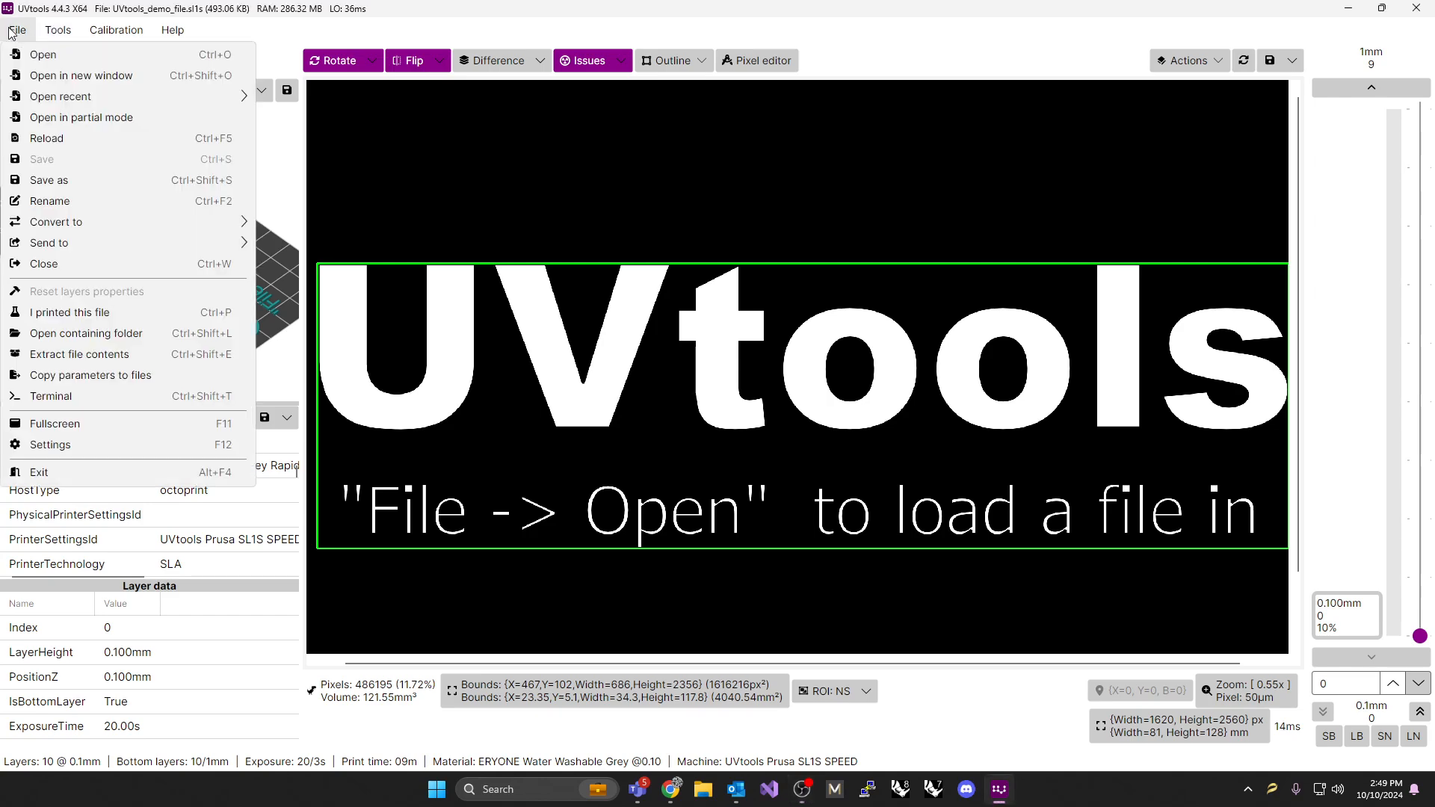
pyautogui.click(41, 54)
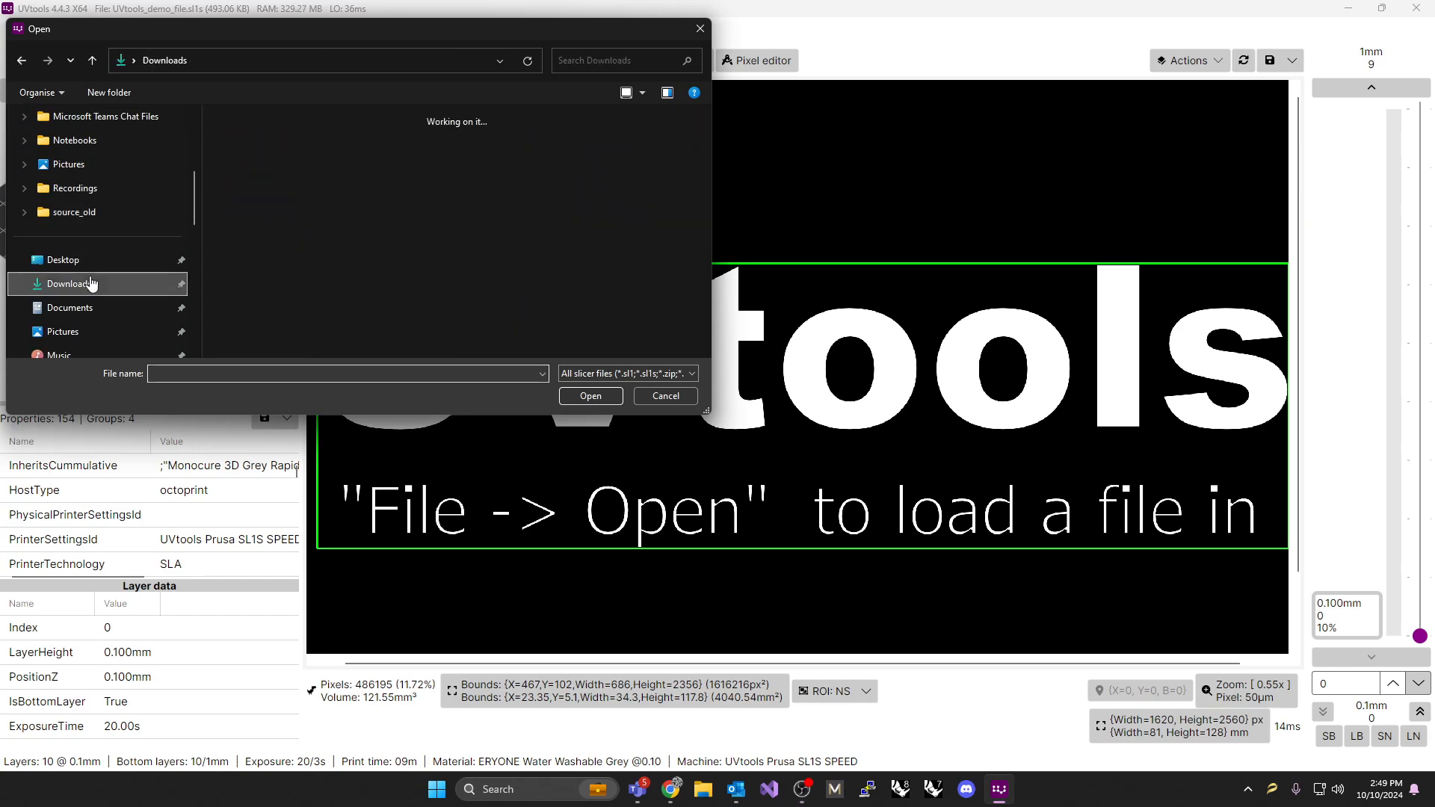
pyautogui.click(68, 283)
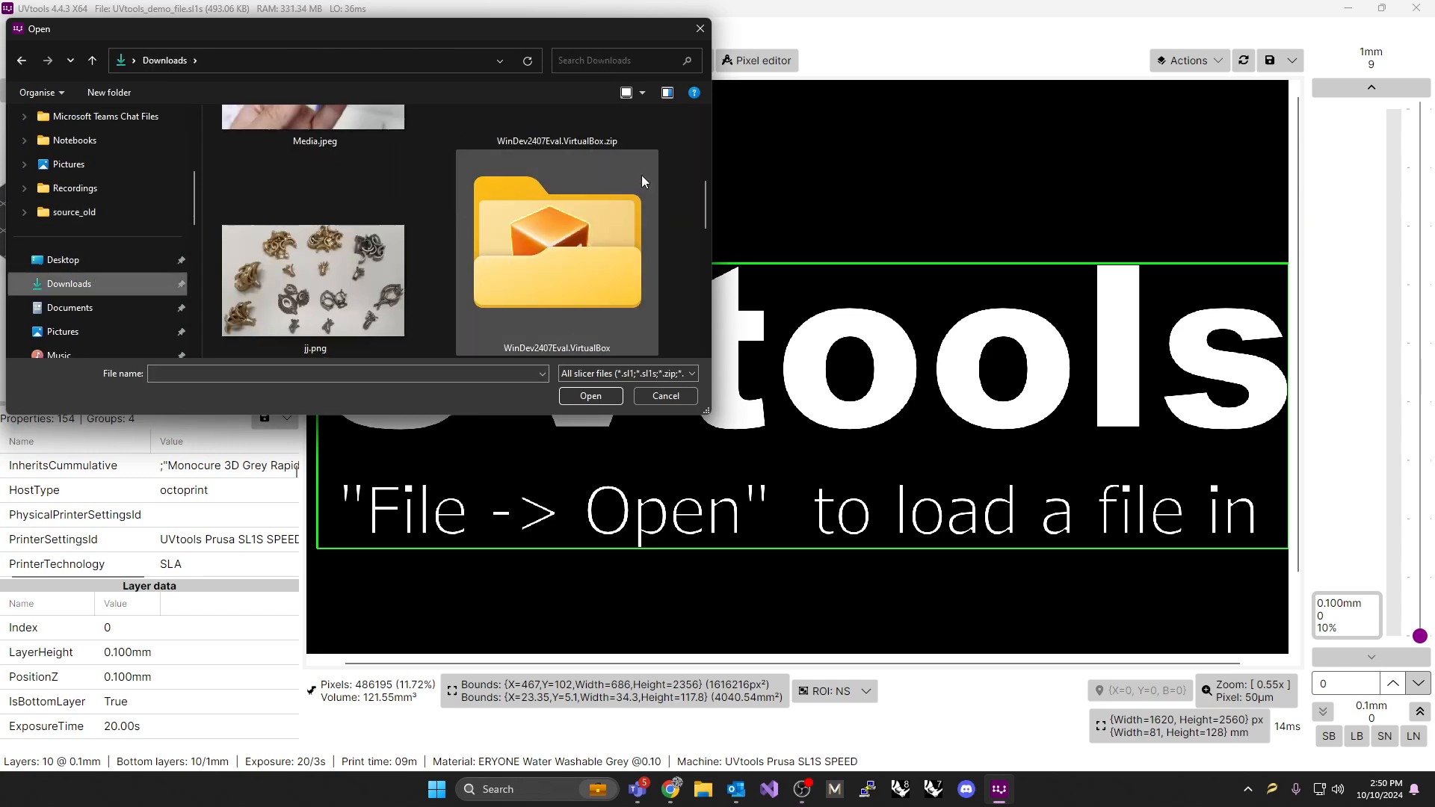
pyautogui.scroll(-3)
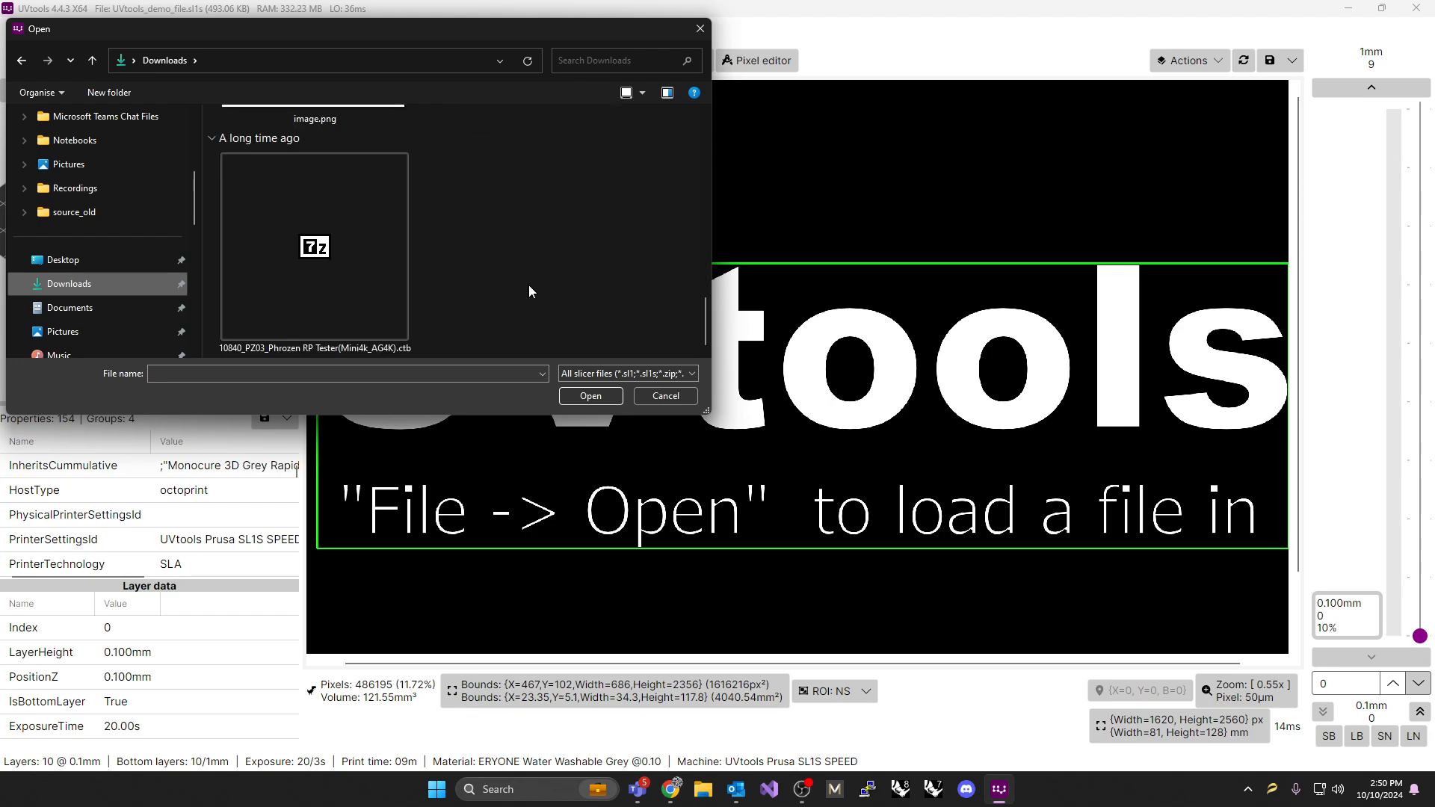
pyautogui.click(314, 246)
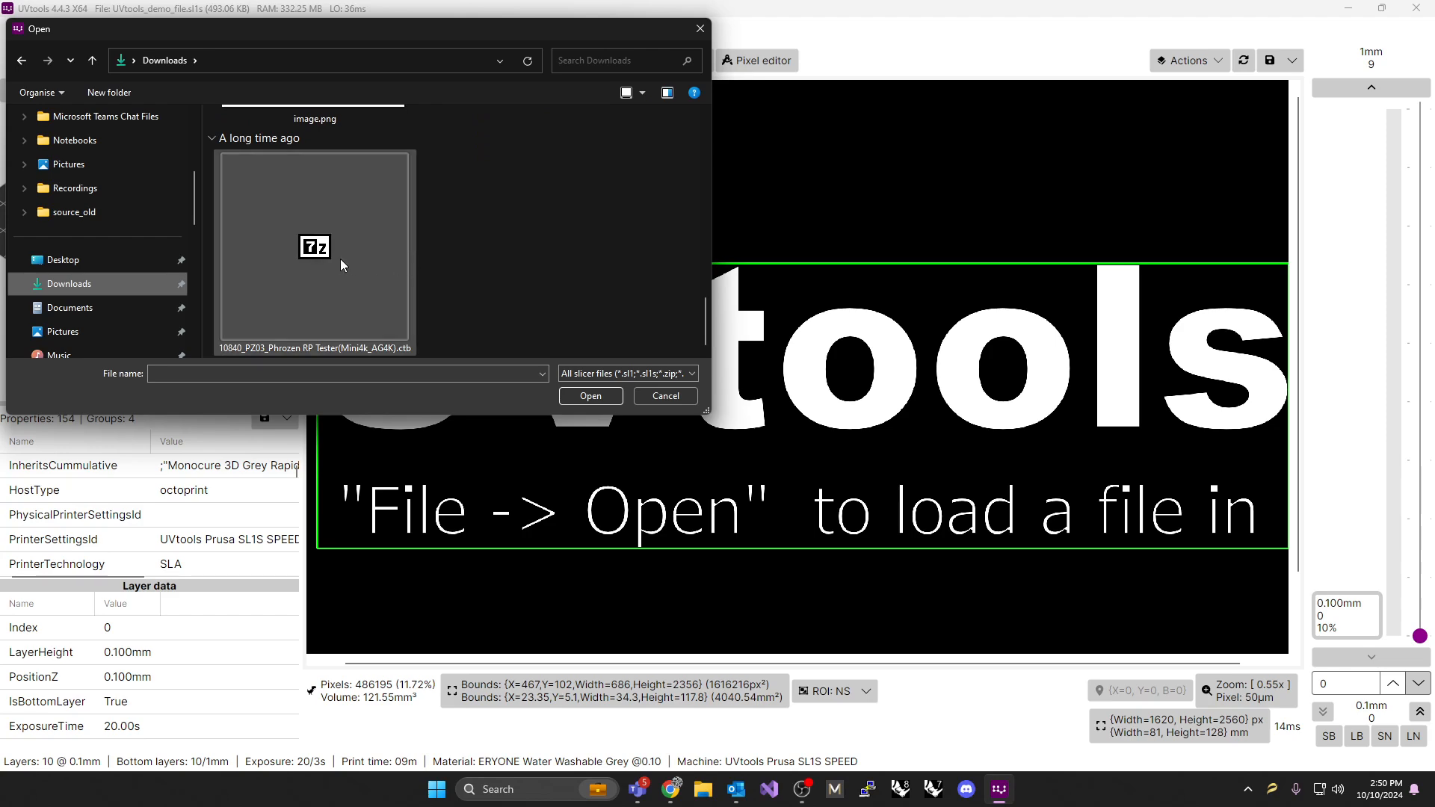
pyautogui.moveTo(329, 267)
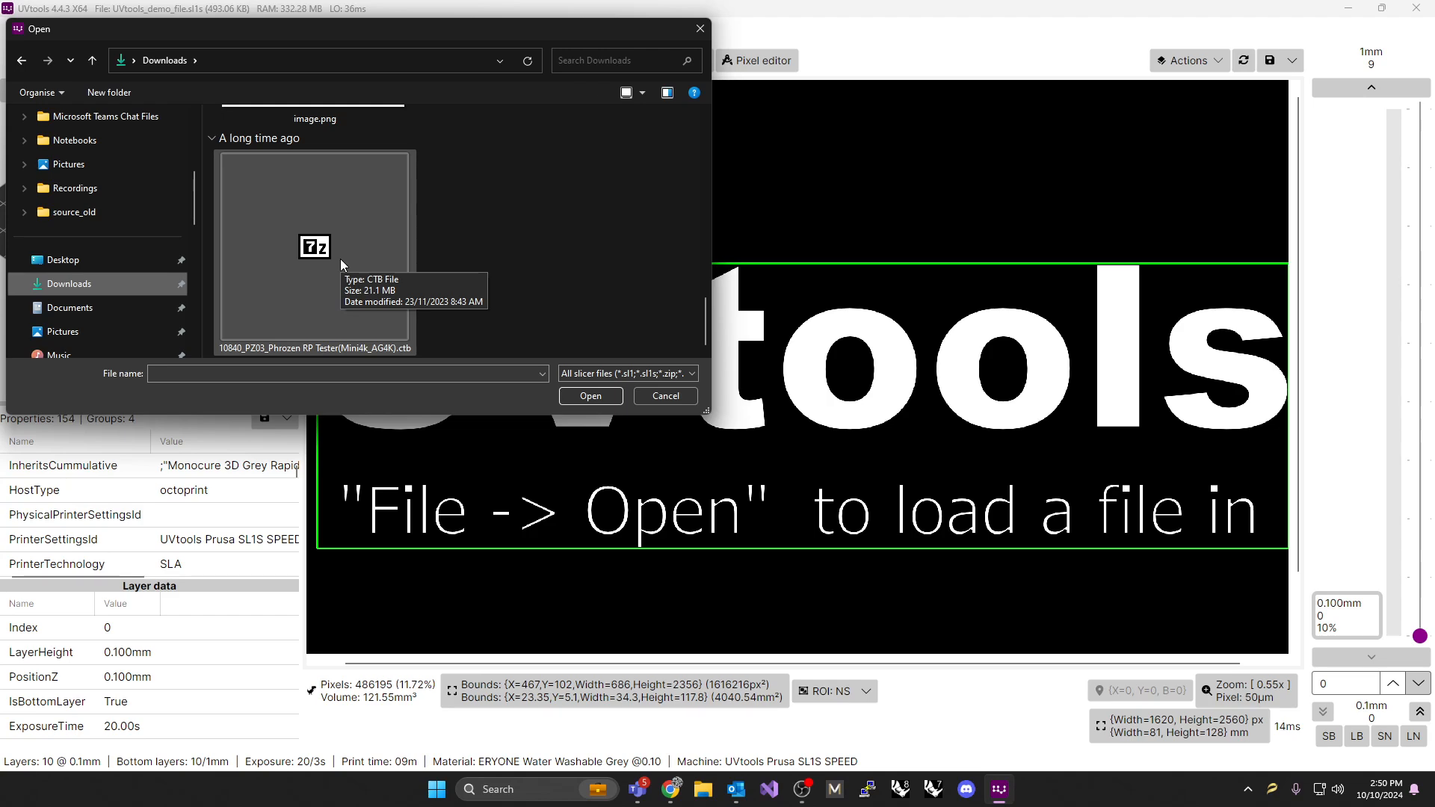
pyautogui.click(591, 395)
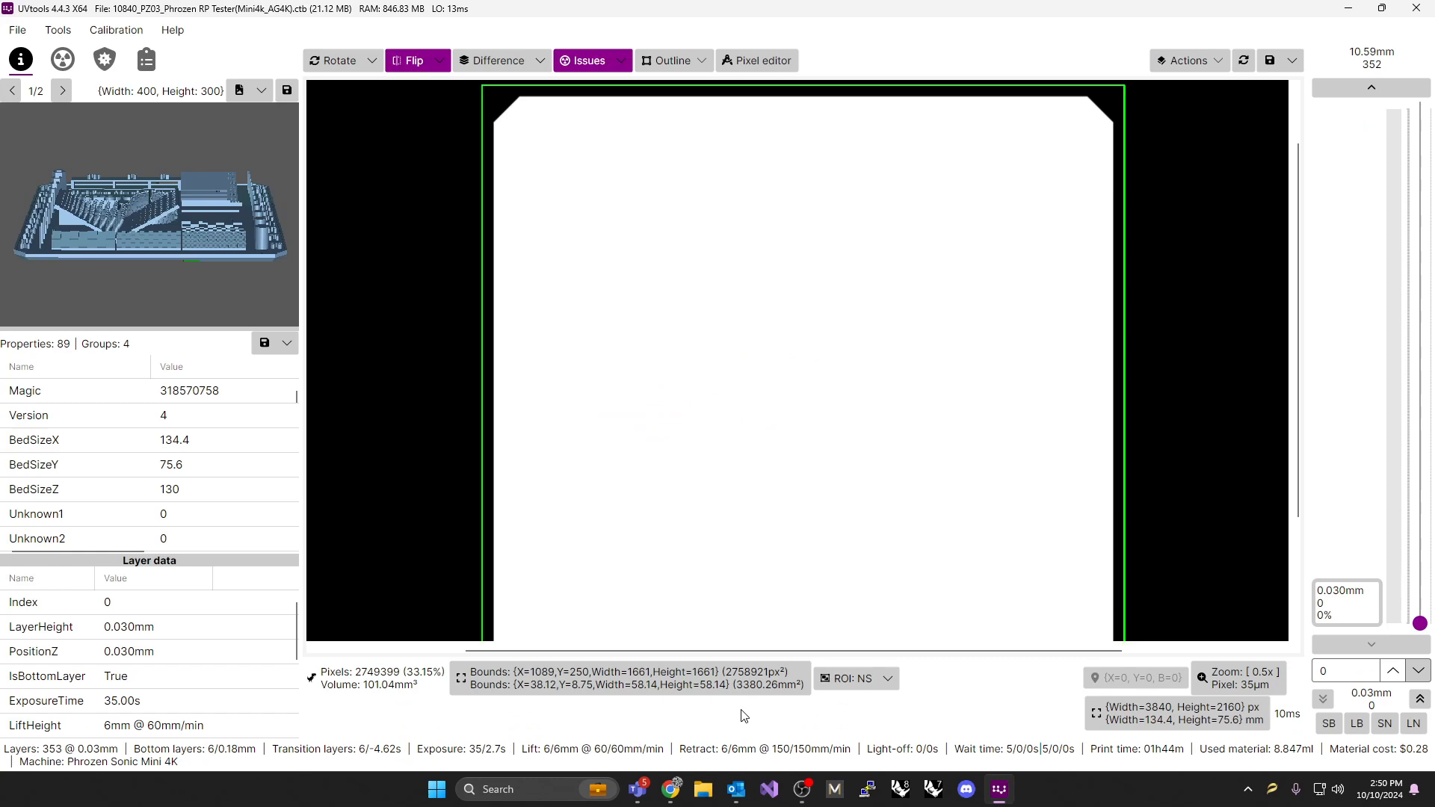
pyautogui.moveTo(577, 684)
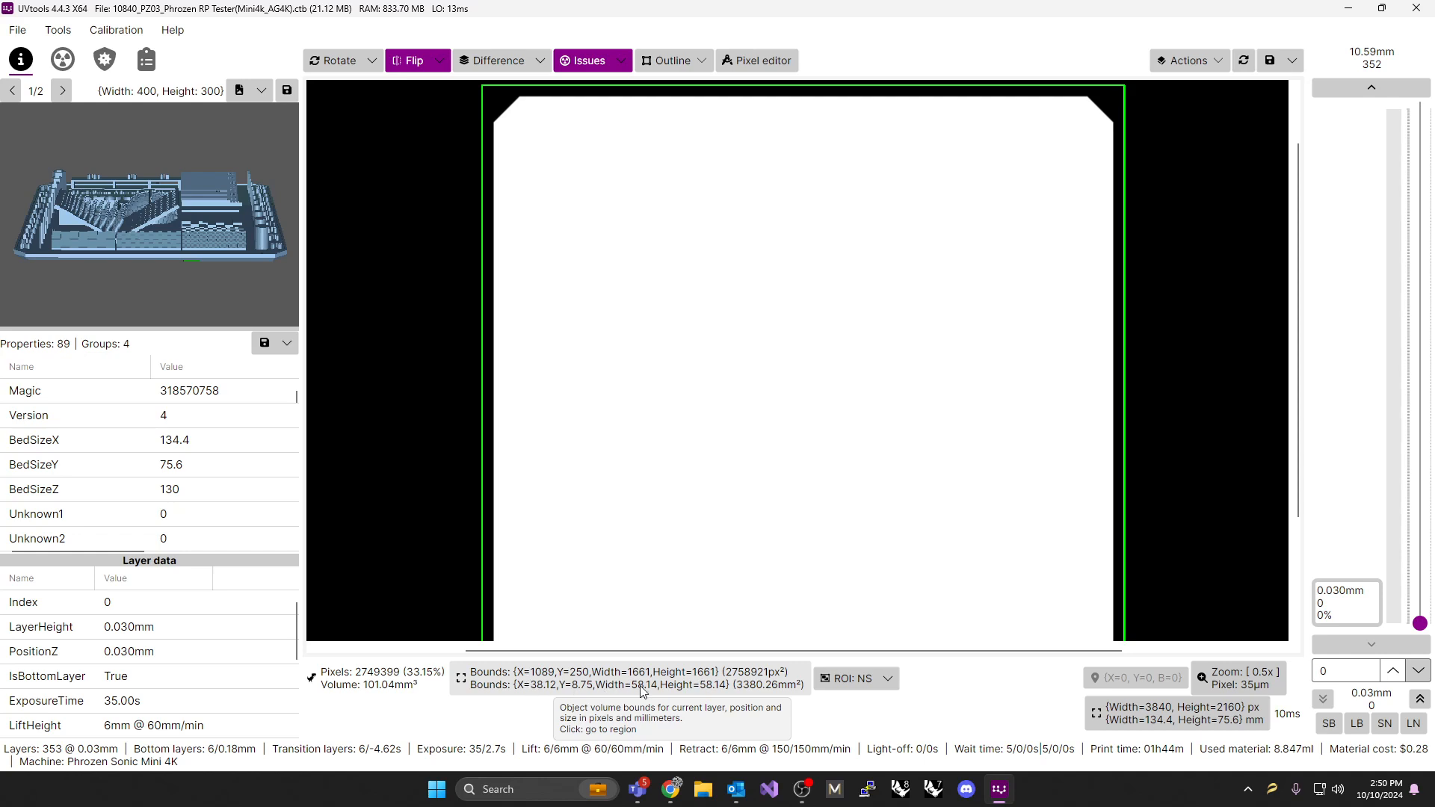
pyautogui.moveTo(741, 699)
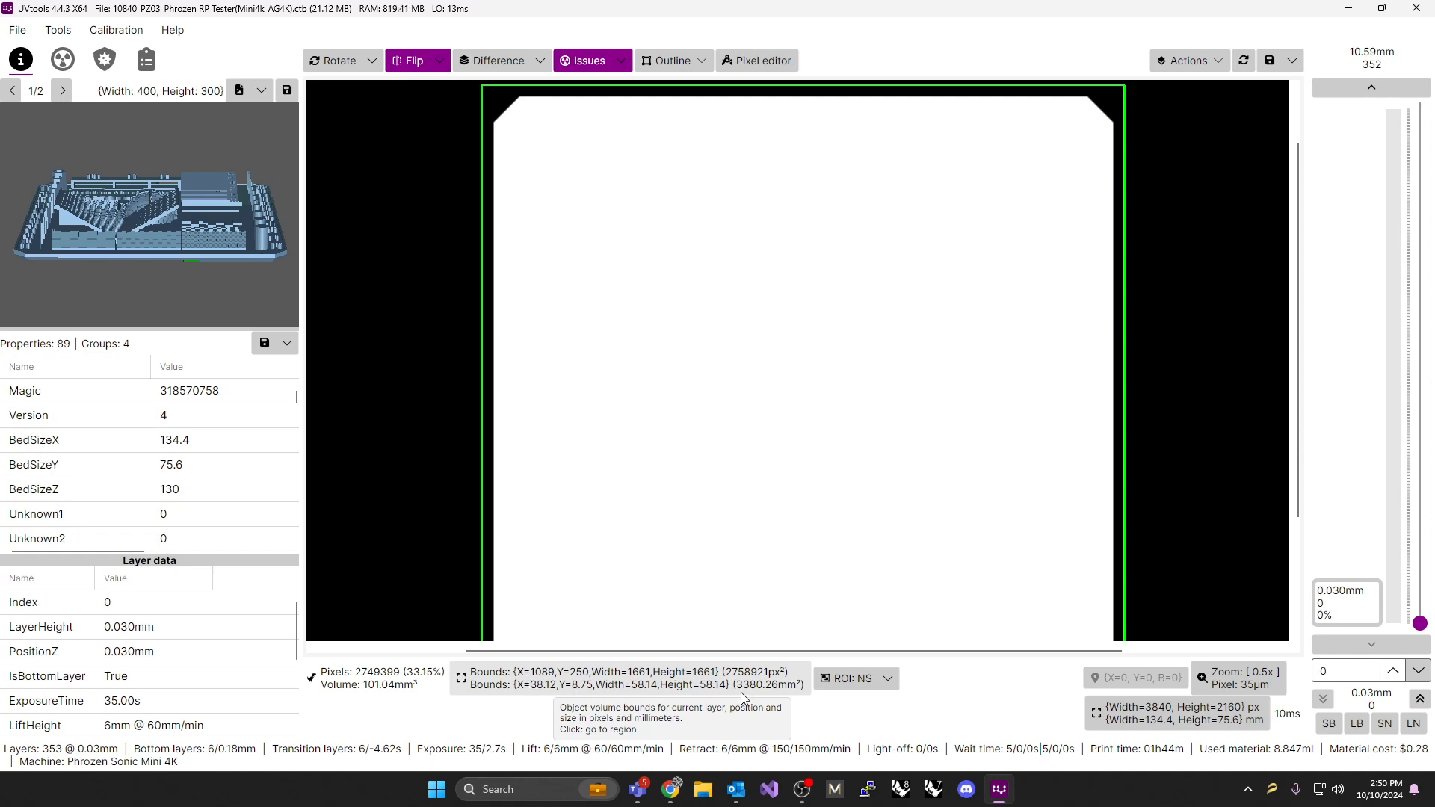
pyautogui.moveTo(413, 270)
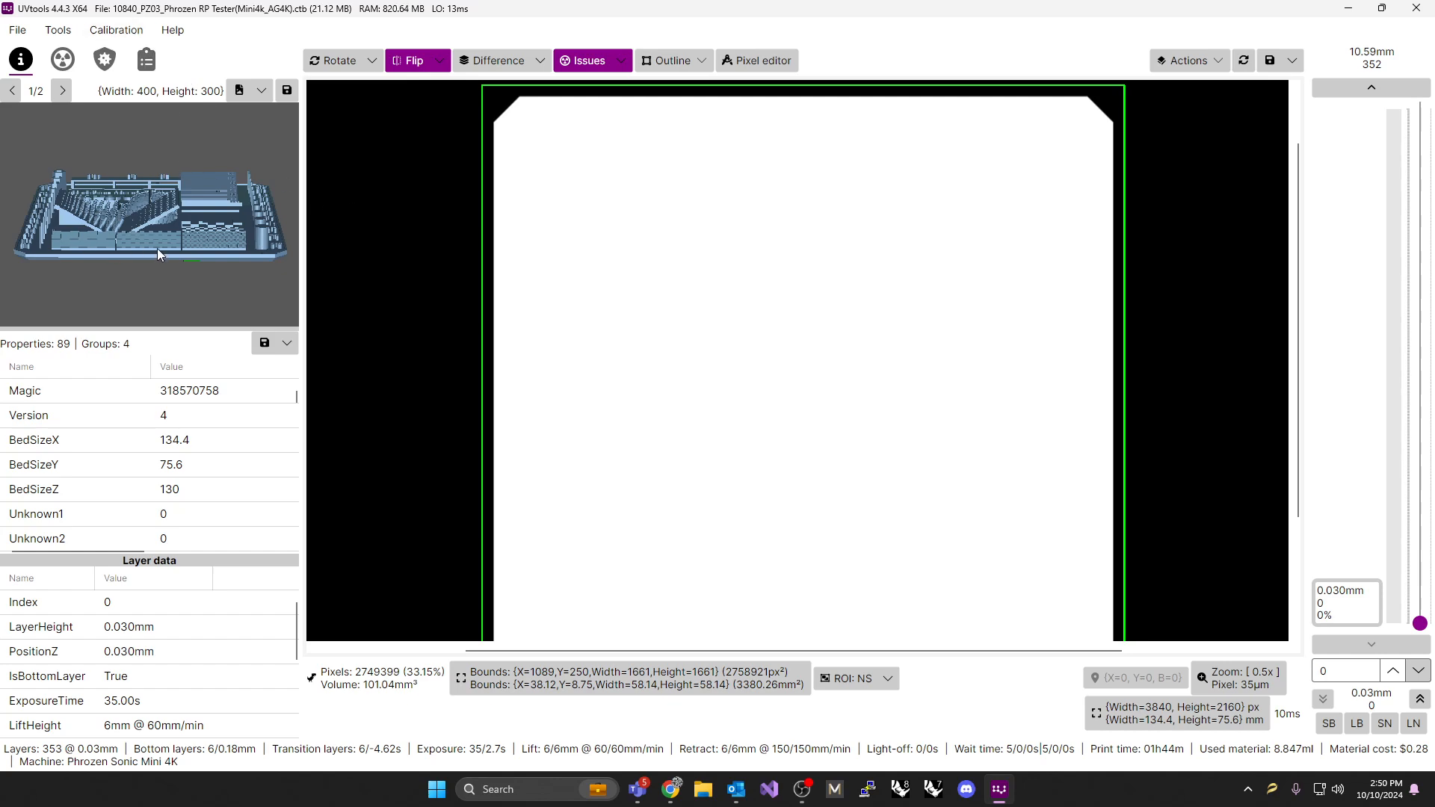
# Show the Calibration menu's list of calibration tests
pyautogui.click(115, 30)
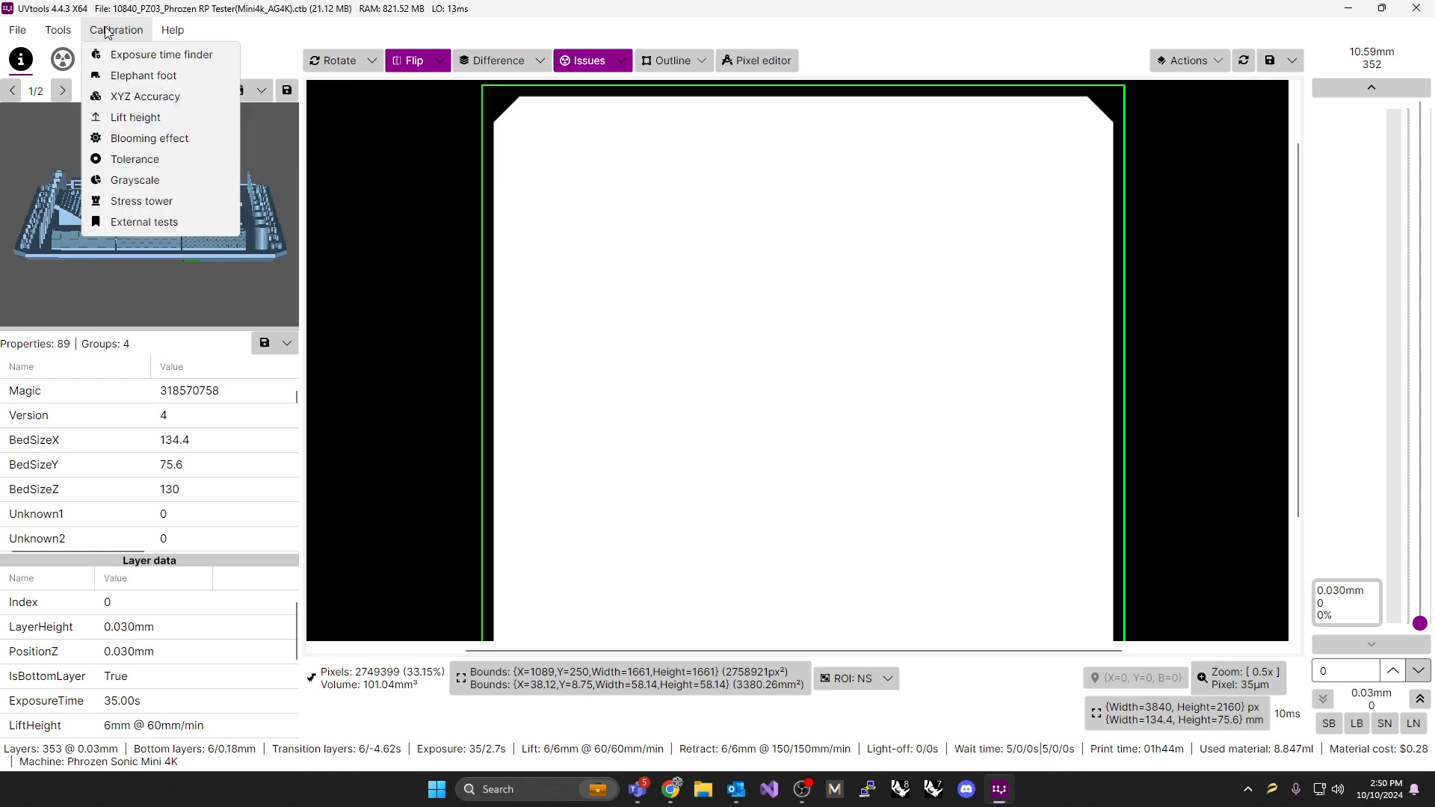
pyautogui.moveTo(161, 54)
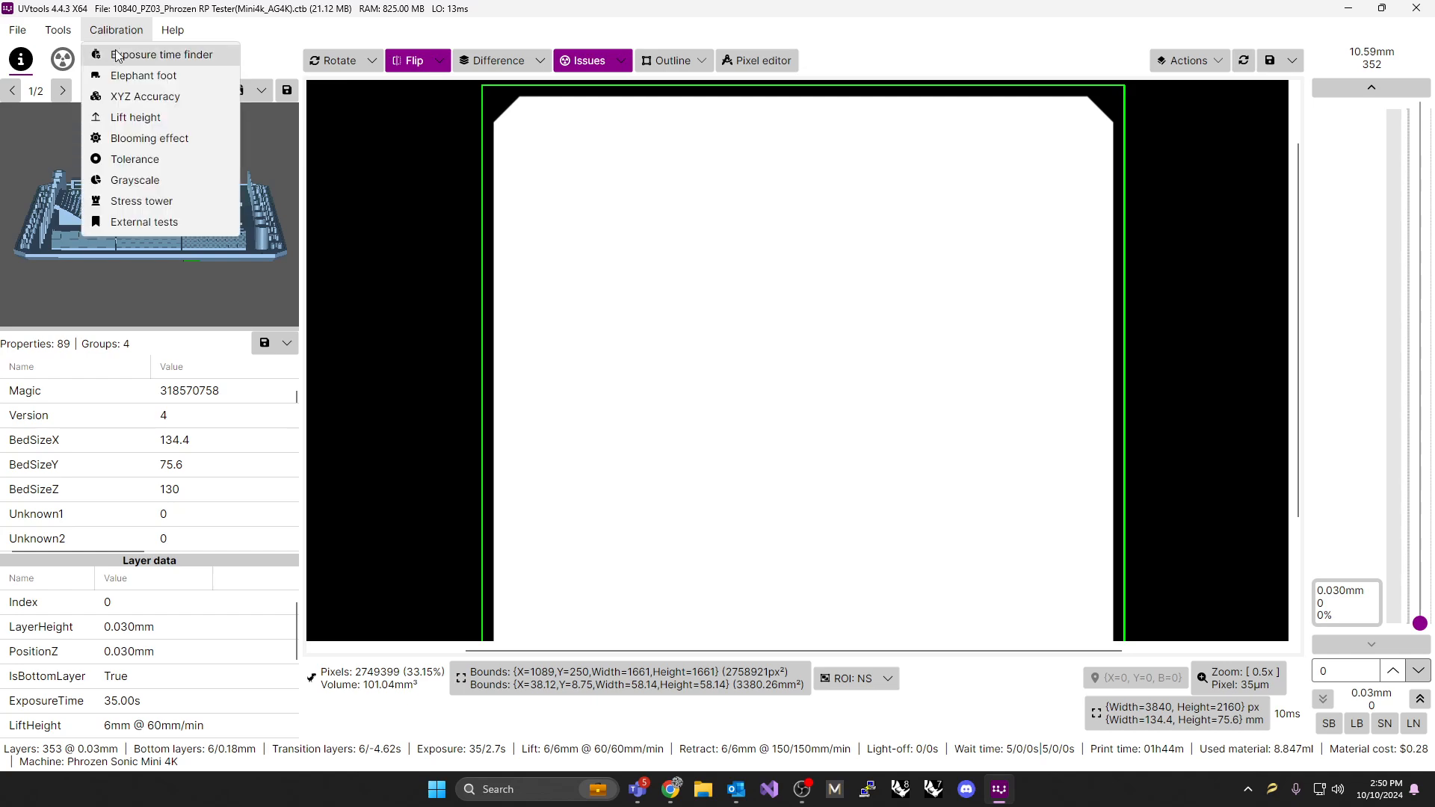
# Start the Exposure time finder calibration and review its common property fields
pyautogui.click(159, 53)
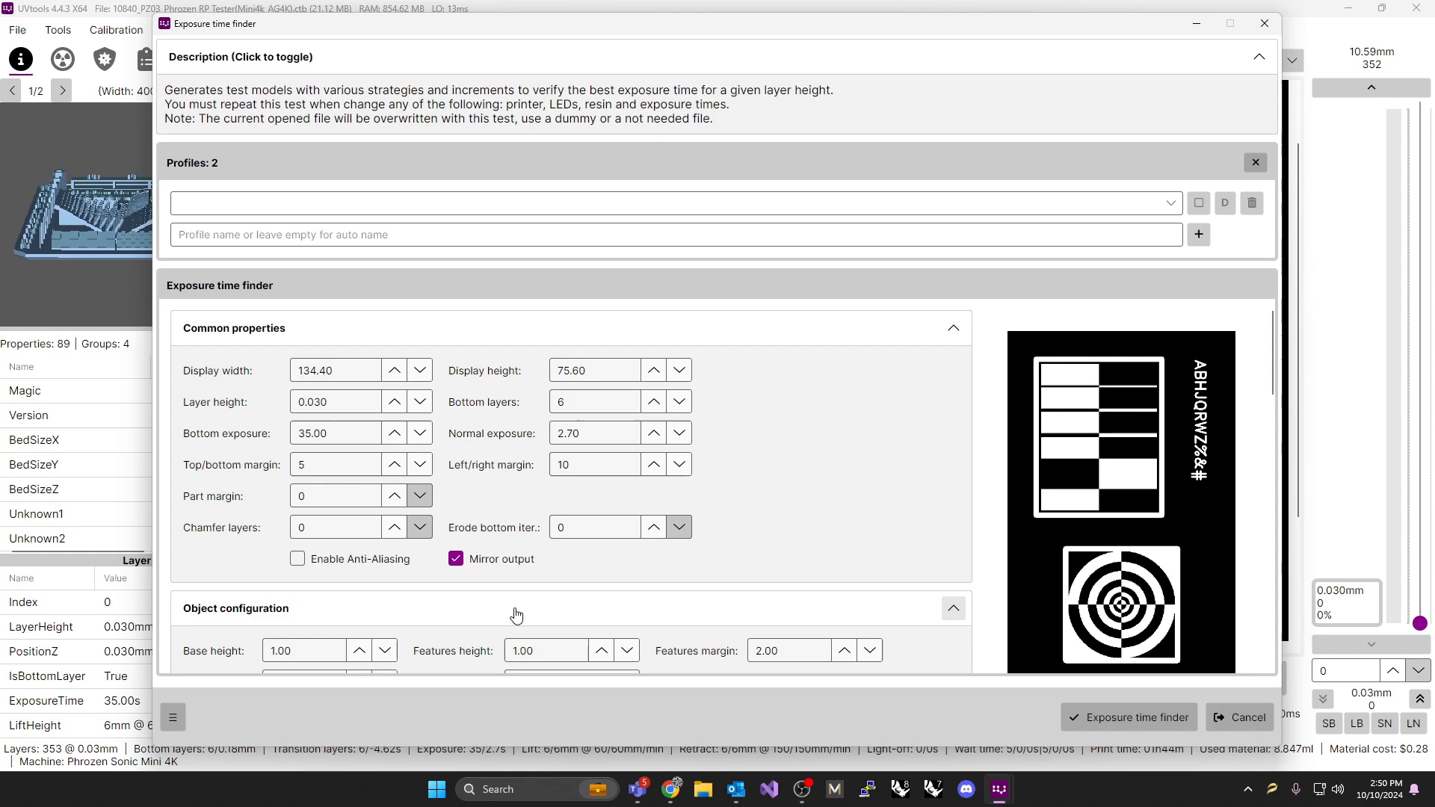
pyautogui.click(336, 370)
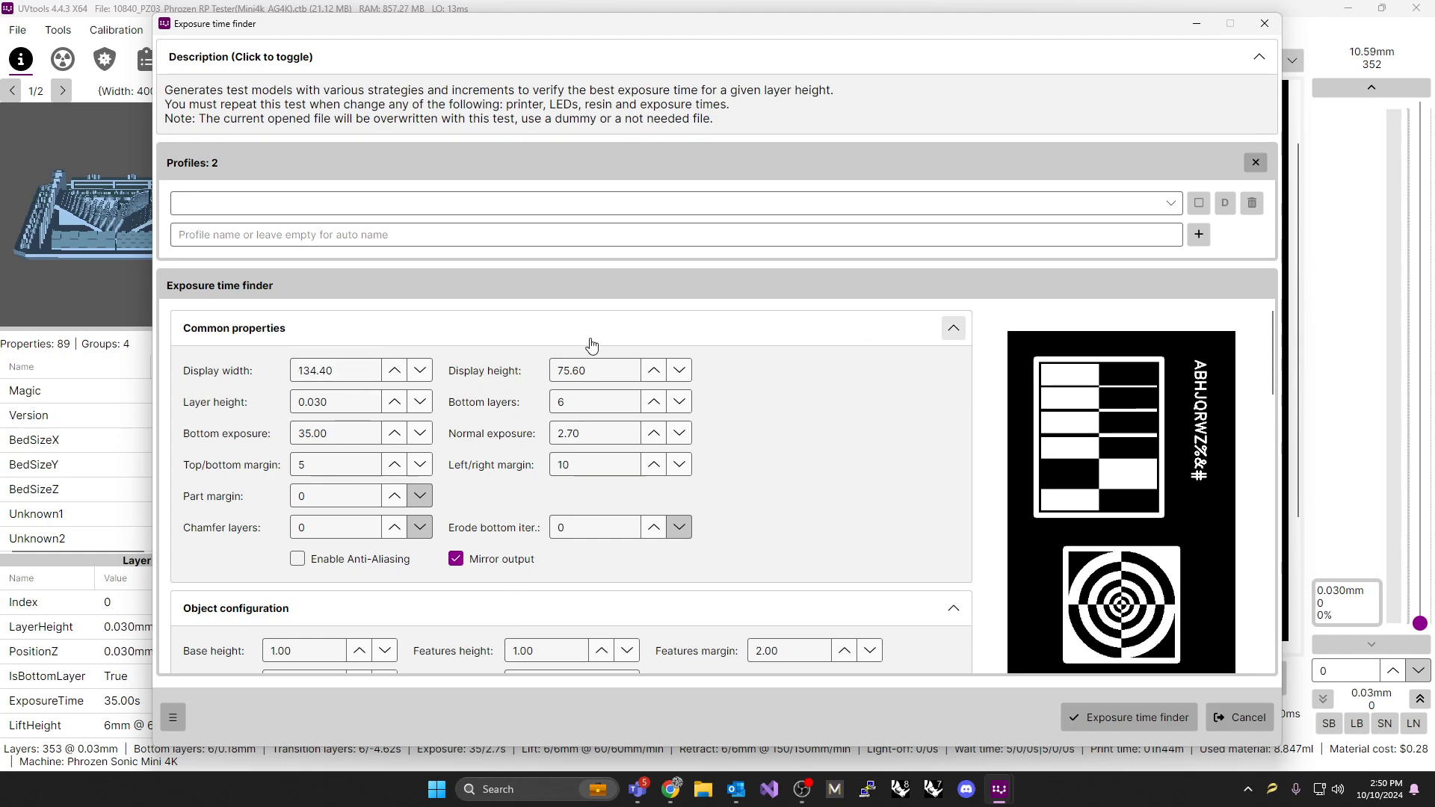
pyautogui.click(335, 401)
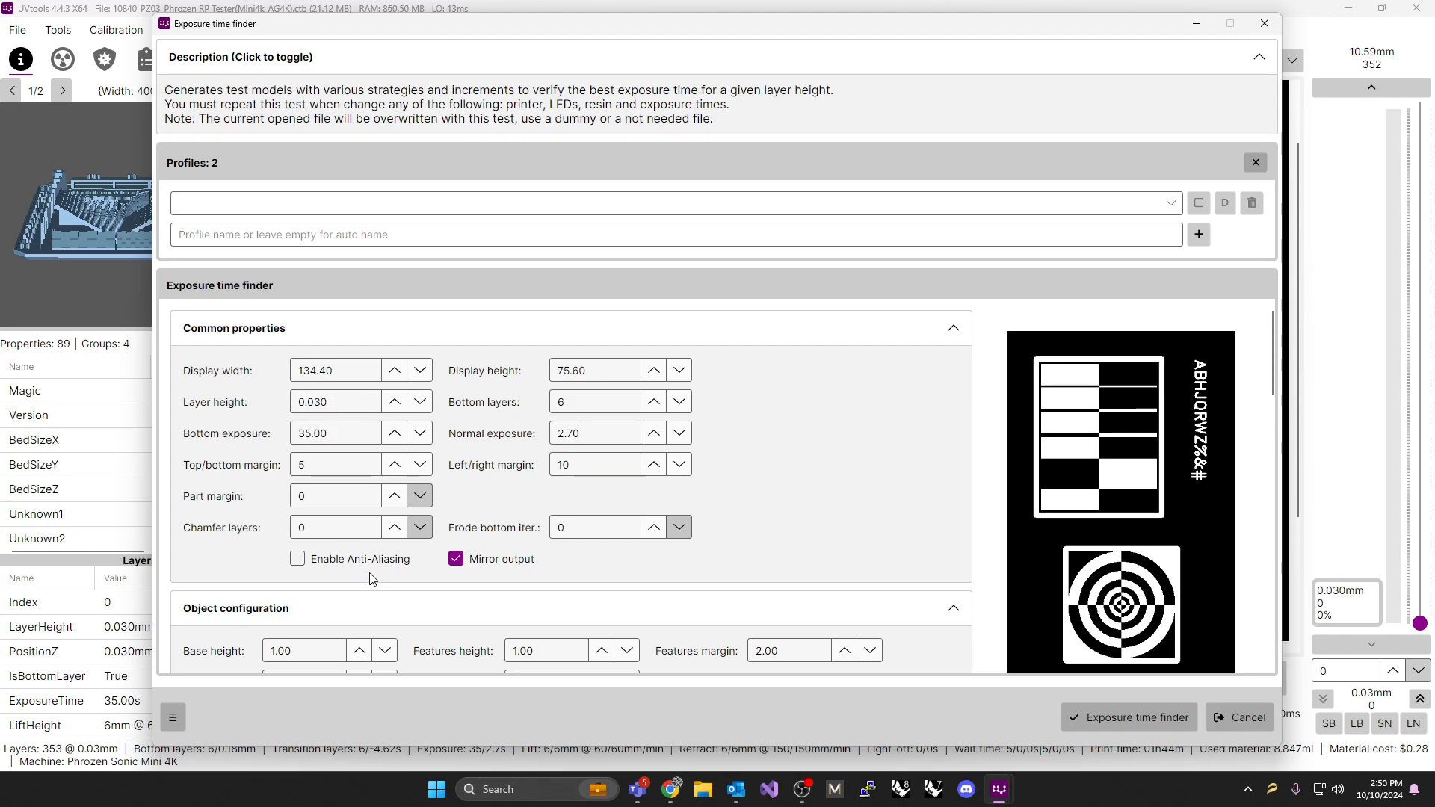
pyautogui.moveTo(339, 586)
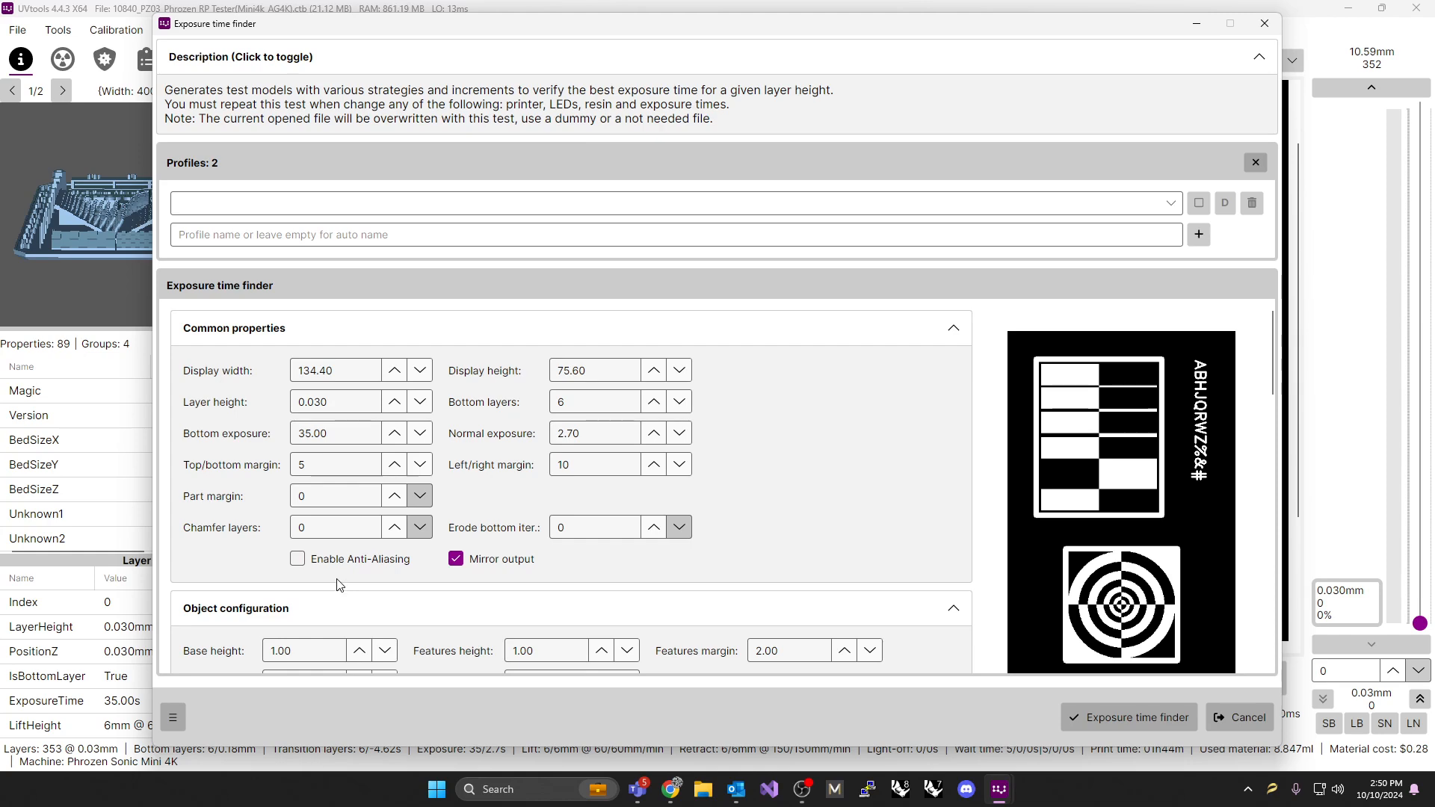
pyautogui.click(335, 369)
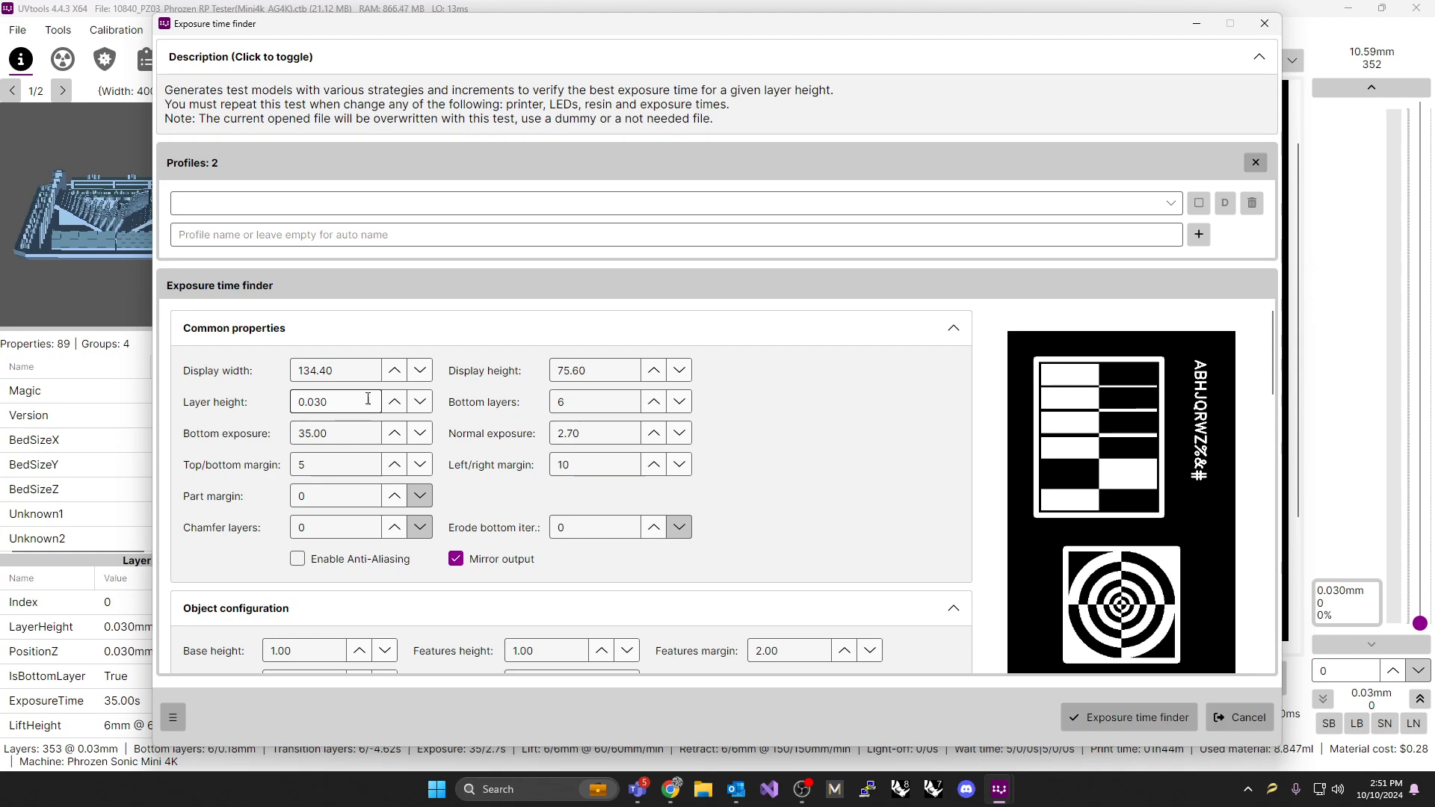
# Change the test's normal exposure from 2.70 to 9.50 s, keeping 35.00 s bottom exposure
pyautogui.click(595, 401)
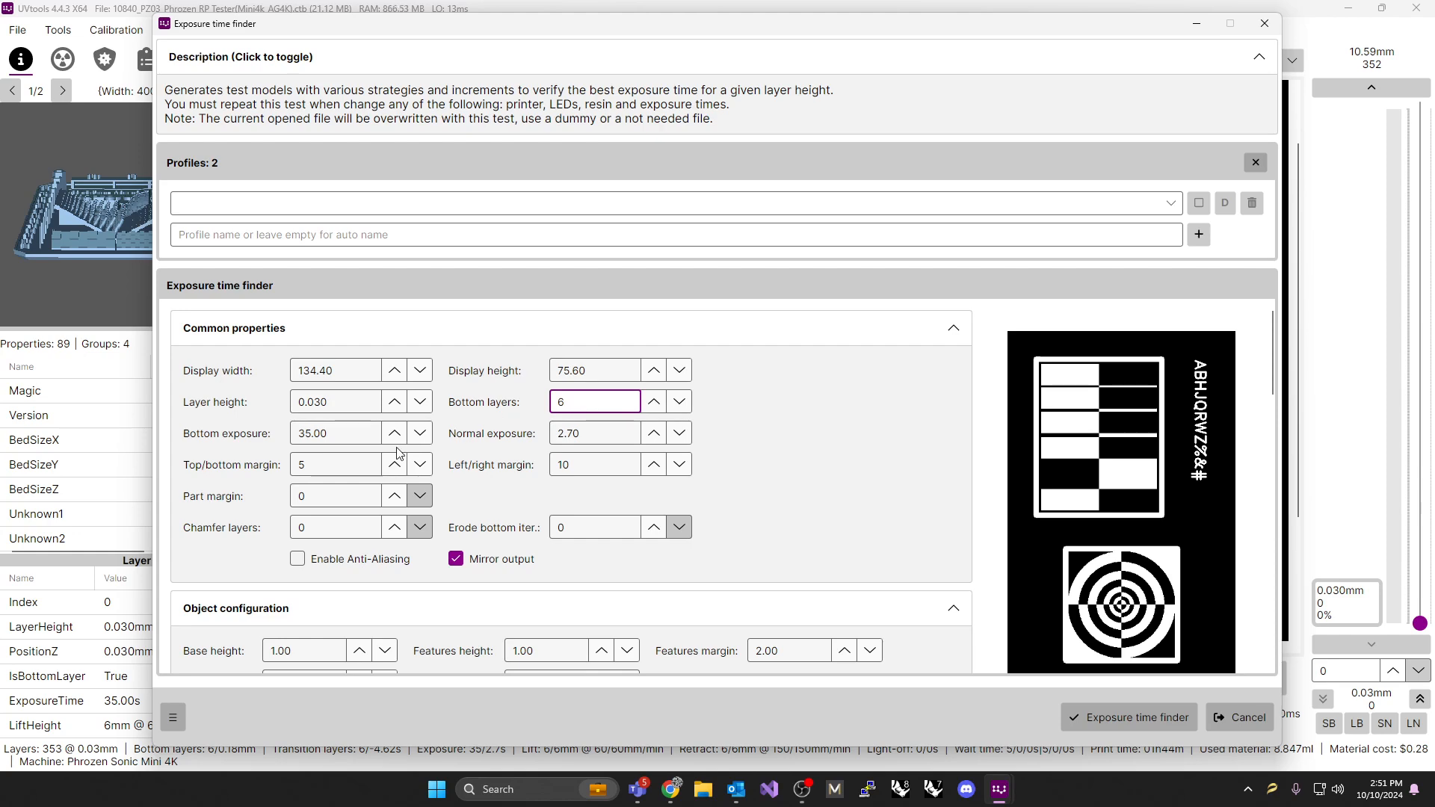
pyautogui.click(335, 434)
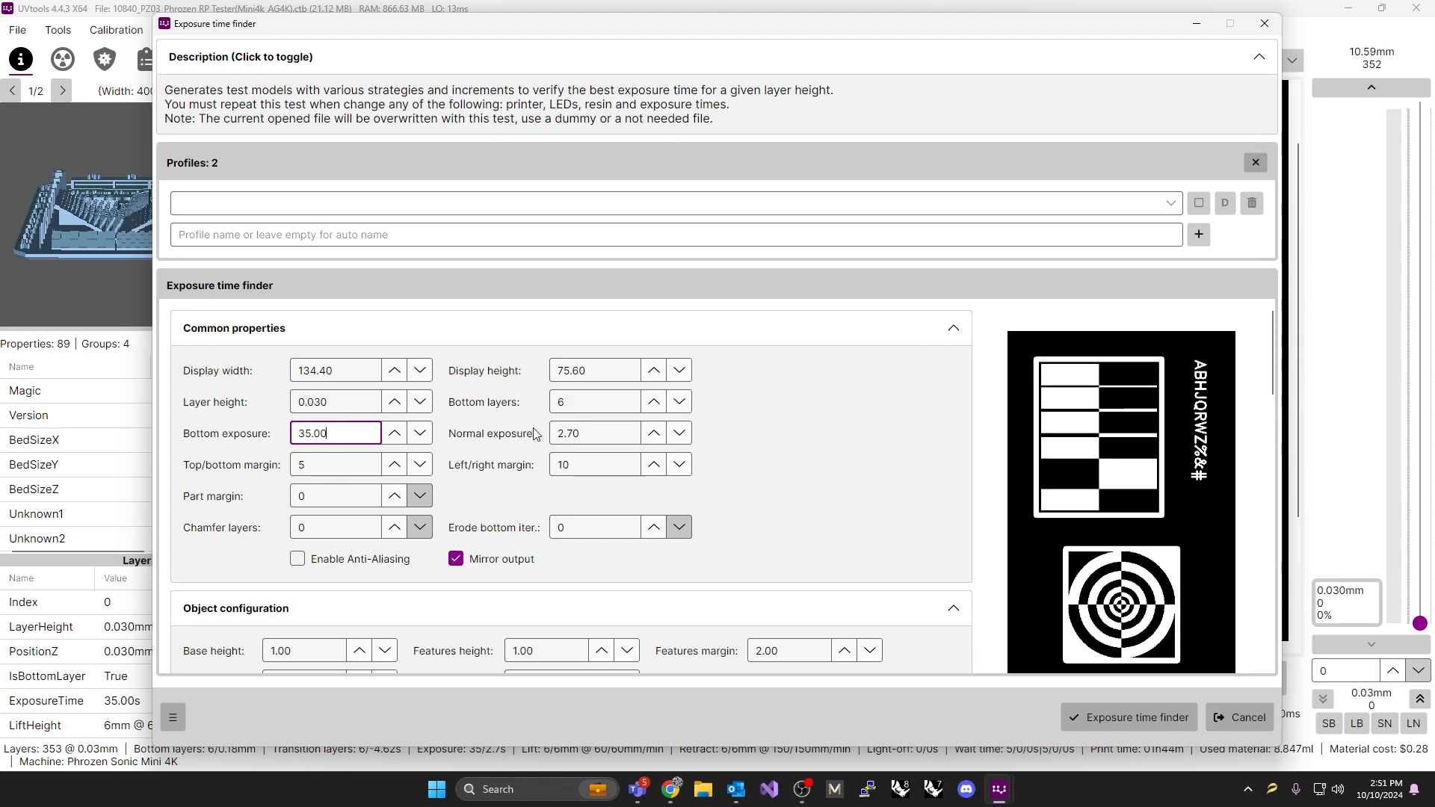
pyautogui.click(595, 434)
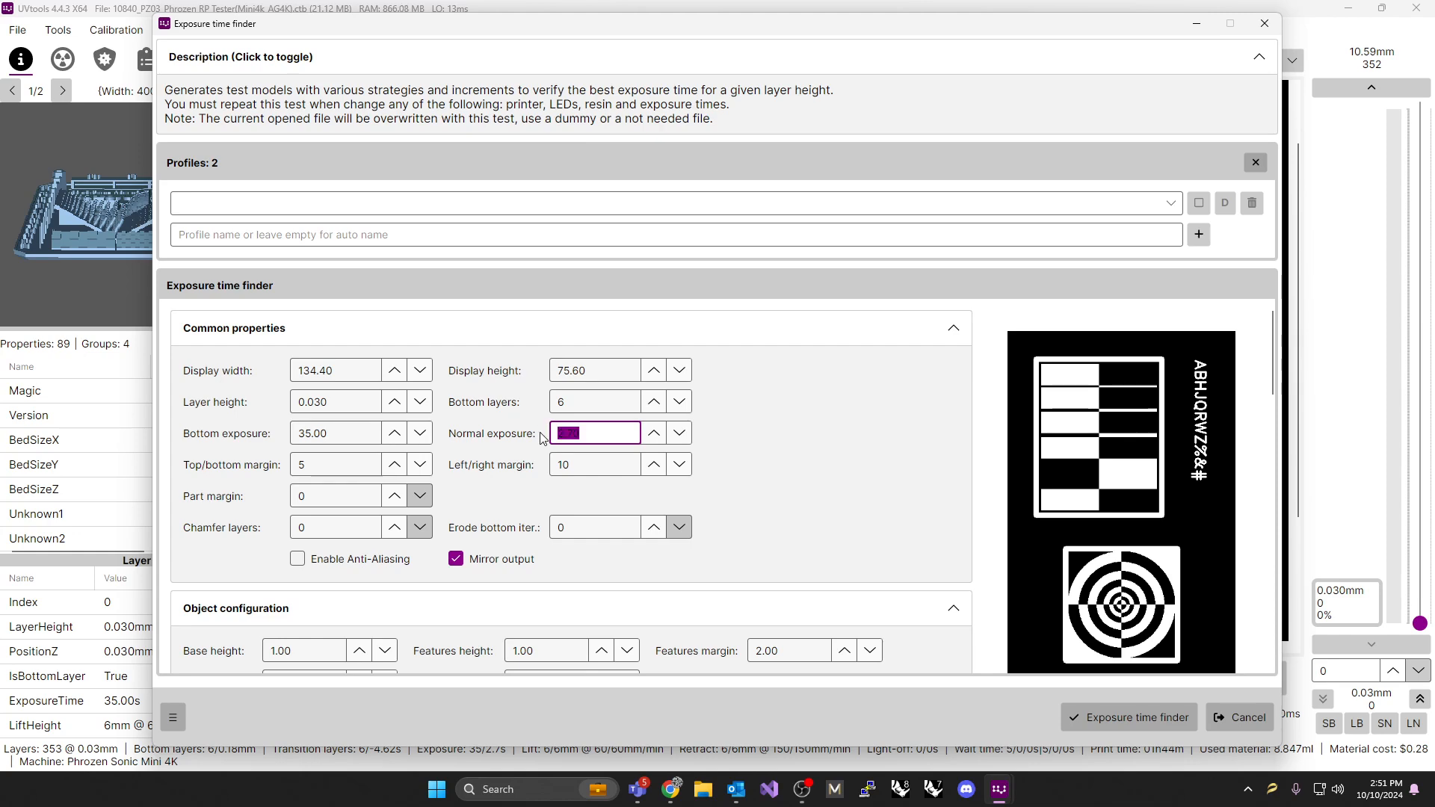
pyautogui.write('10')
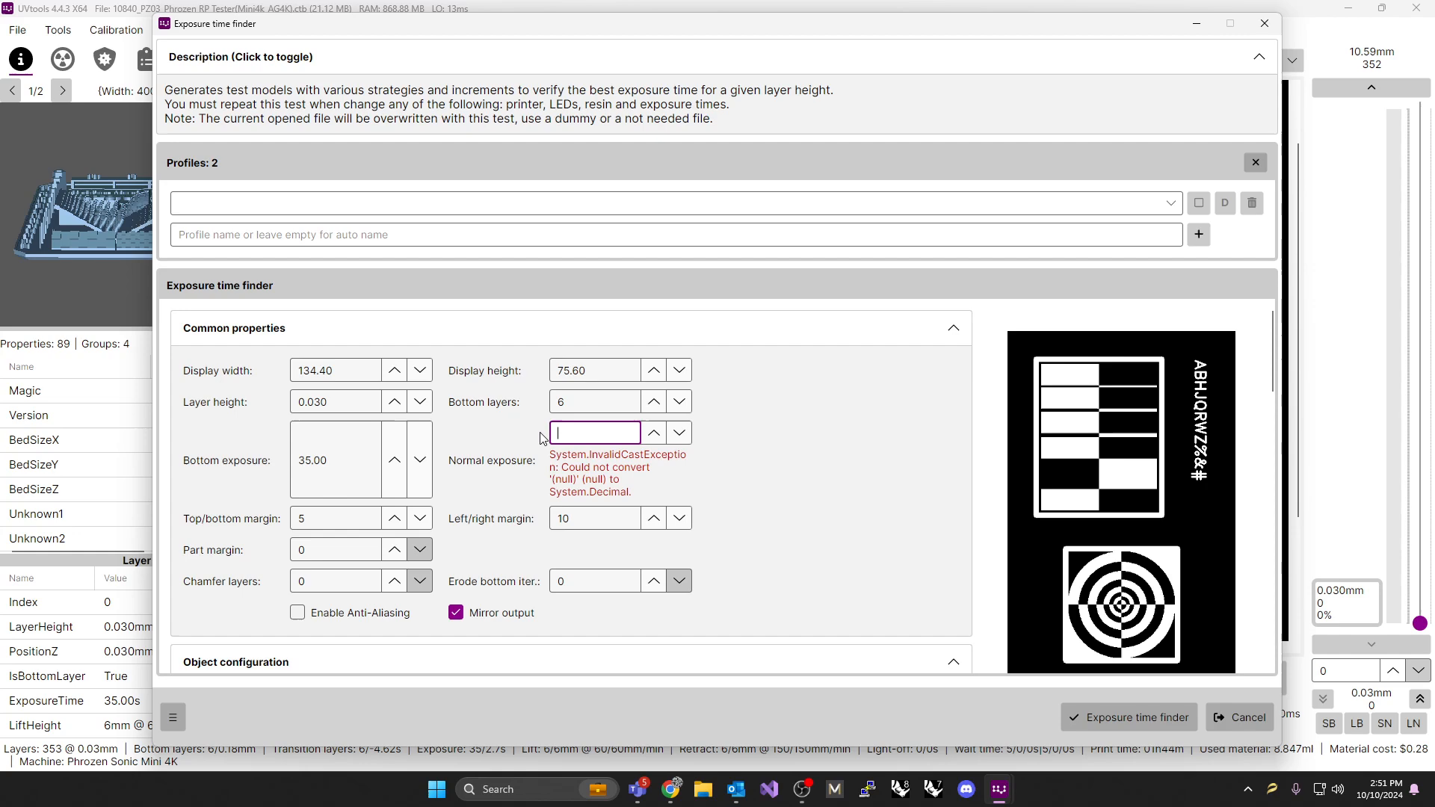
pyautogui.write('9.50')
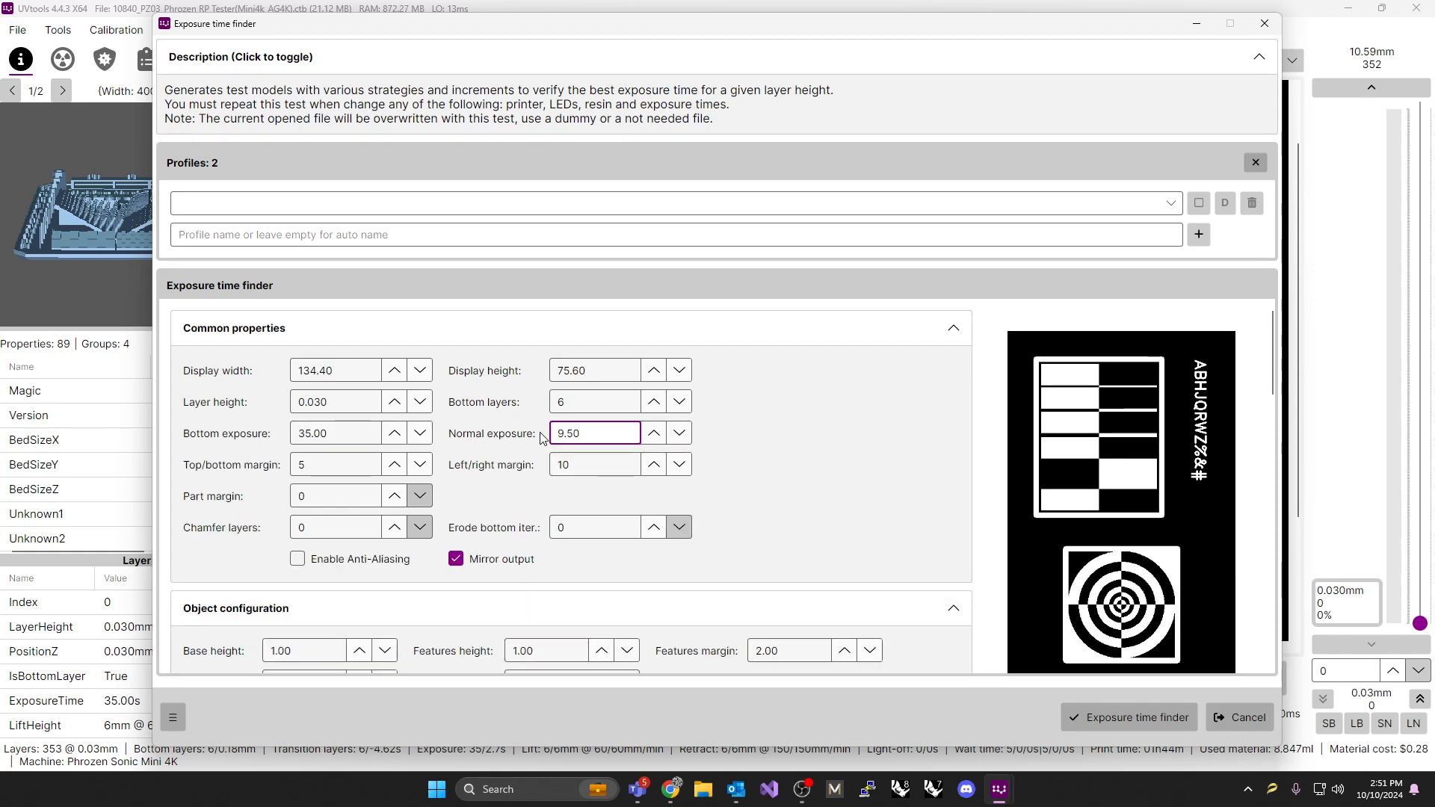
pyautogui.moveTo(501, 455)
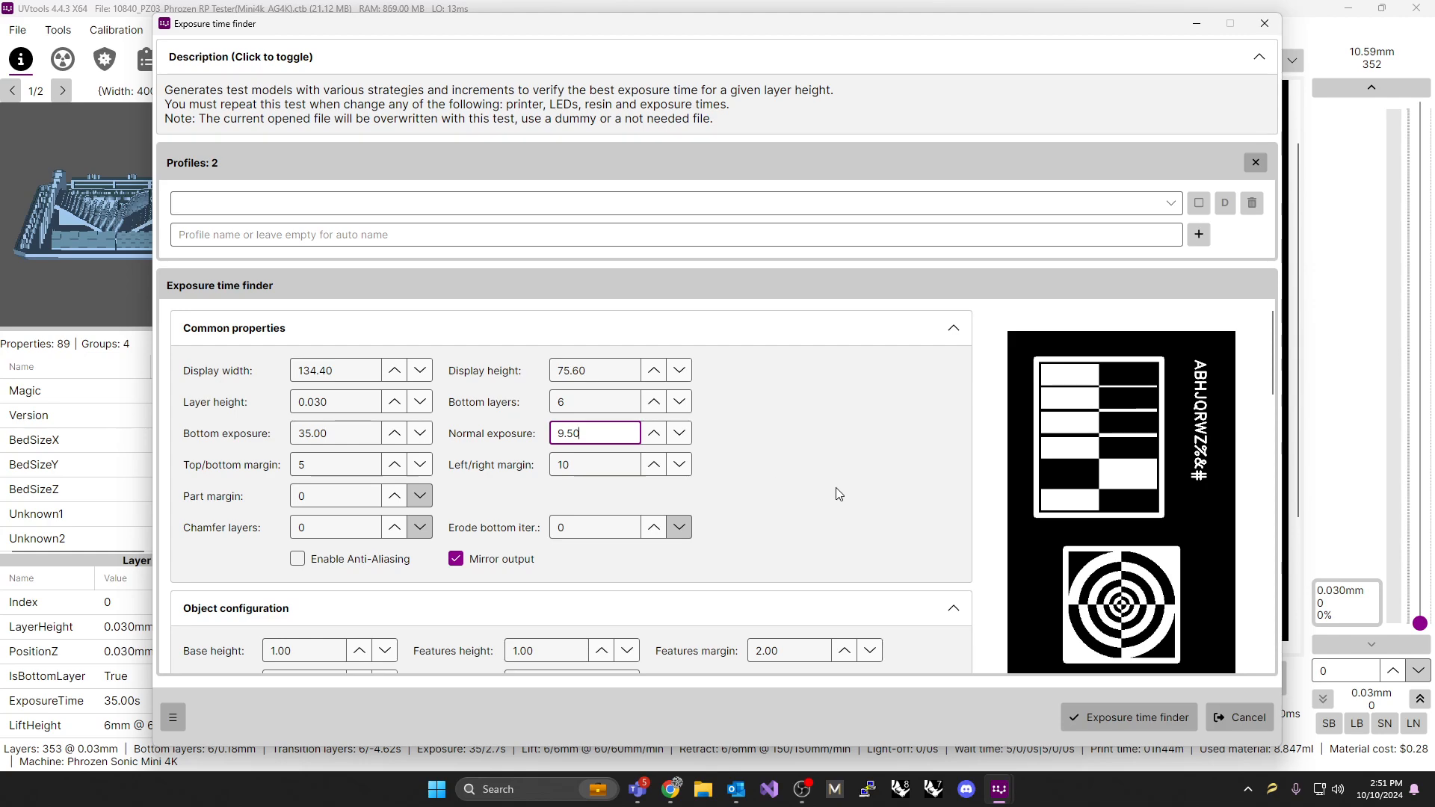
# Enable the Pin (positive) / holes (negative) option in Object configuration
pyautogui.scroll(-3)
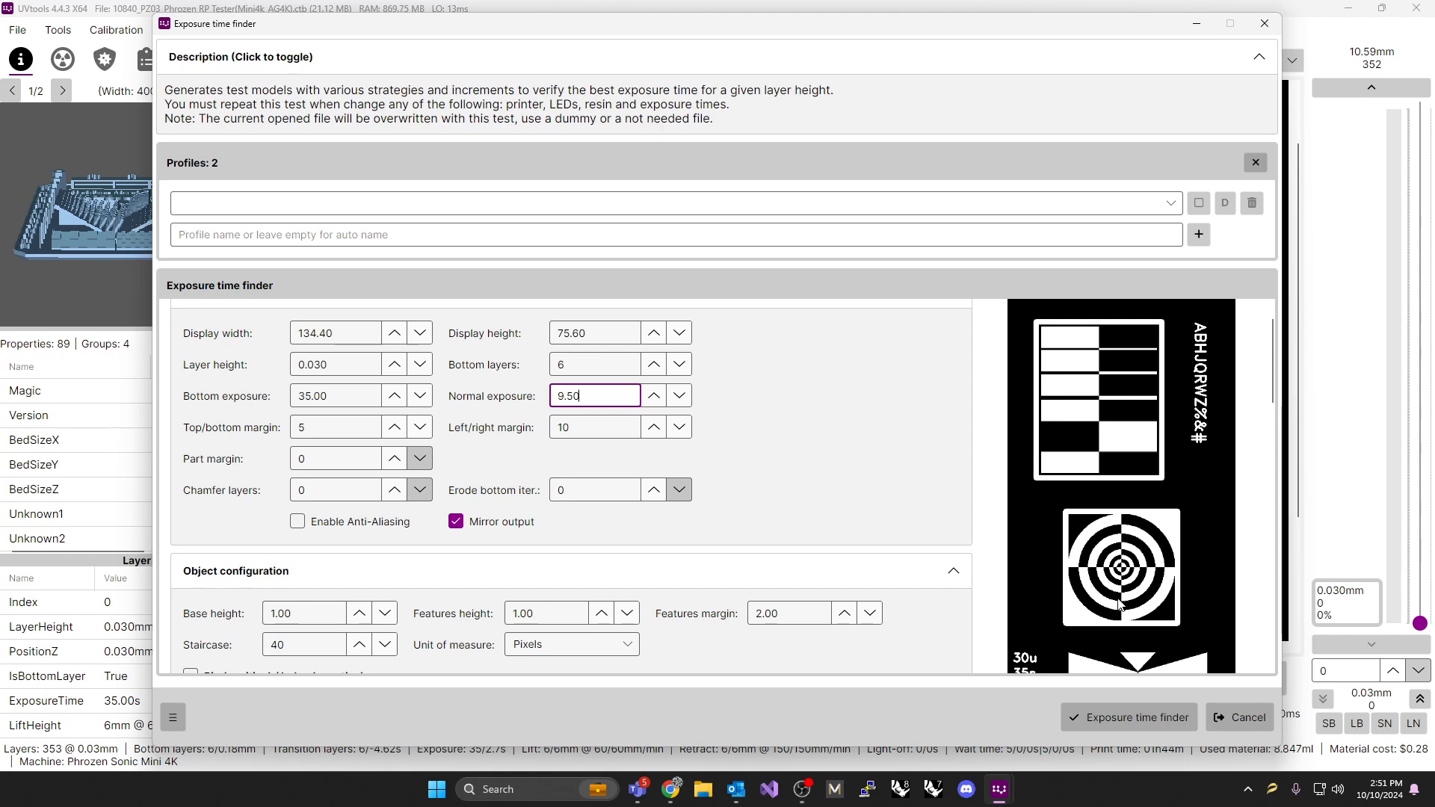
pyautogui.moveTo(883, 527)
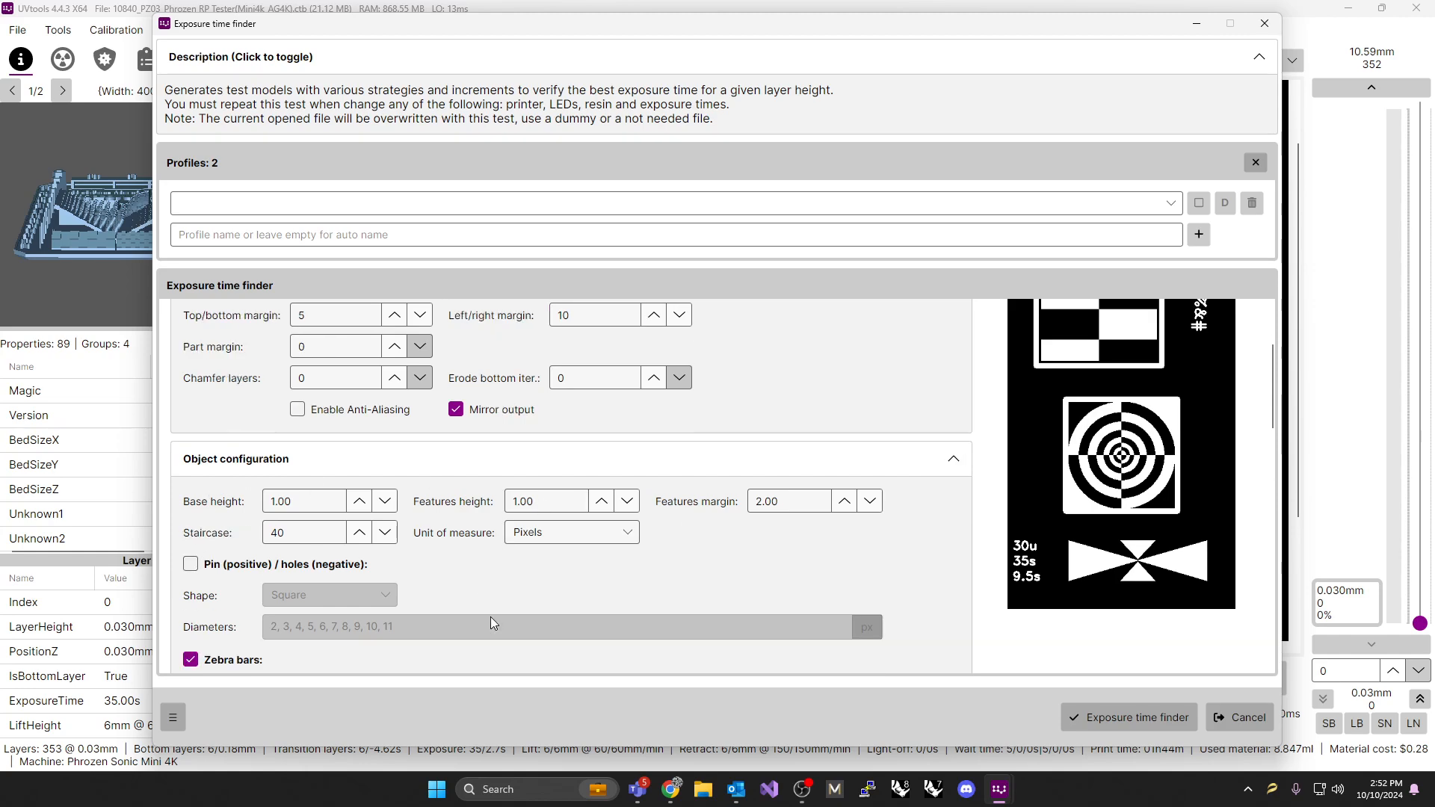
pyautogui.scroll(-3)
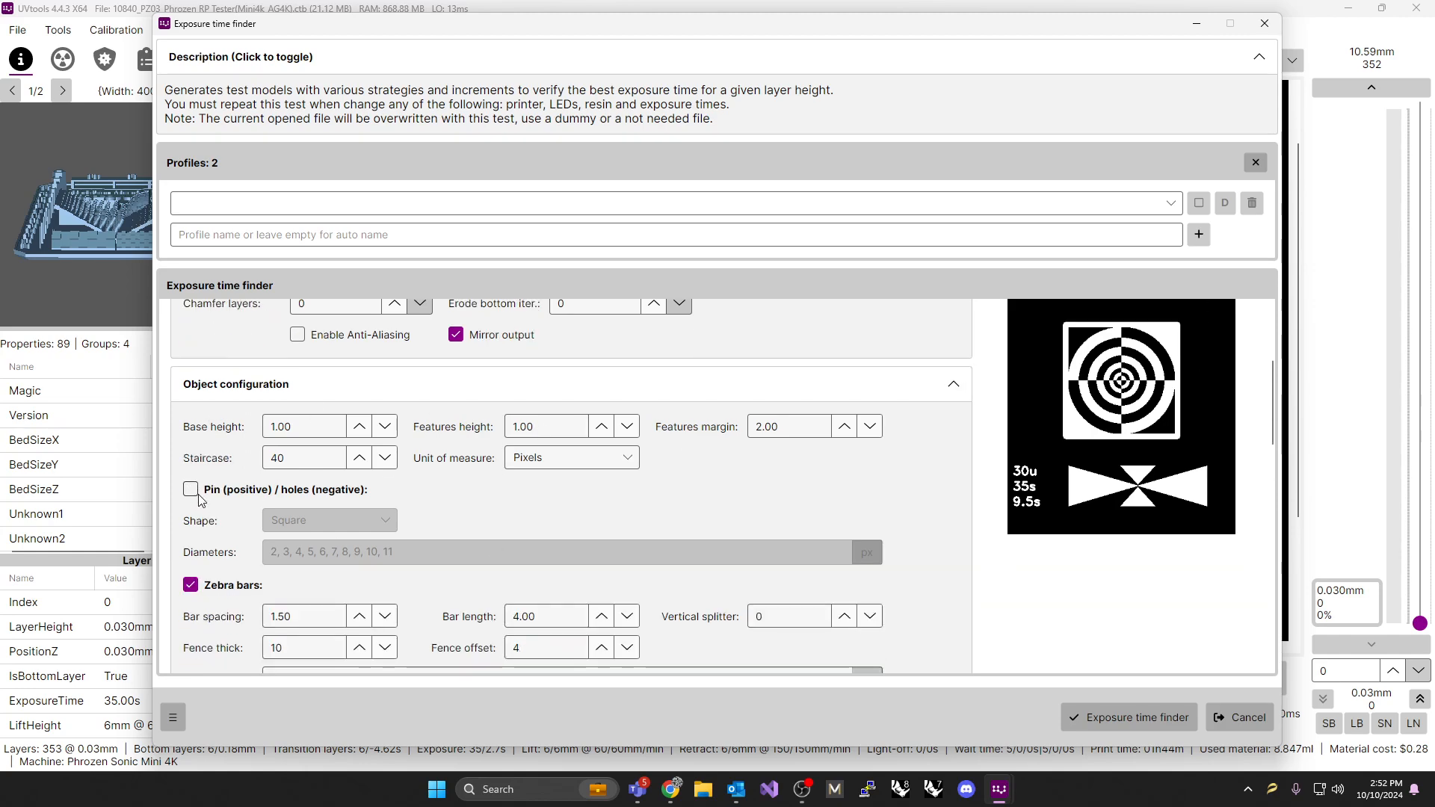
pyautogui.click(190, 490)
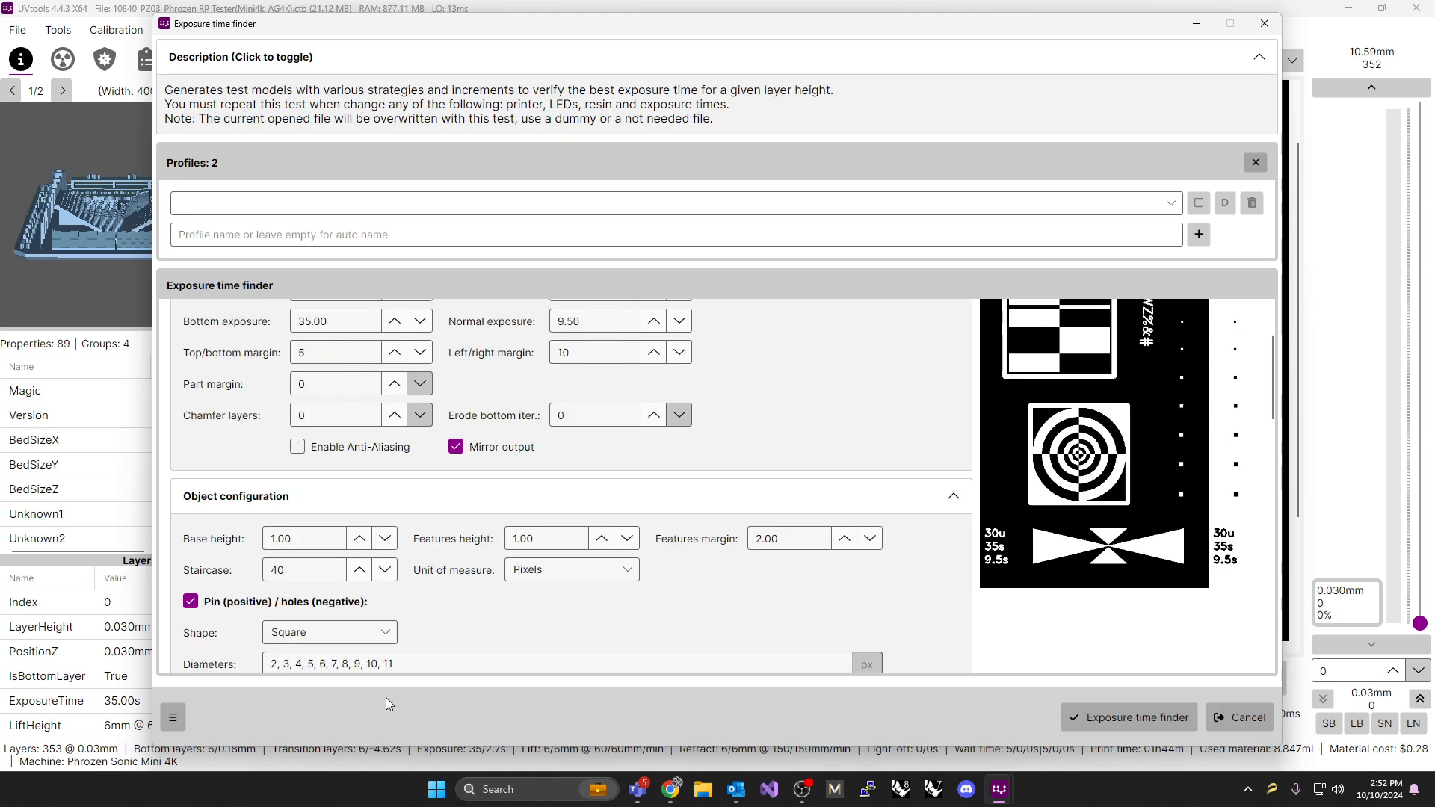
pyautogui.click(289, 664)
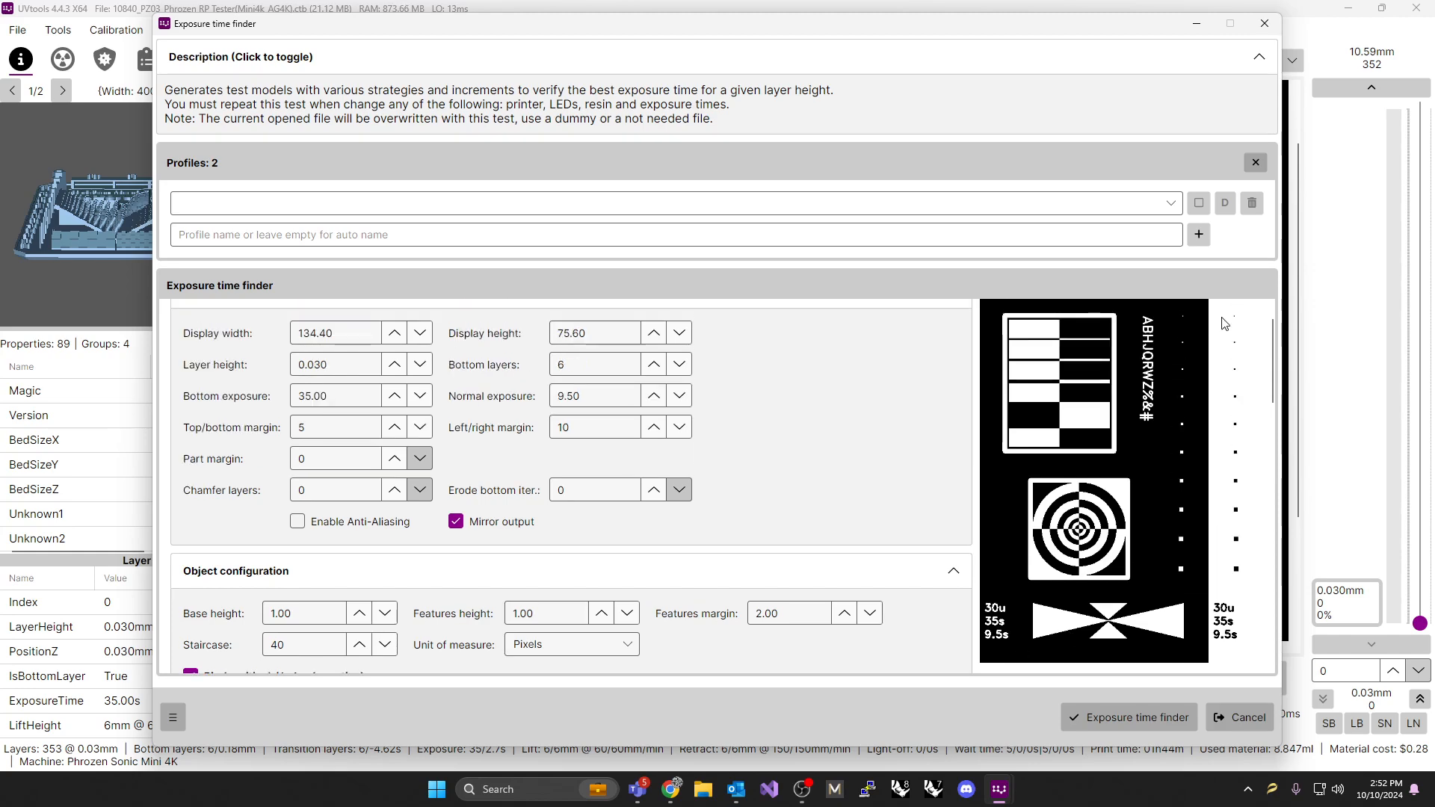
pyautogui.moveTo(1232, 334)
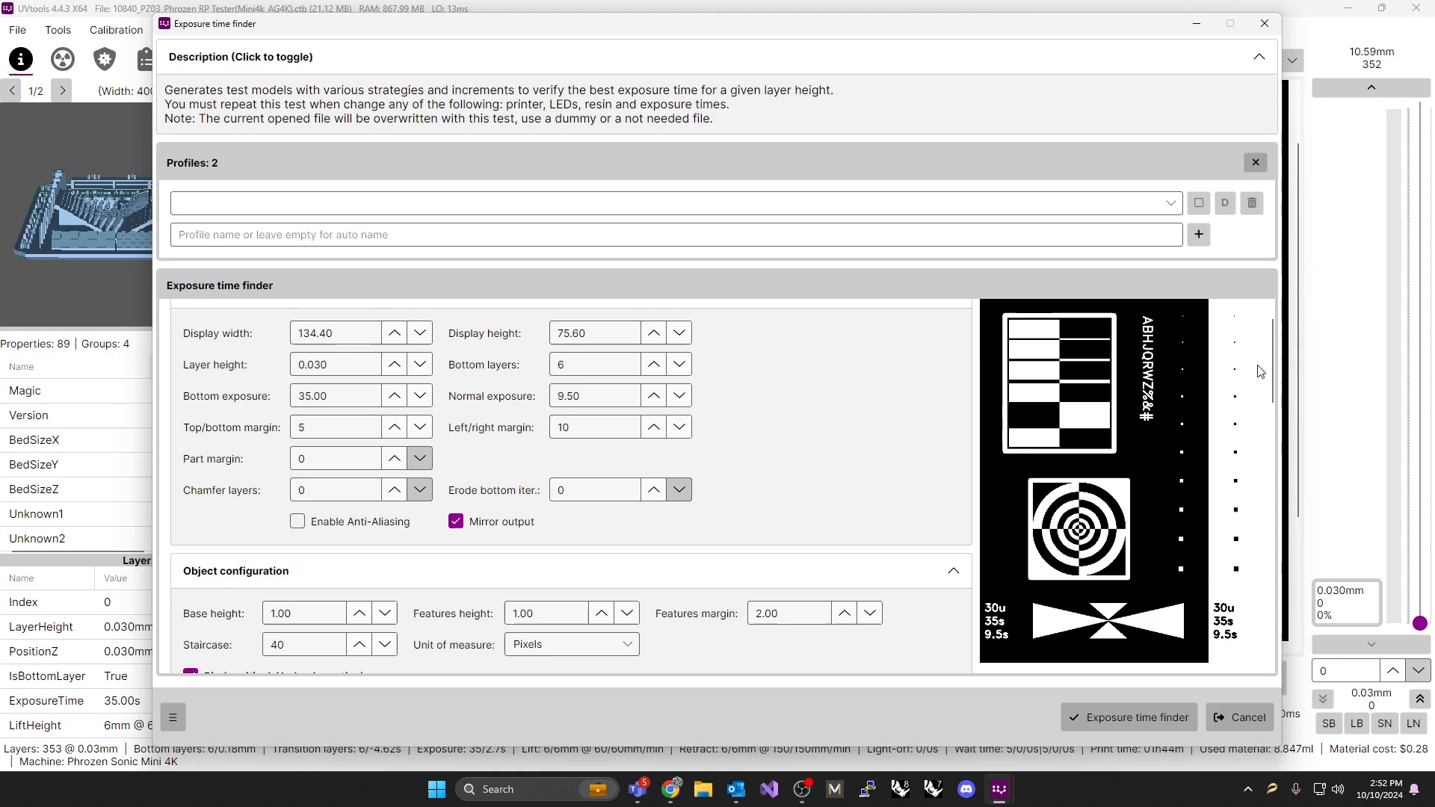
pyautogui.moveTo(1201, 440)
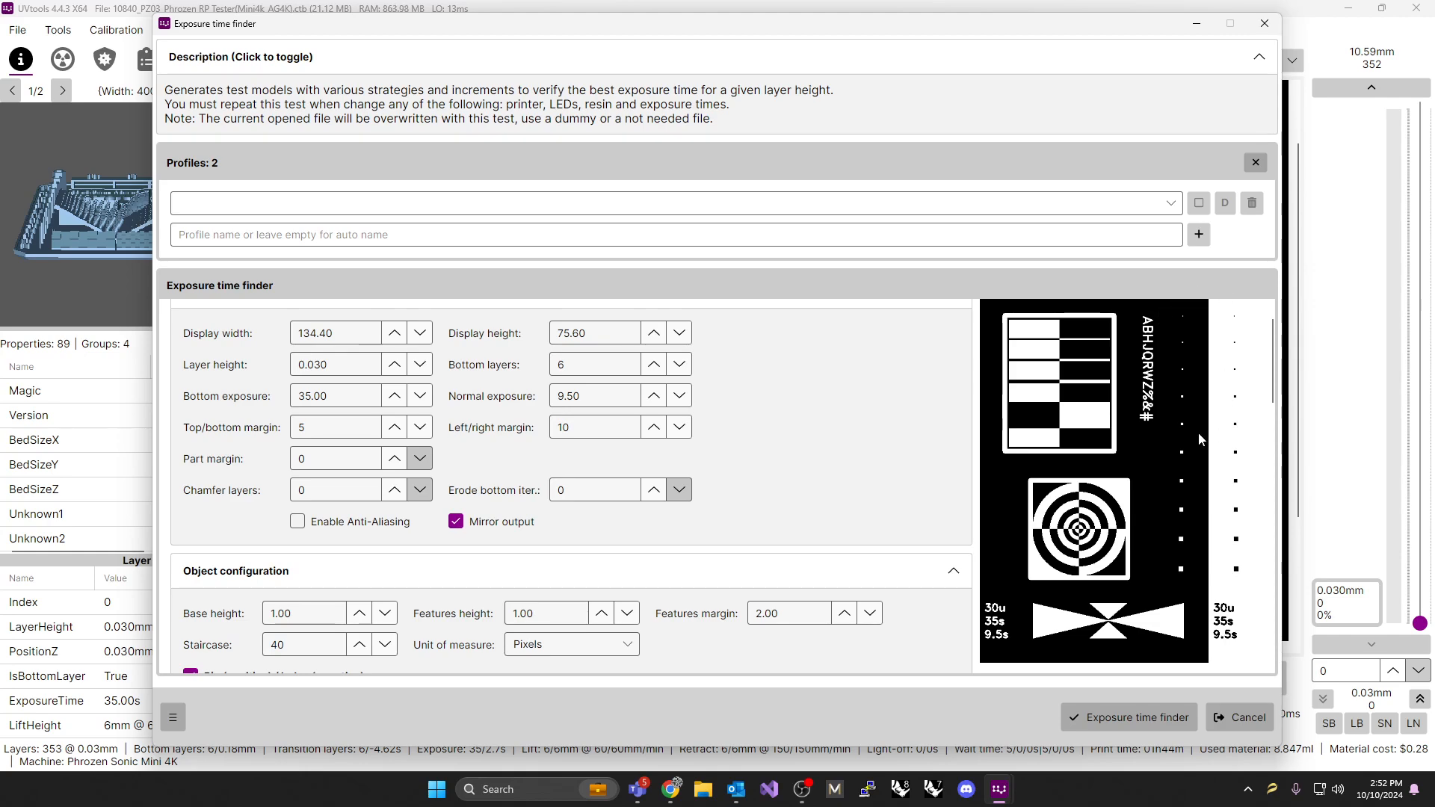
pyautogui.moveTo(1201, 565)
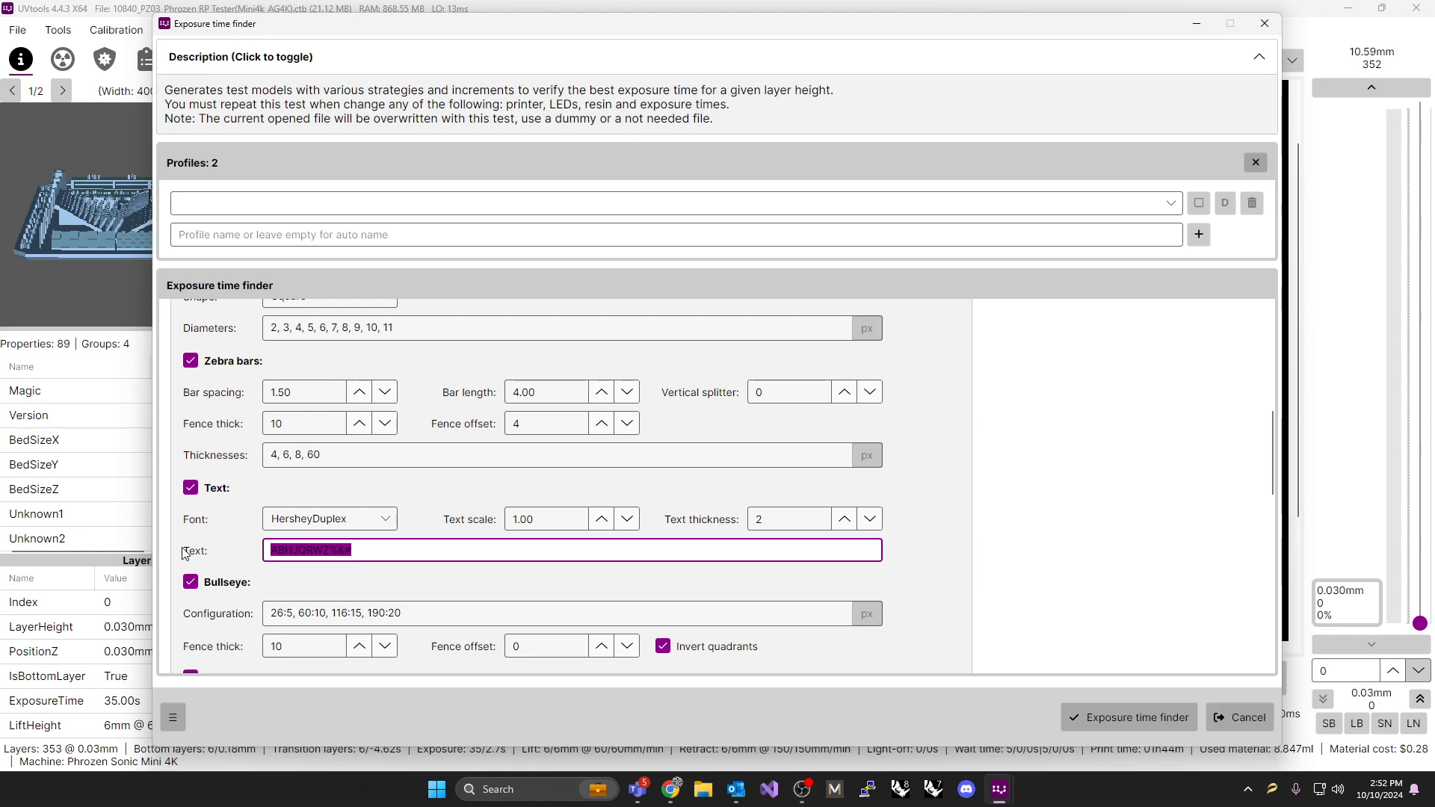
# Replace the test model's text label with a PHSM8K 9.s 10.5 exposure-range label
pyautogui.write('PHS')
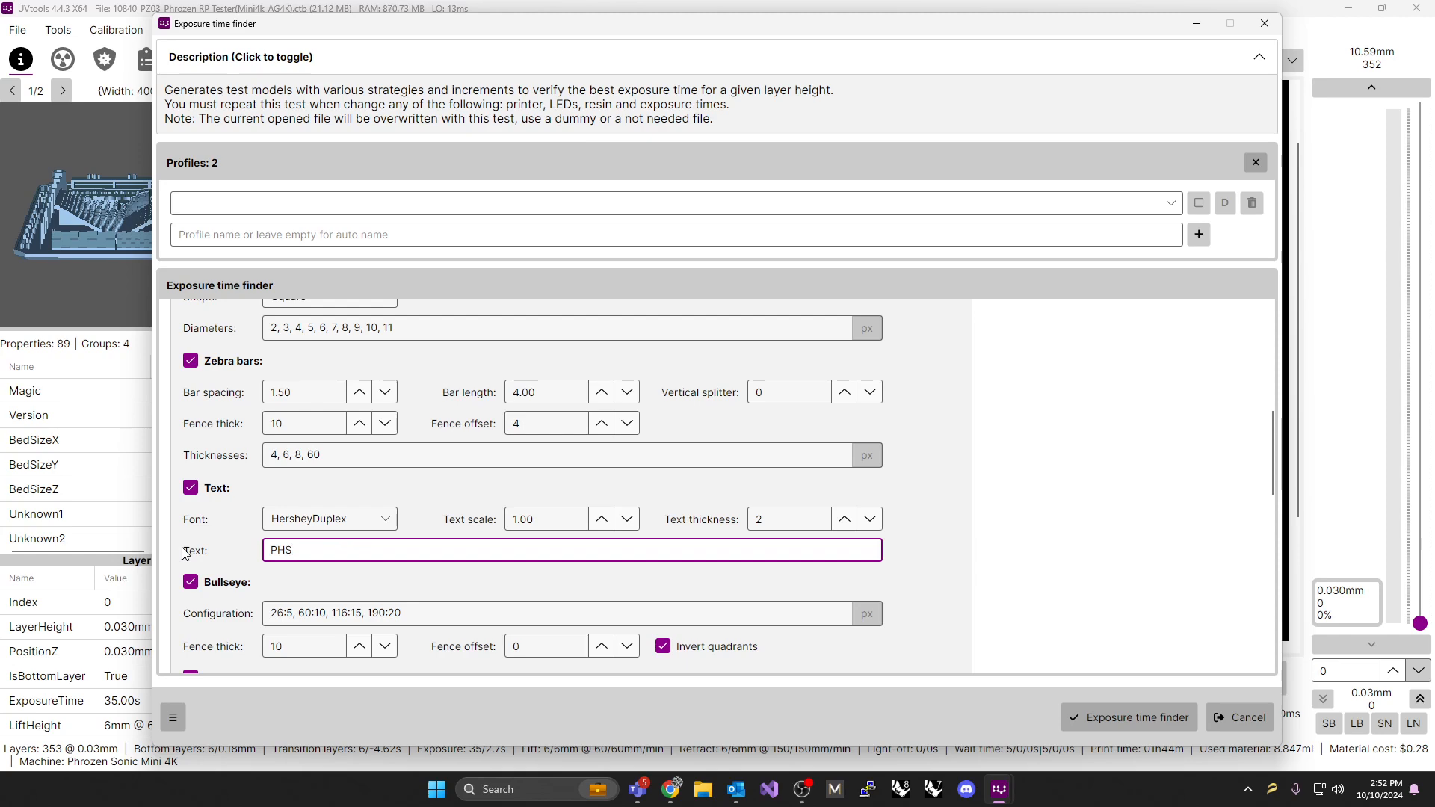
pyautogui.write('M8')
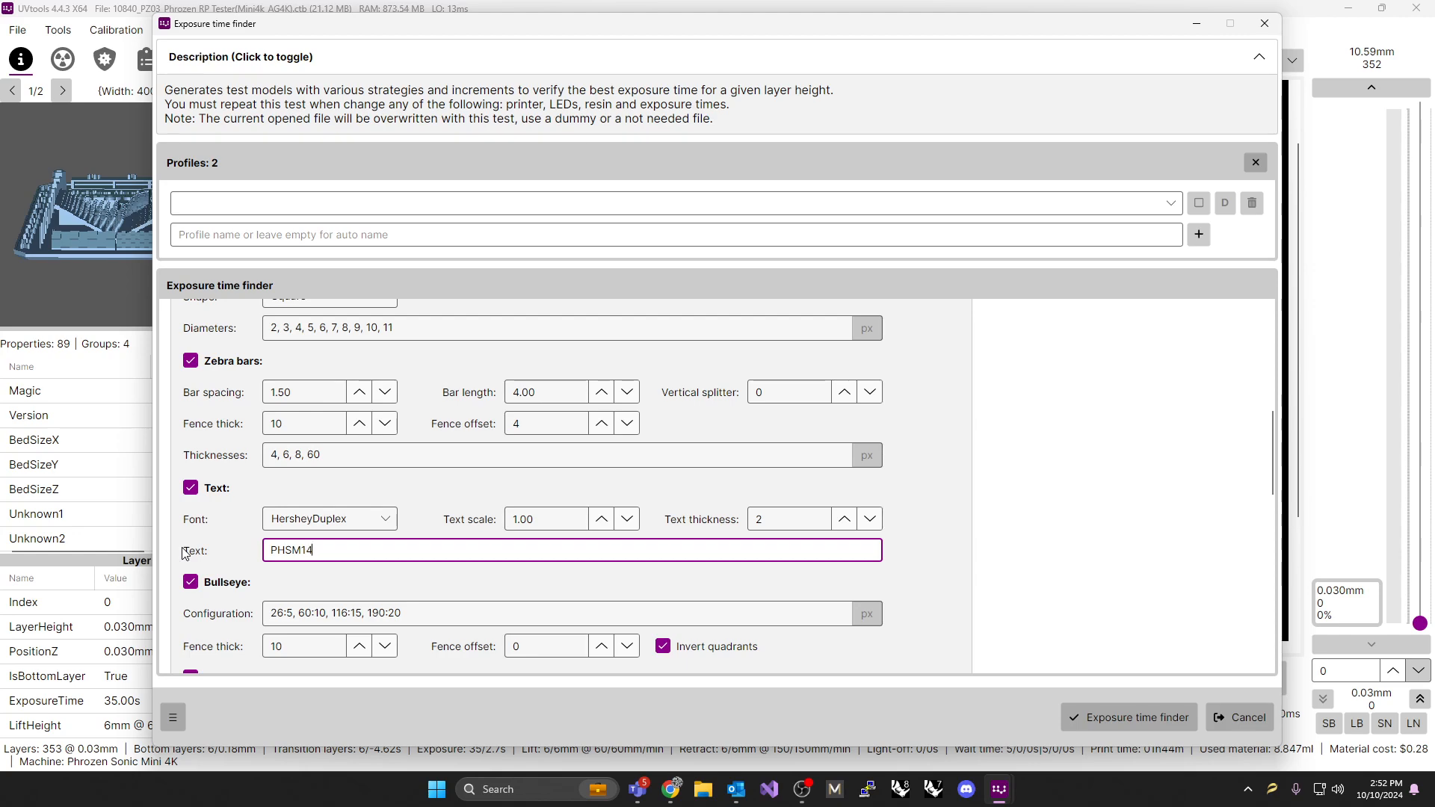
pyautogui.write('K')
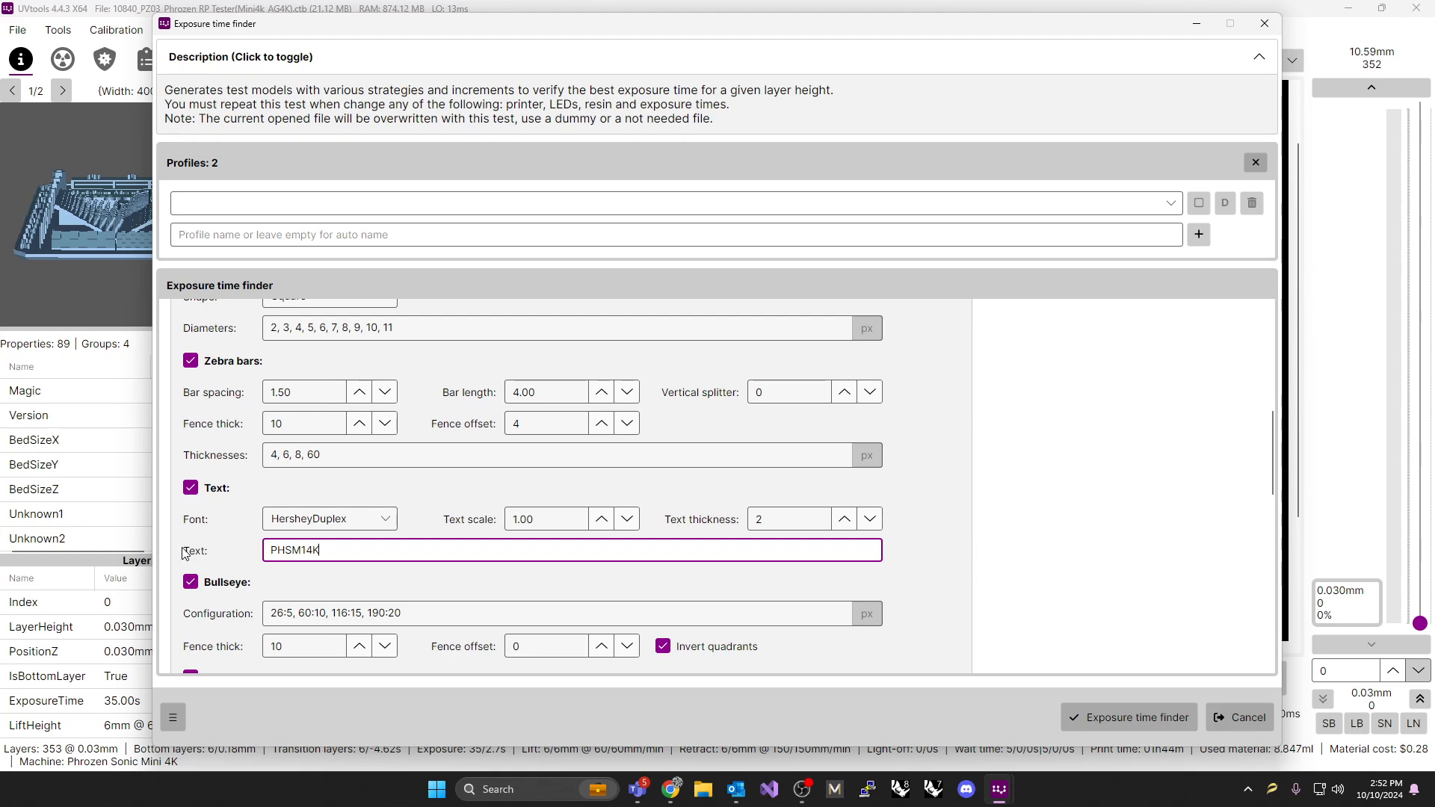
pyautogui.write('9')
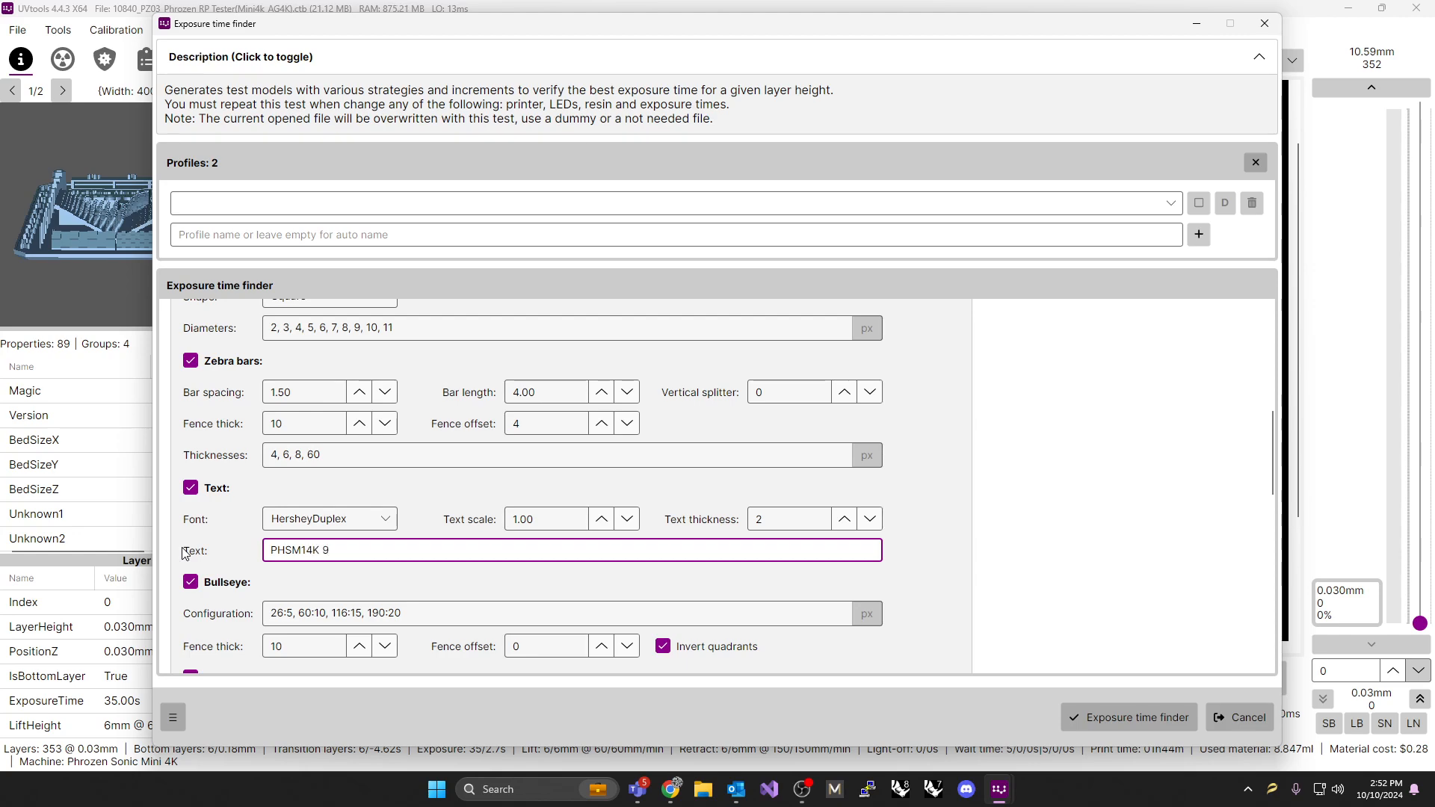
pyautogui.write('.s -')
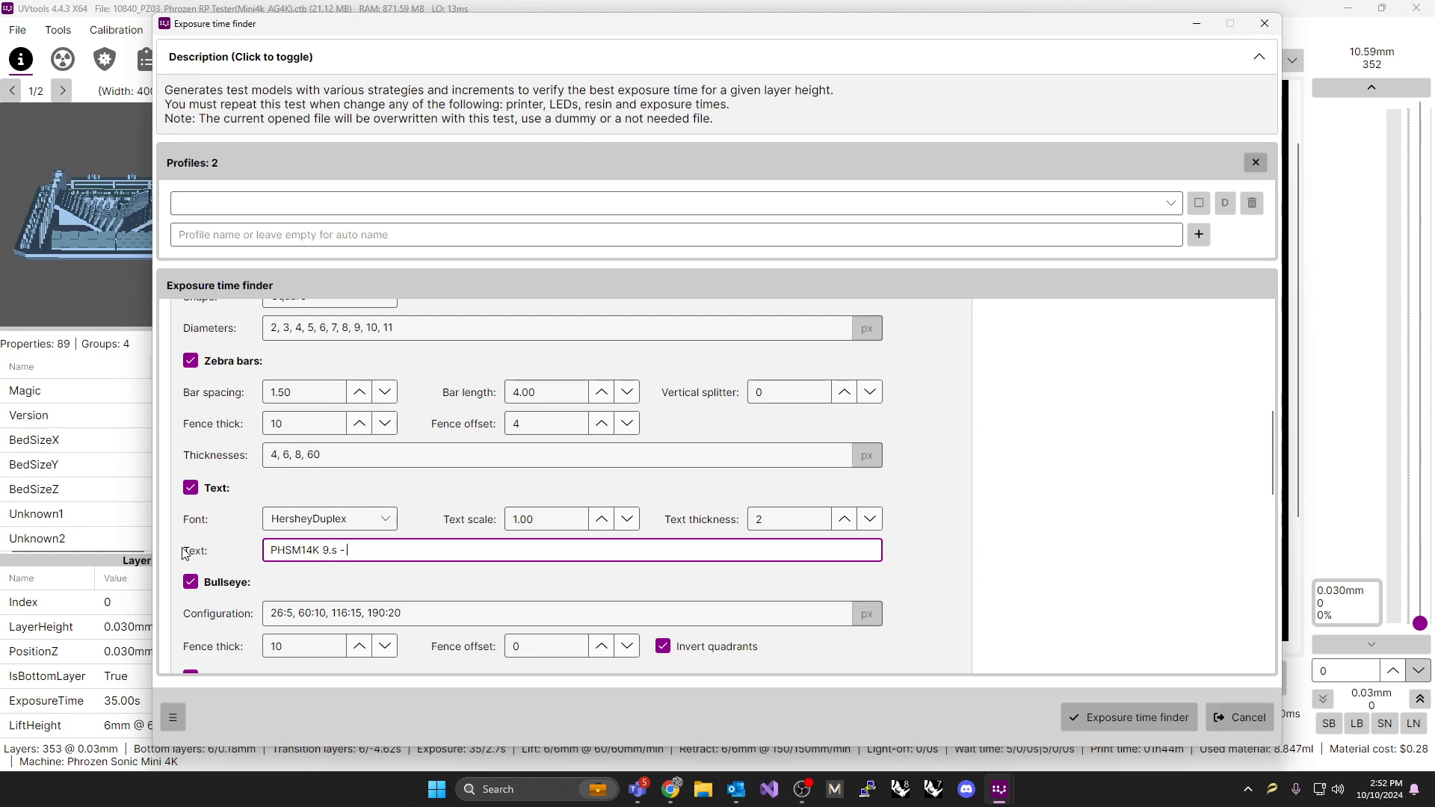
pyautogui.write('10.5')
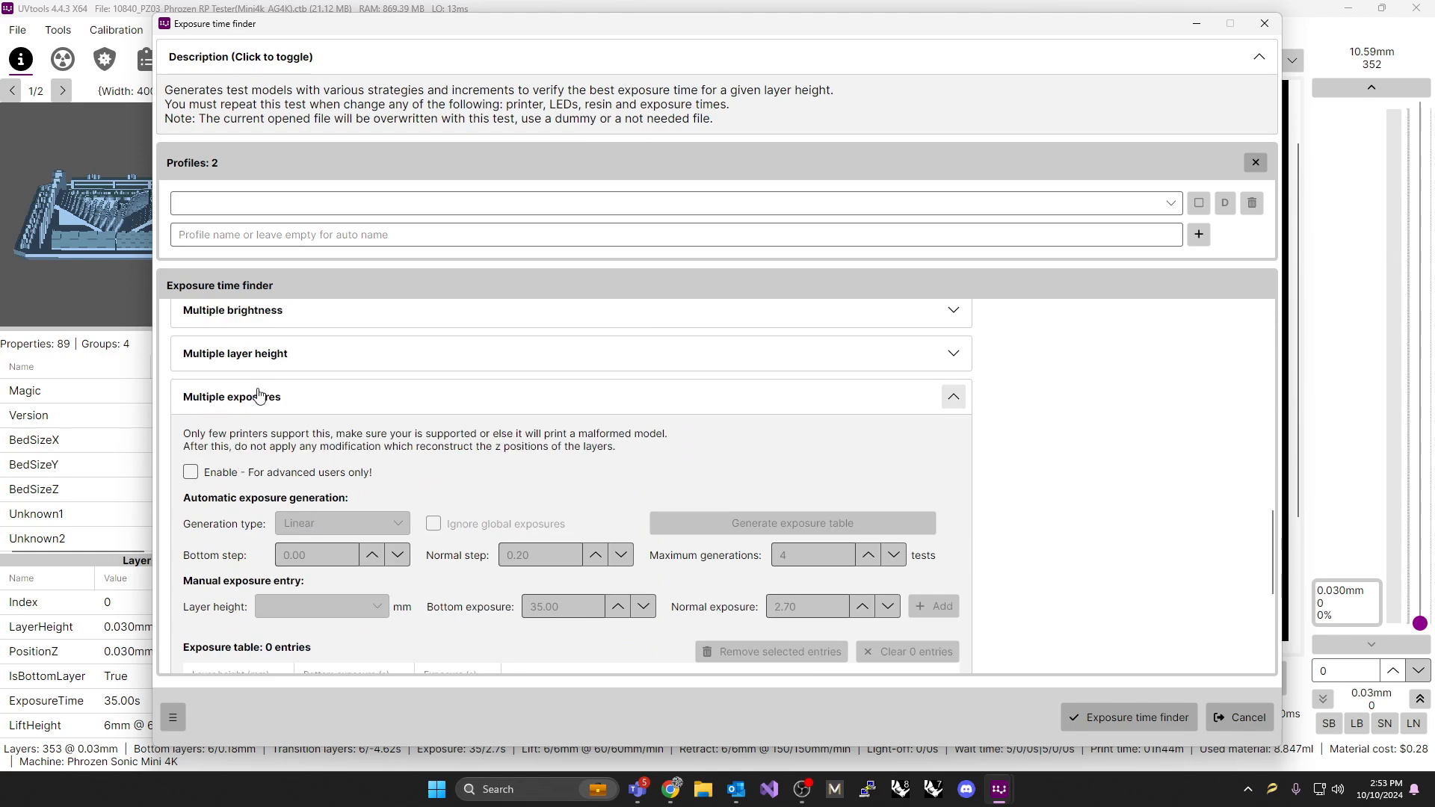
# Enable multiple exposures with a 0.25 s normal step and 5 maximum generations
pyautogui.click(190, 472)
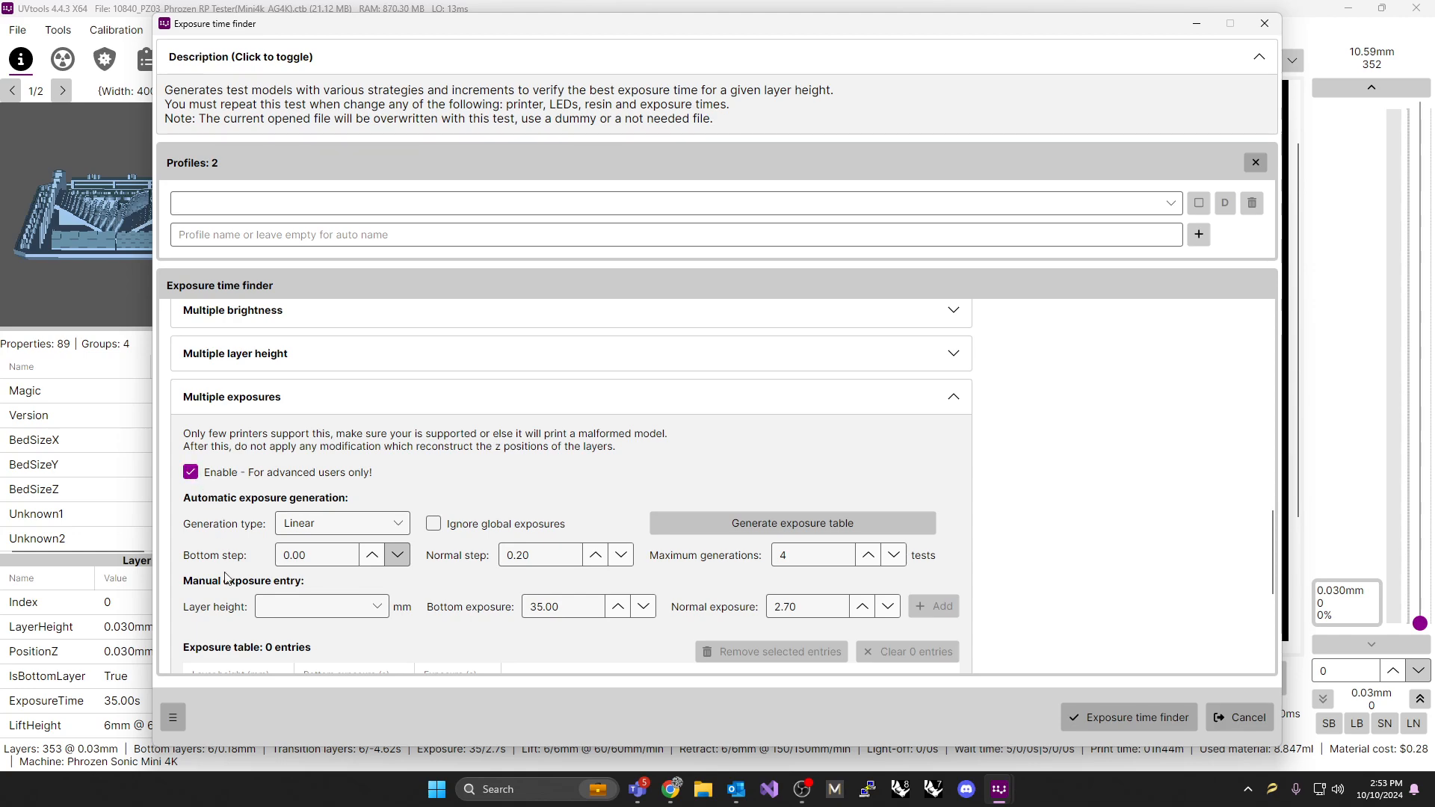
pyautogui.click(315, 555)
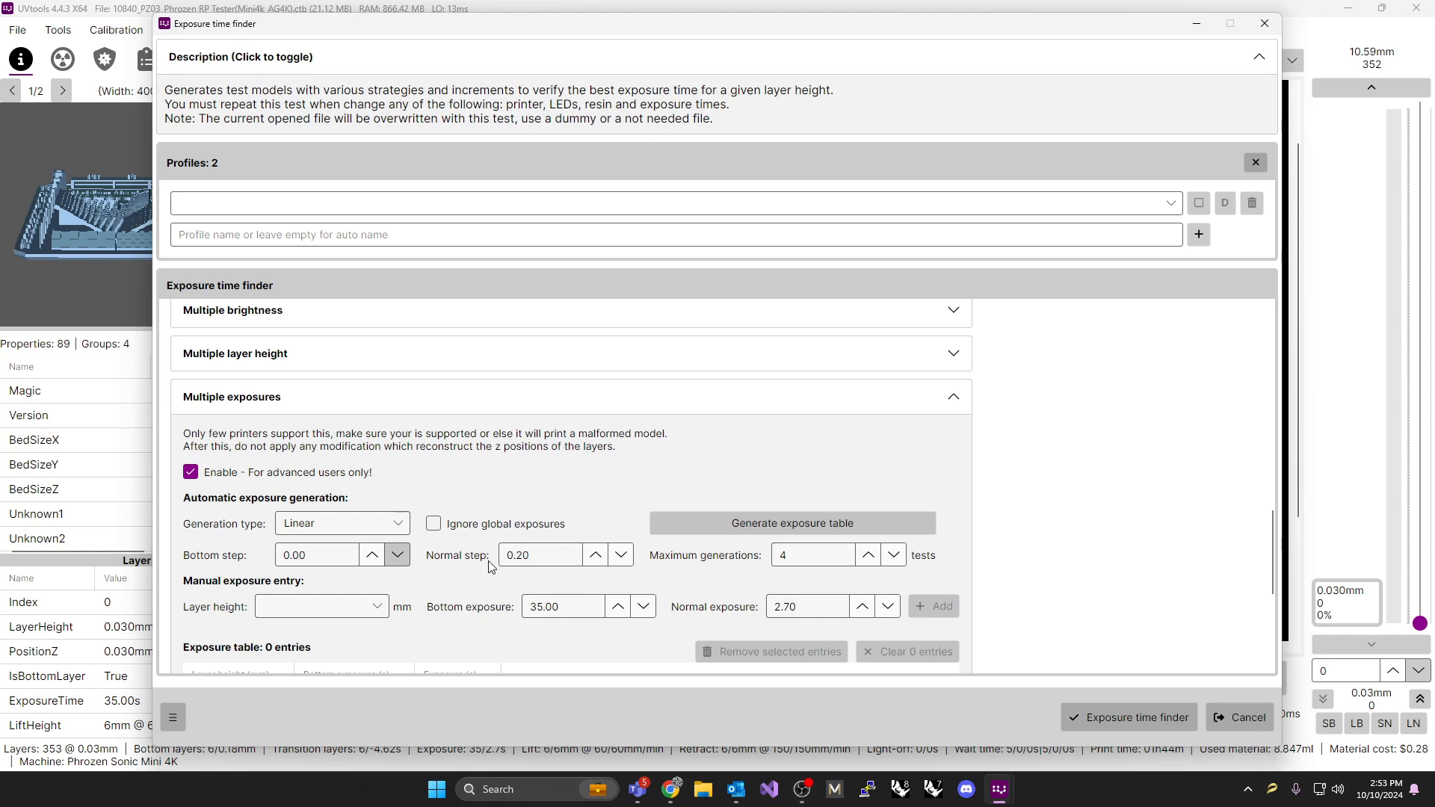
pyautogui.click(540, 555)
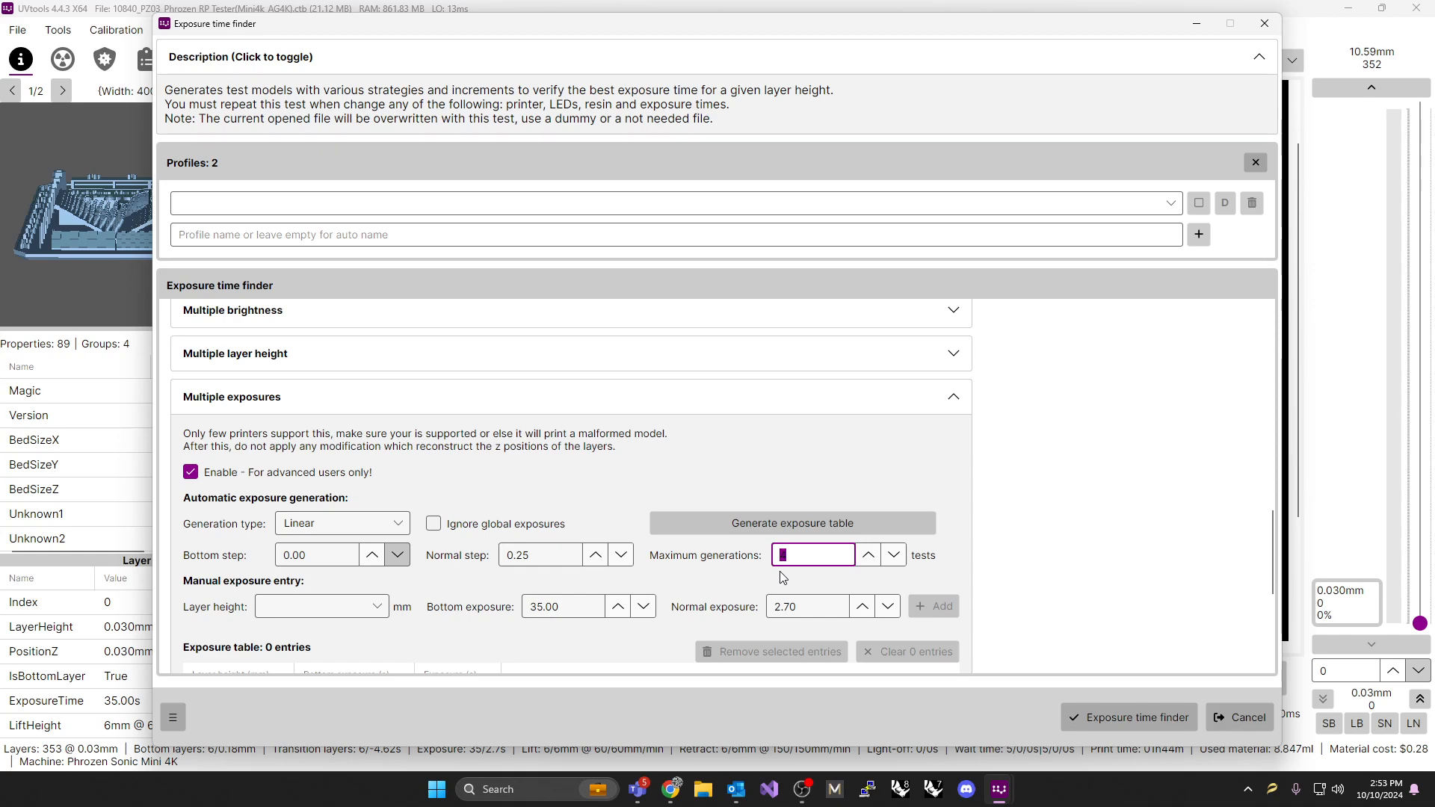
pyautogui.write('5')
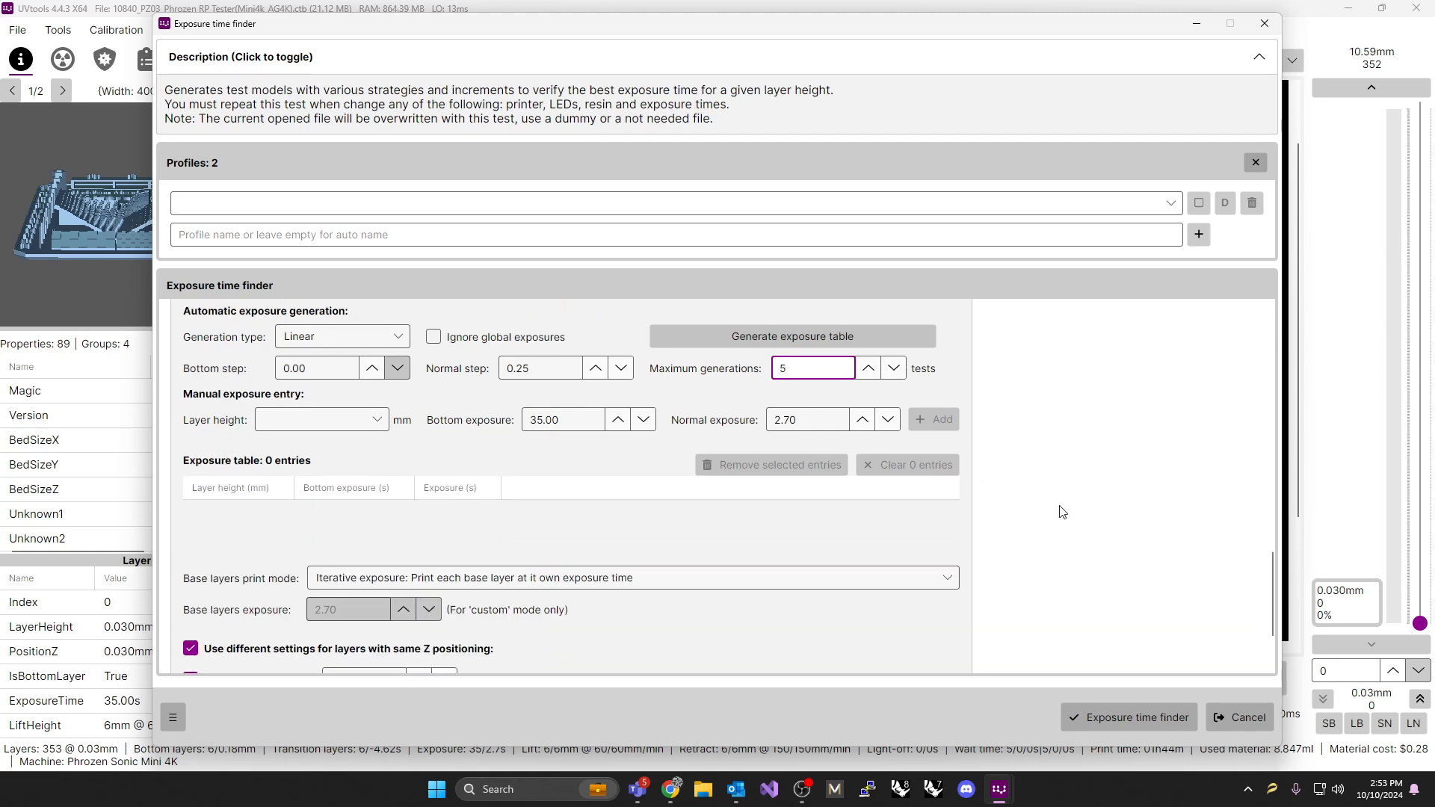
# Generate the exposure table, giving six entries from 9.5 to 10.75 s, and review them
pyautogui.click(791, 337)
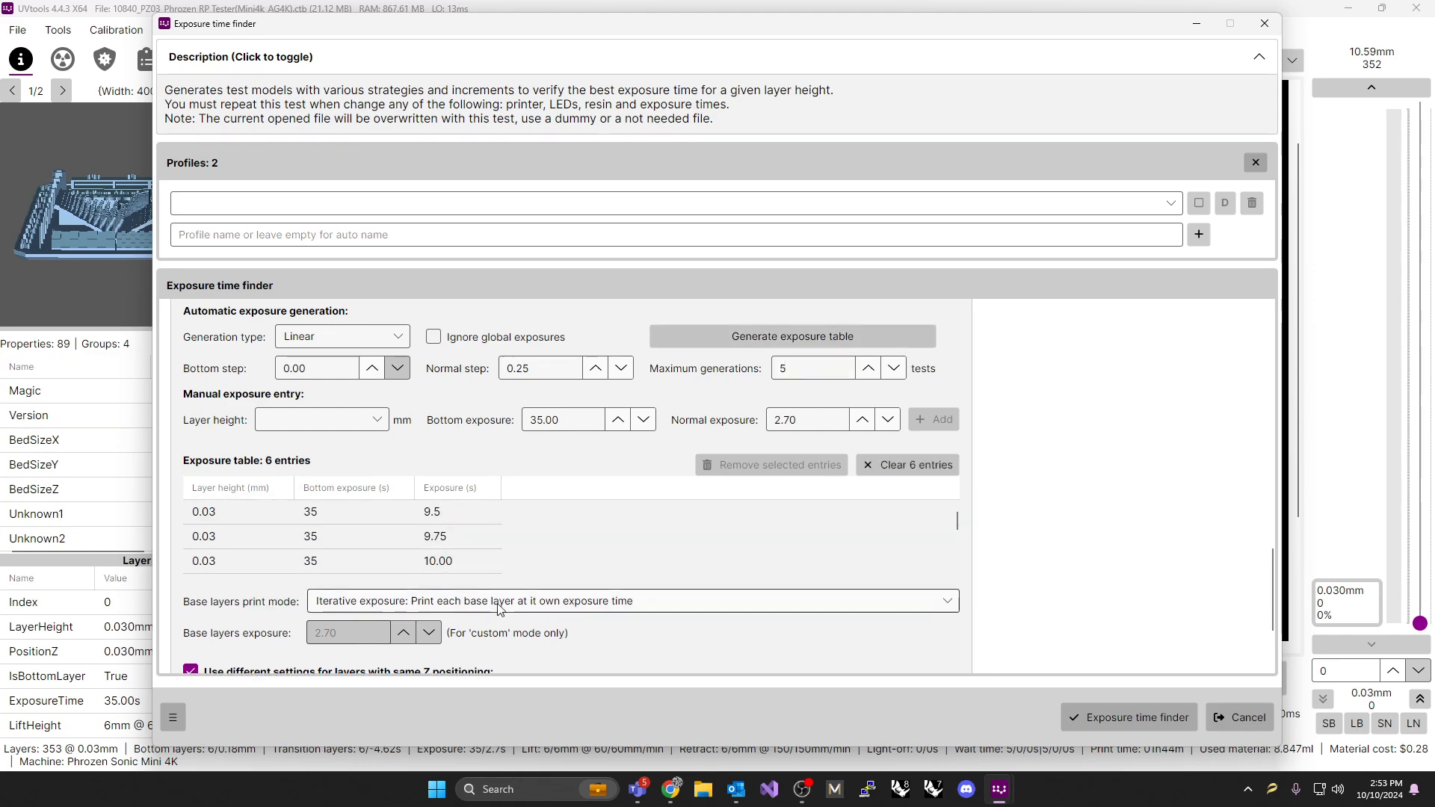
pyautogui.scroll(-3)
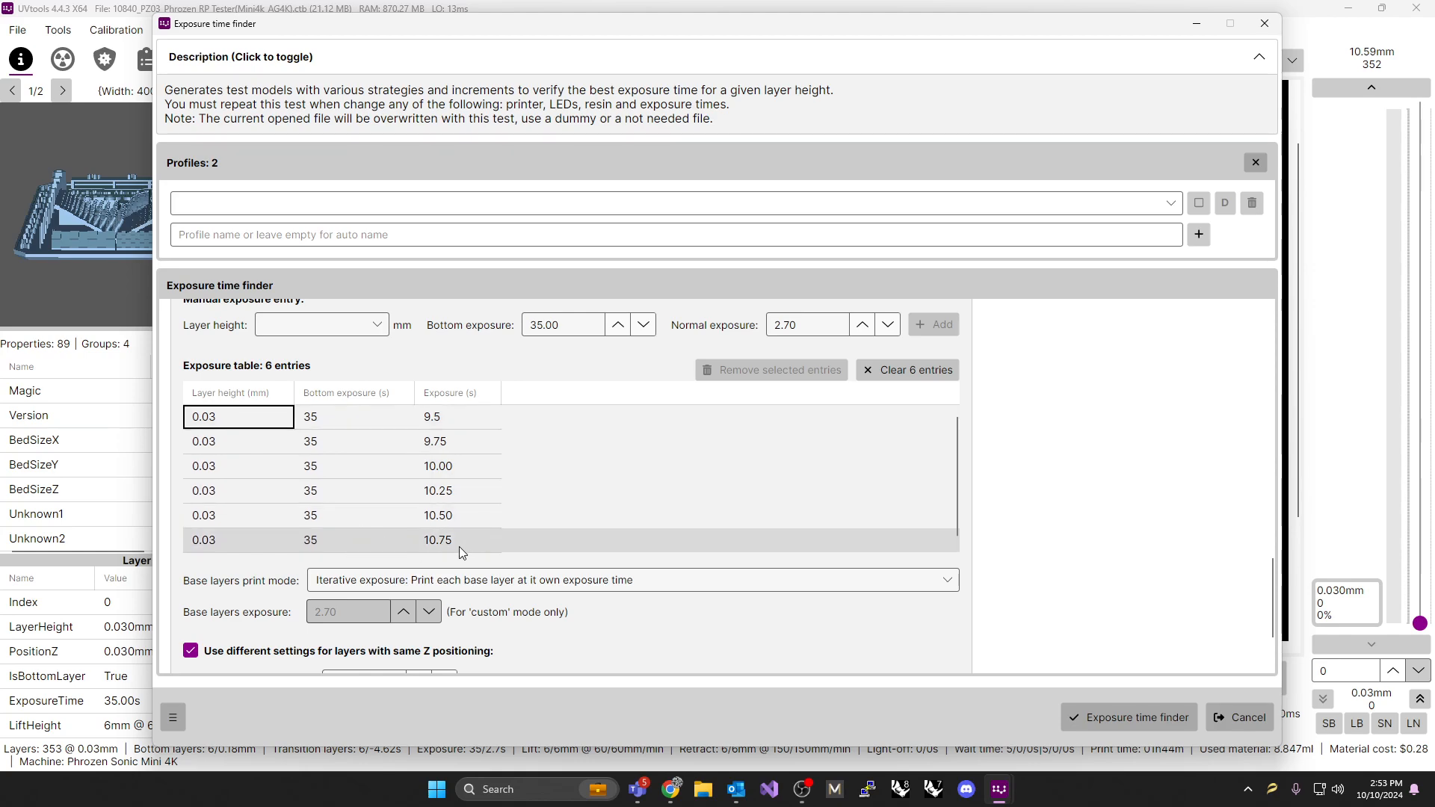
pyautogui.scroll(-3)
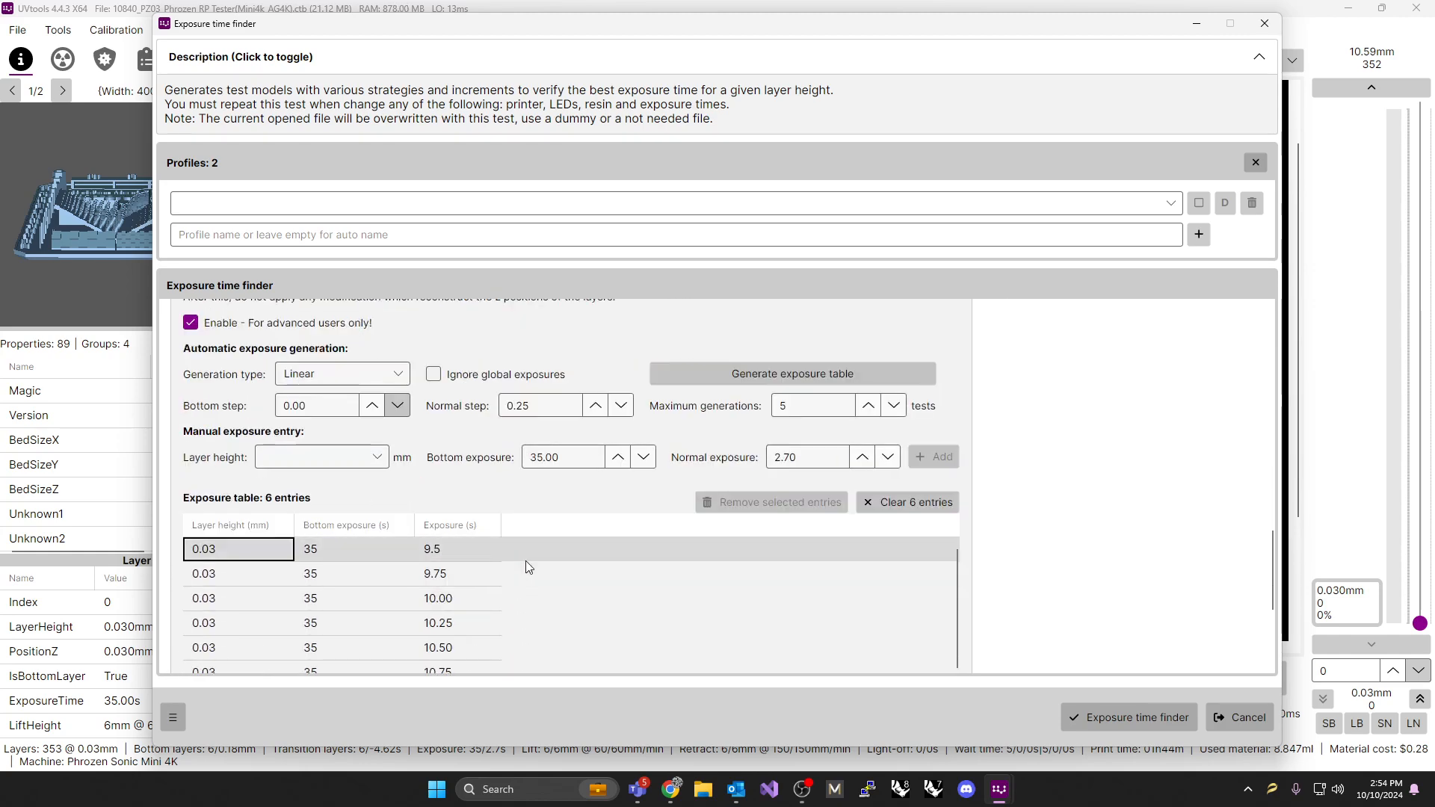
pyautogui.scroll(-3)
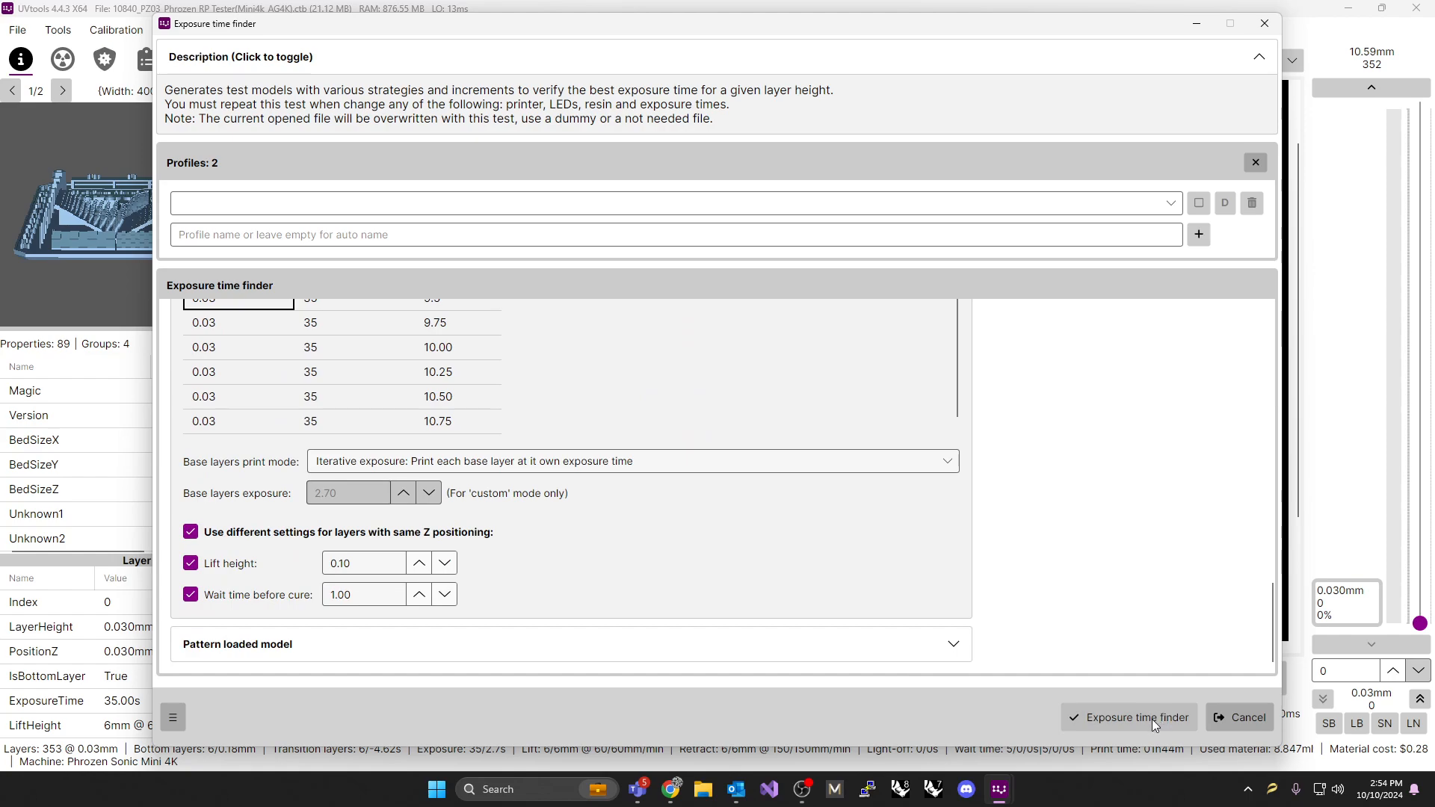
# Generate the six test models and inspect them at layer 106 and layer 170
pyautogui.click(1137, 716)
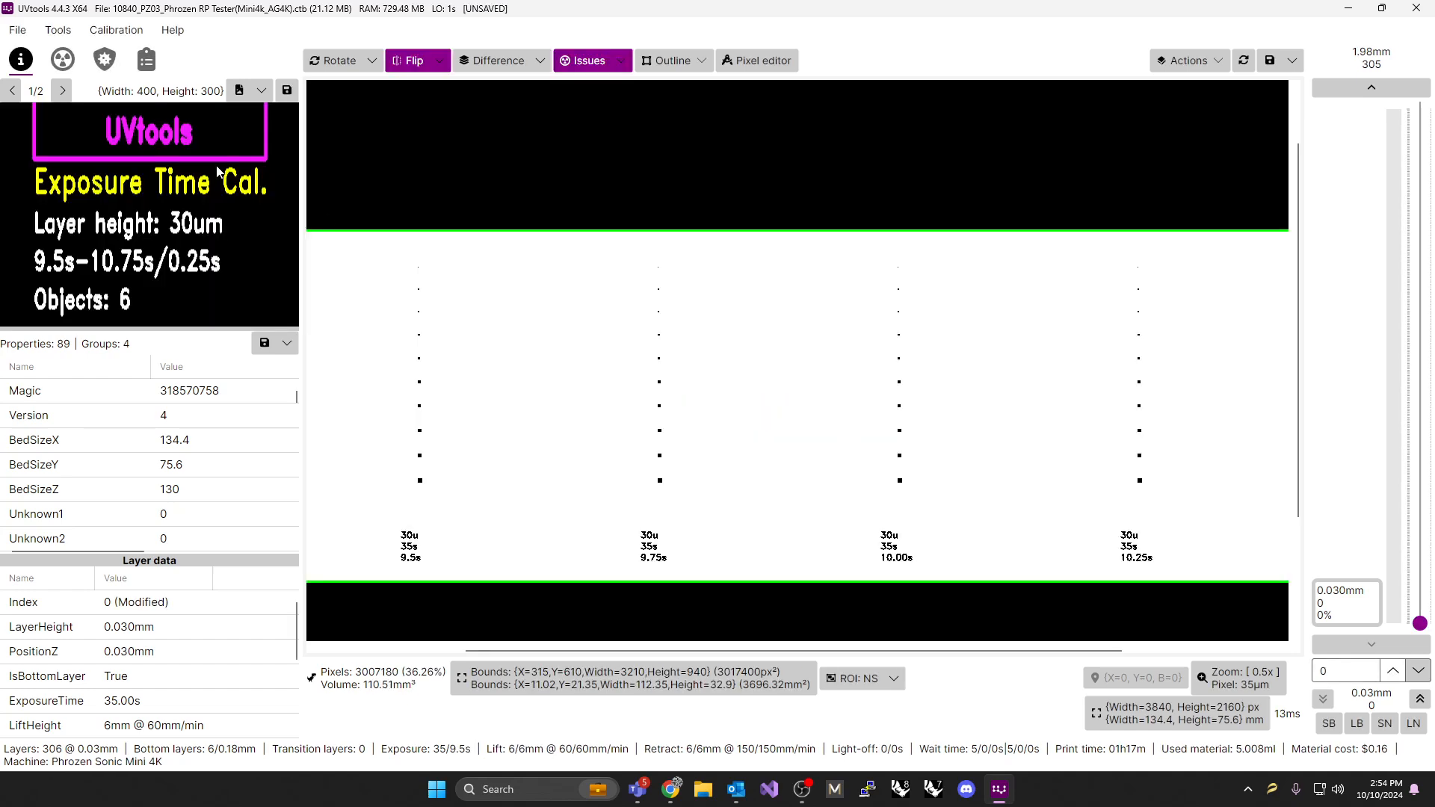
pyautogui.moveTo(790, 608)
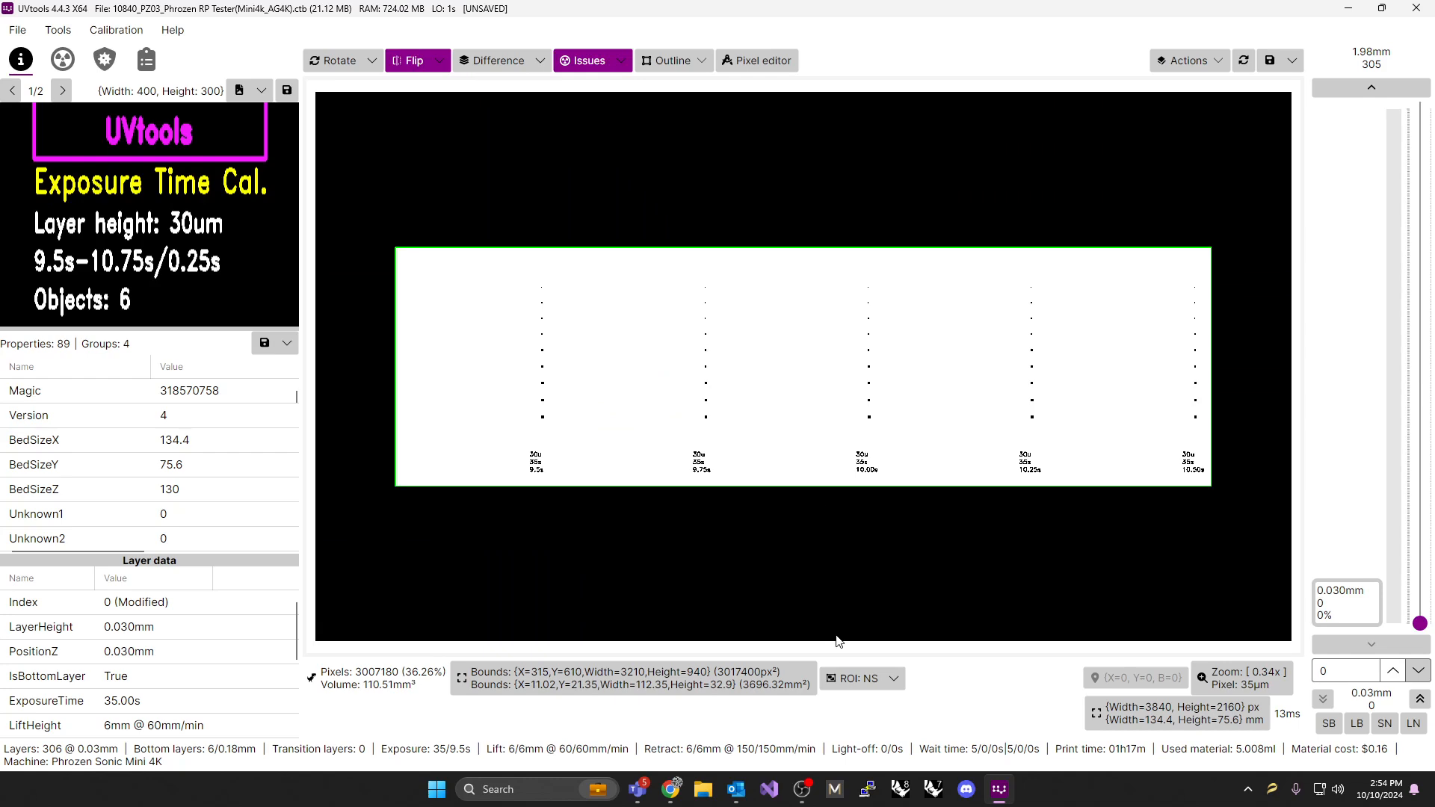
pyautogui.moveTo(1163, 311)
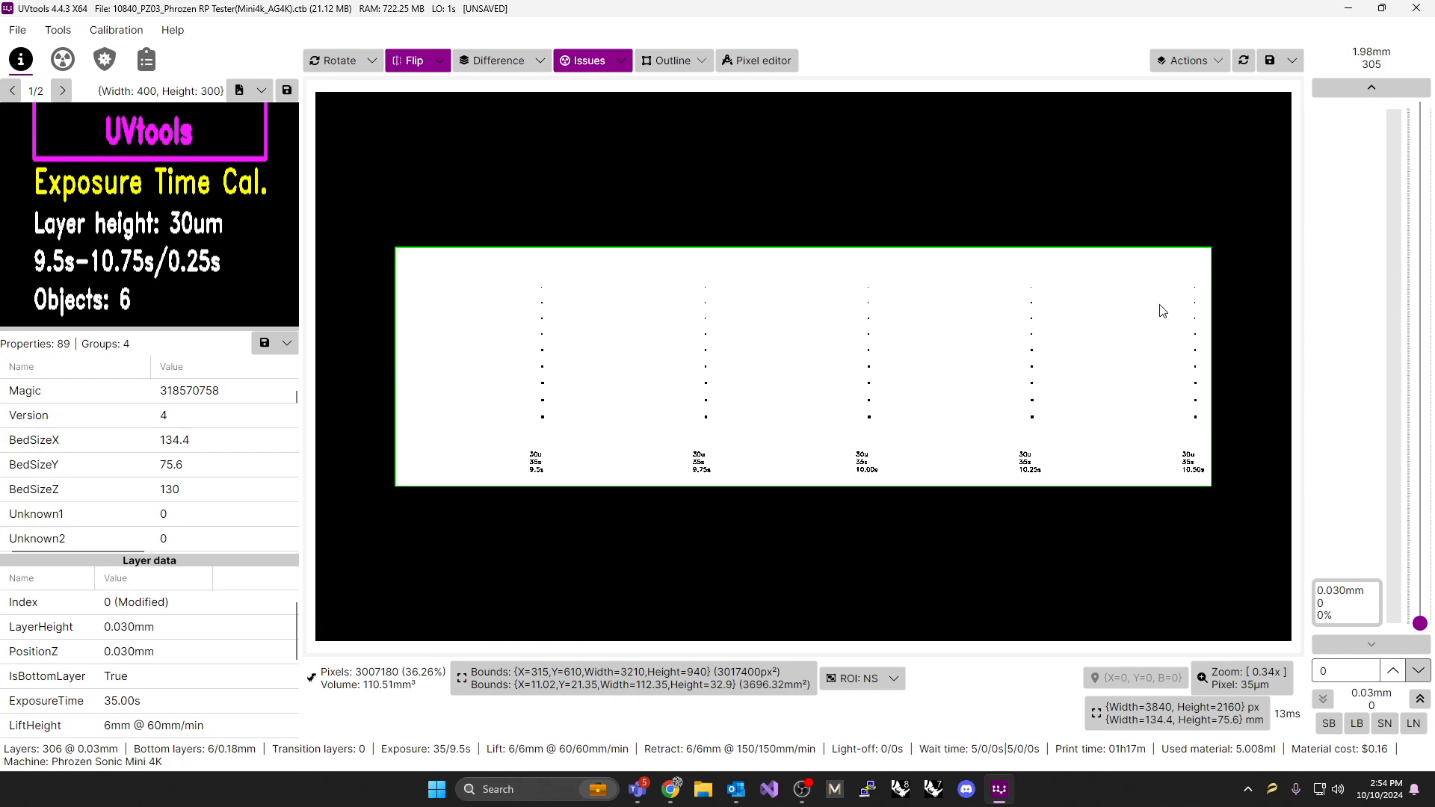
pyautogui.moveTo(1384, 137)
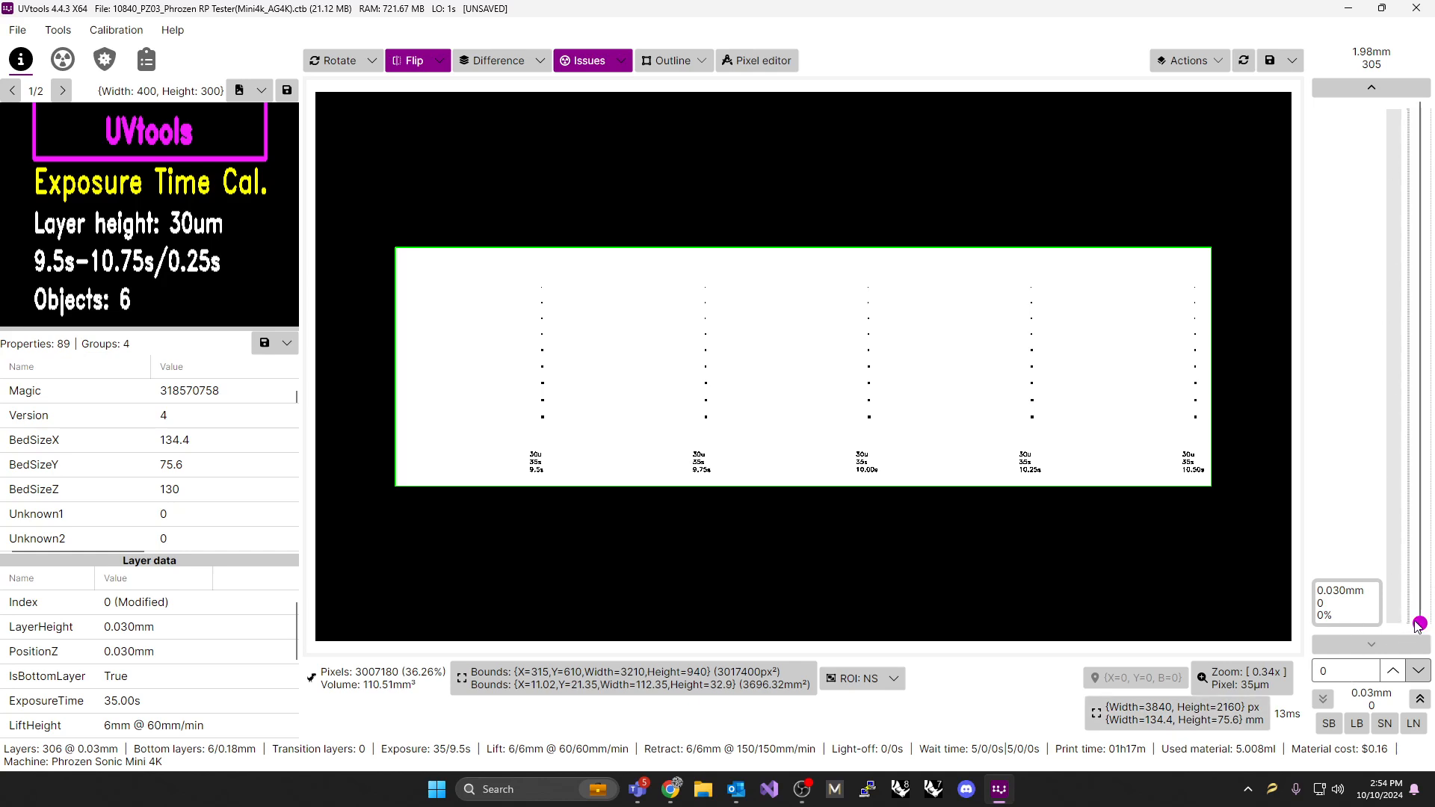
pyautogui.moveTo(1416, 625); pyautogui.dragTo(1415, 443)
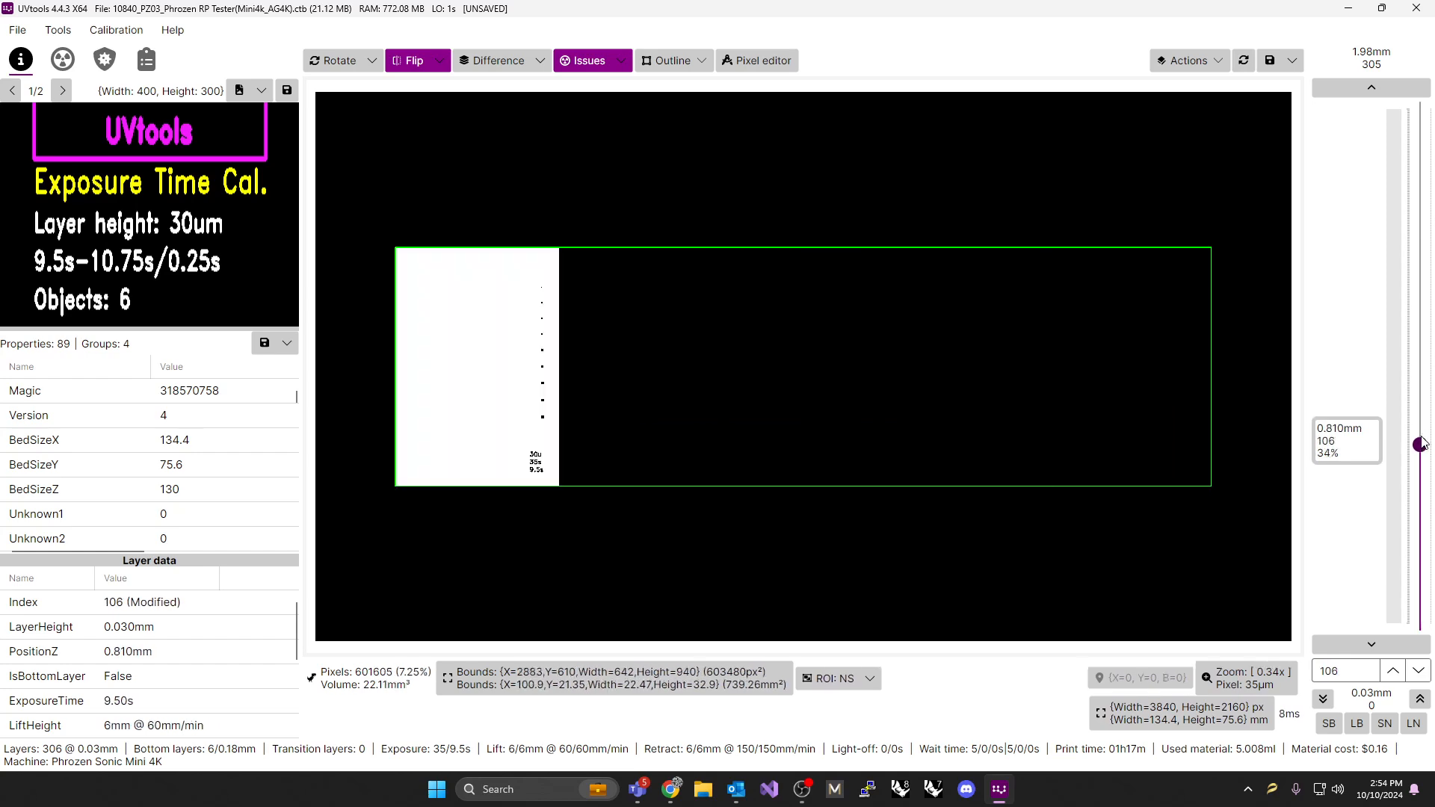
pyautogui.moveTo(1419, 443); pyautogui.dragTo(1419, 328)
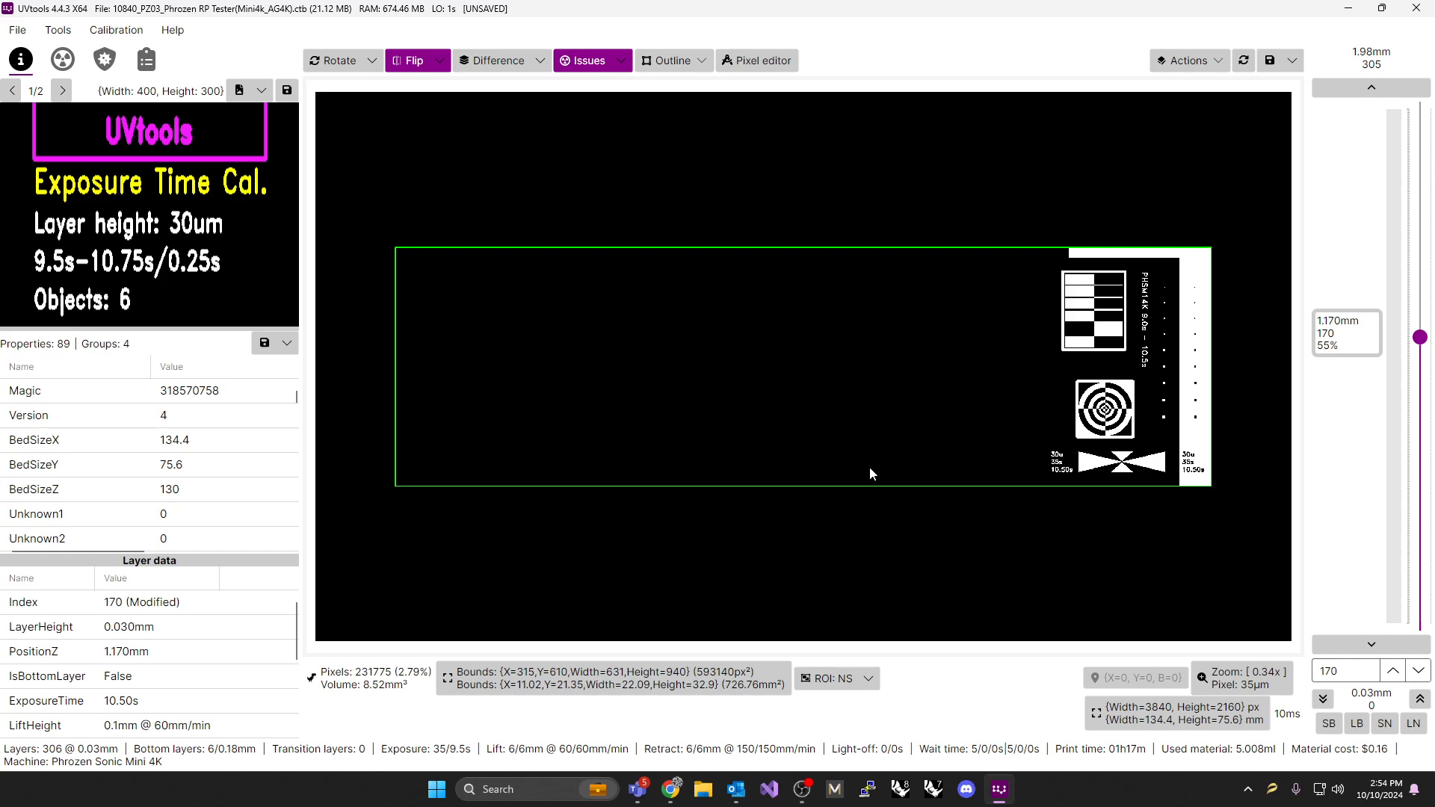
pyautogui.moveTo(899, 221)
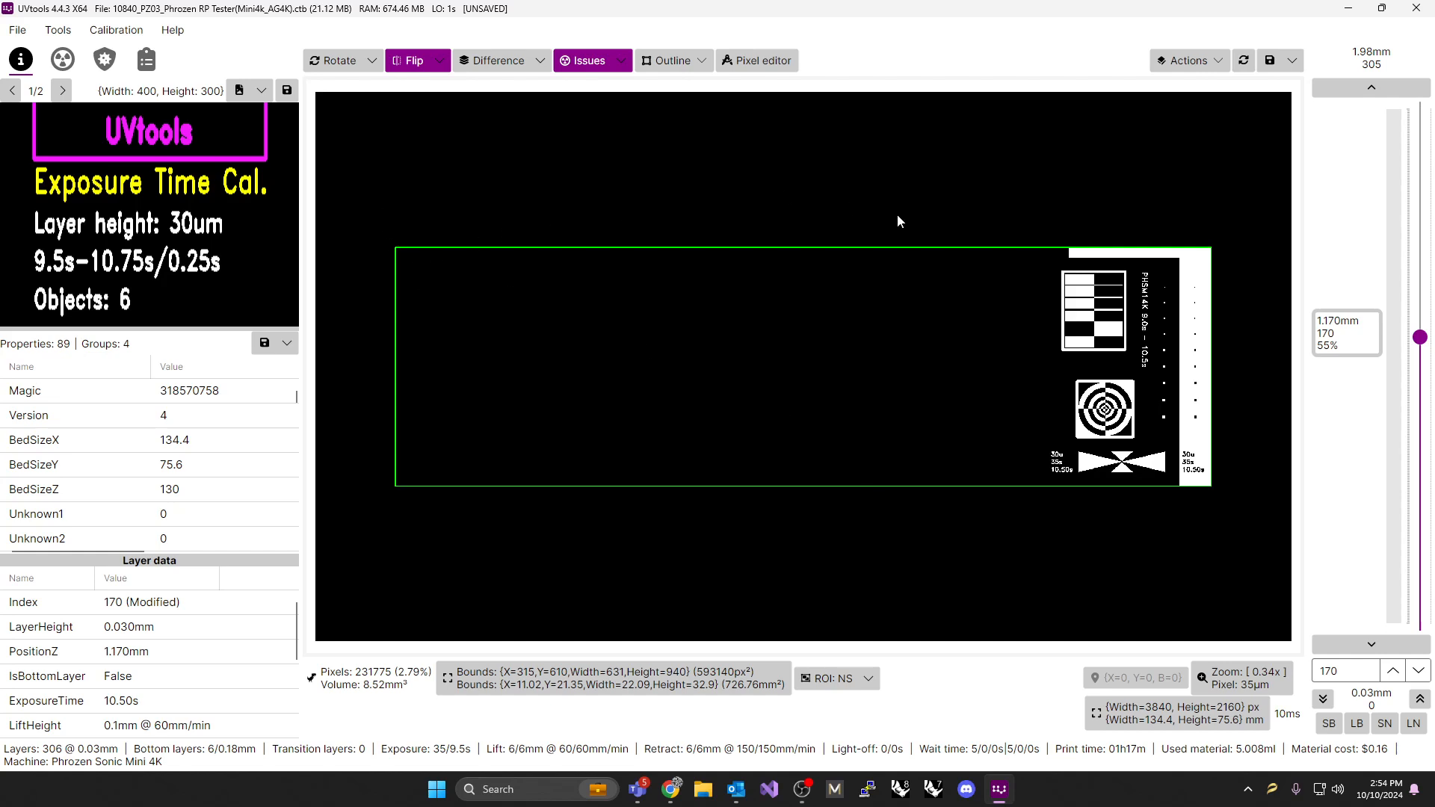
pyautogui.moveTo(313, 143)
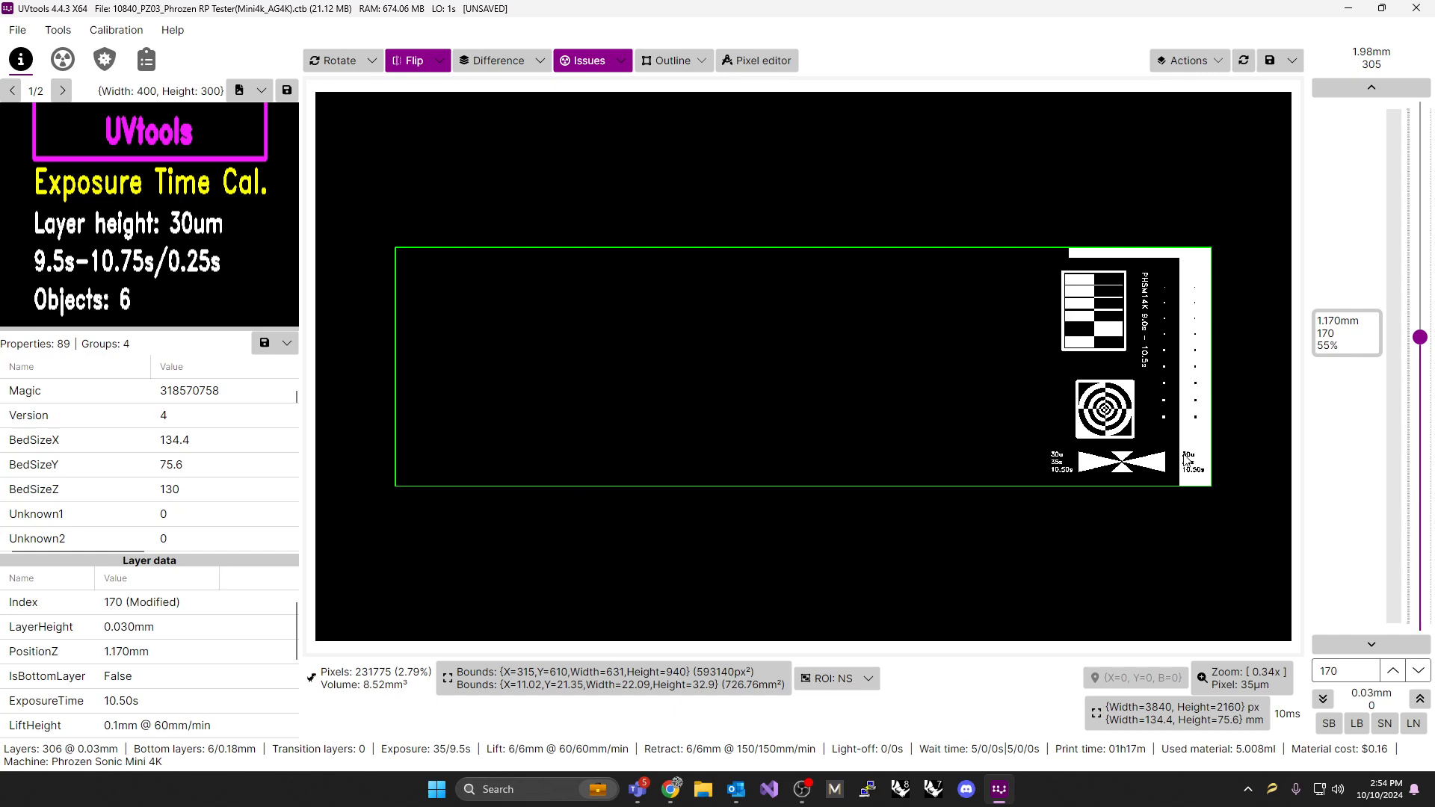
pyautogui.moveTo(1175, 564)
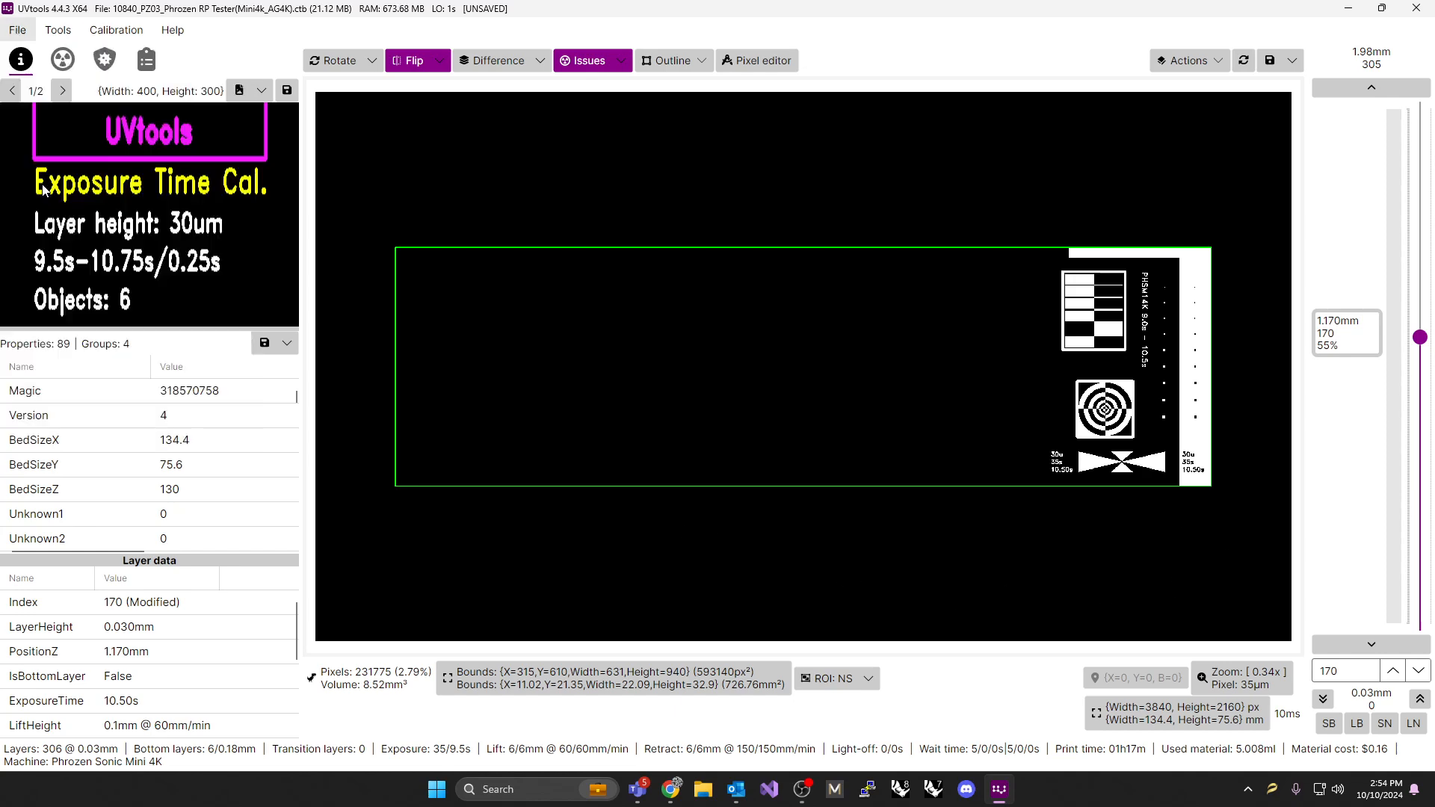
pyautogui.click(1271, 60)
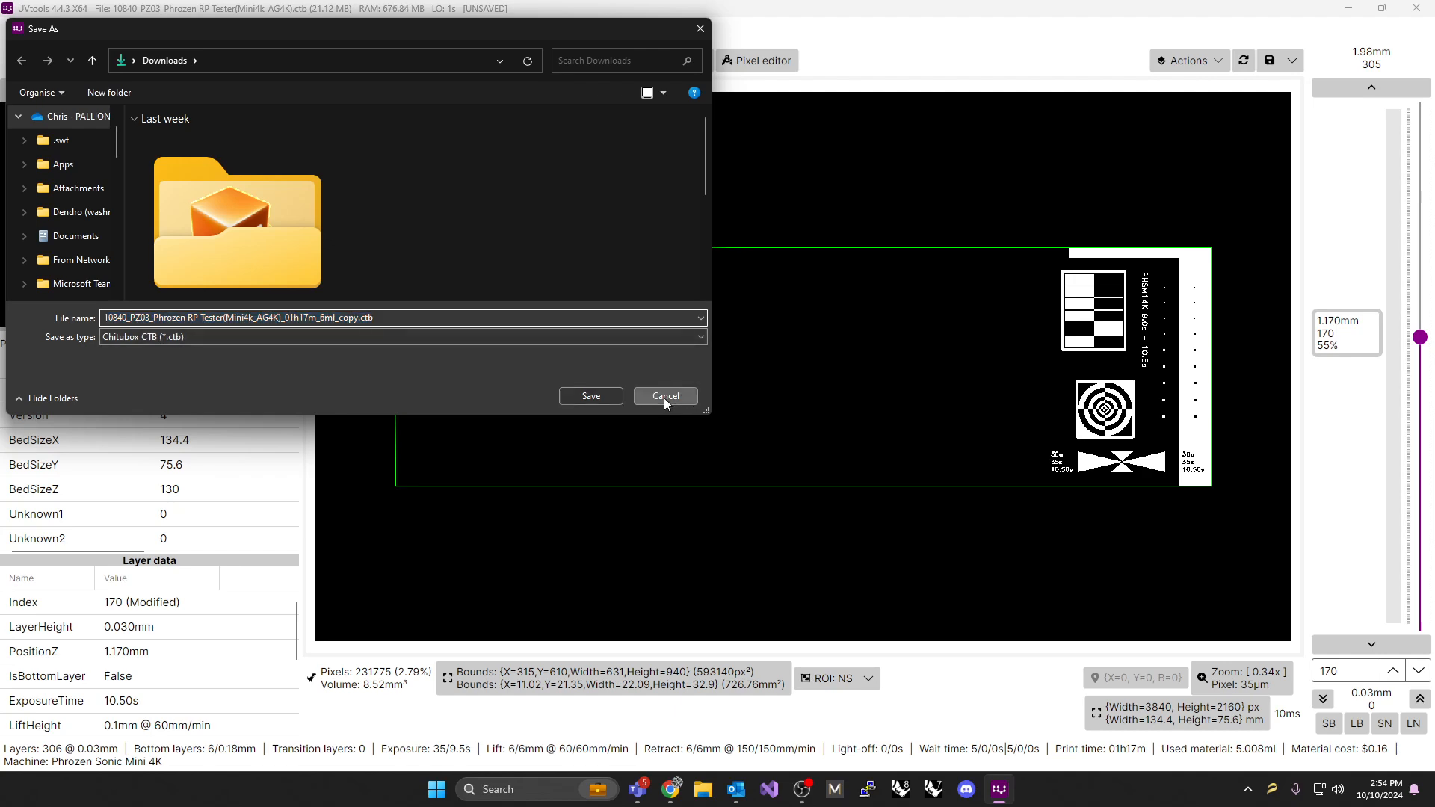
pyautogui.click(666, 394)
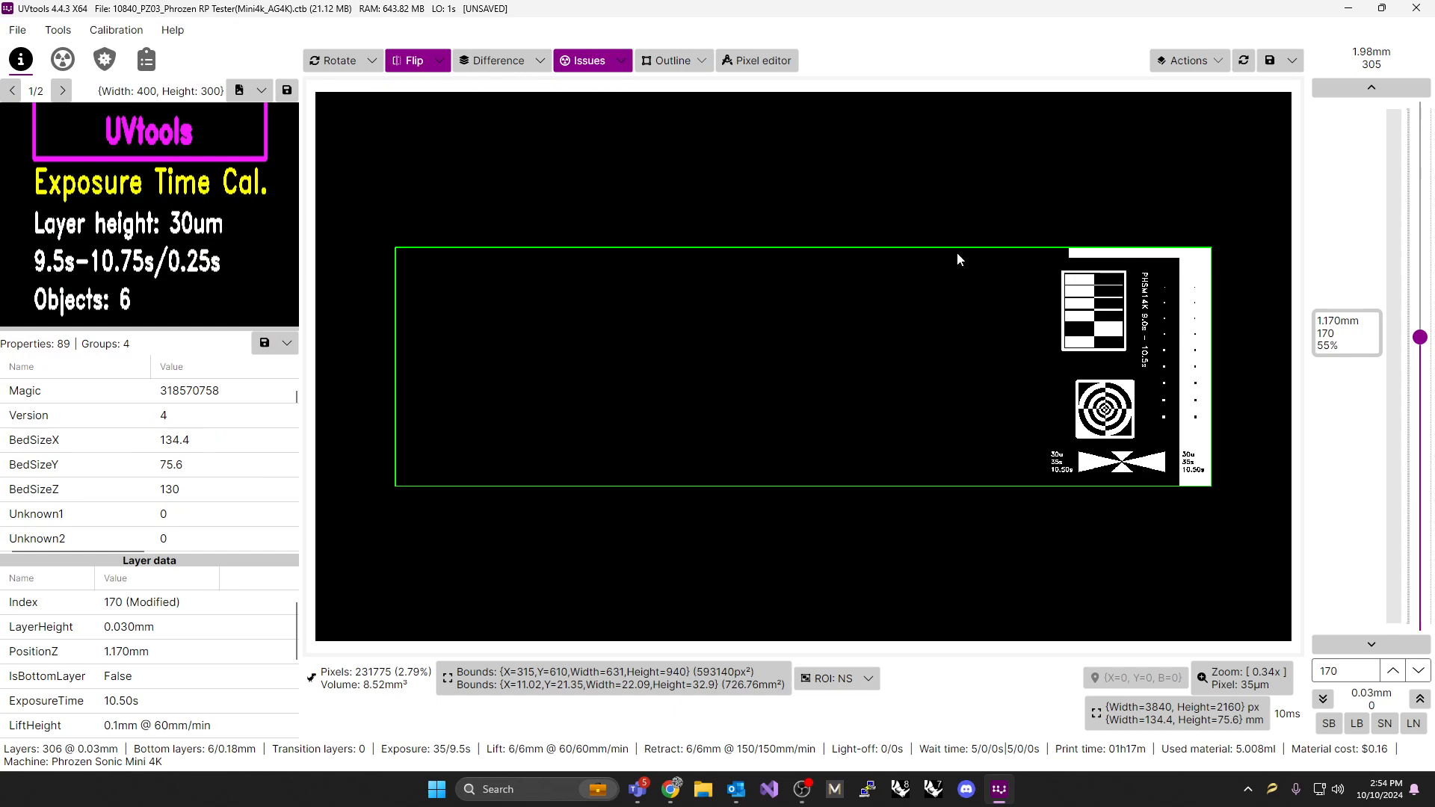
pyautogui.moveTo(1114, 442)
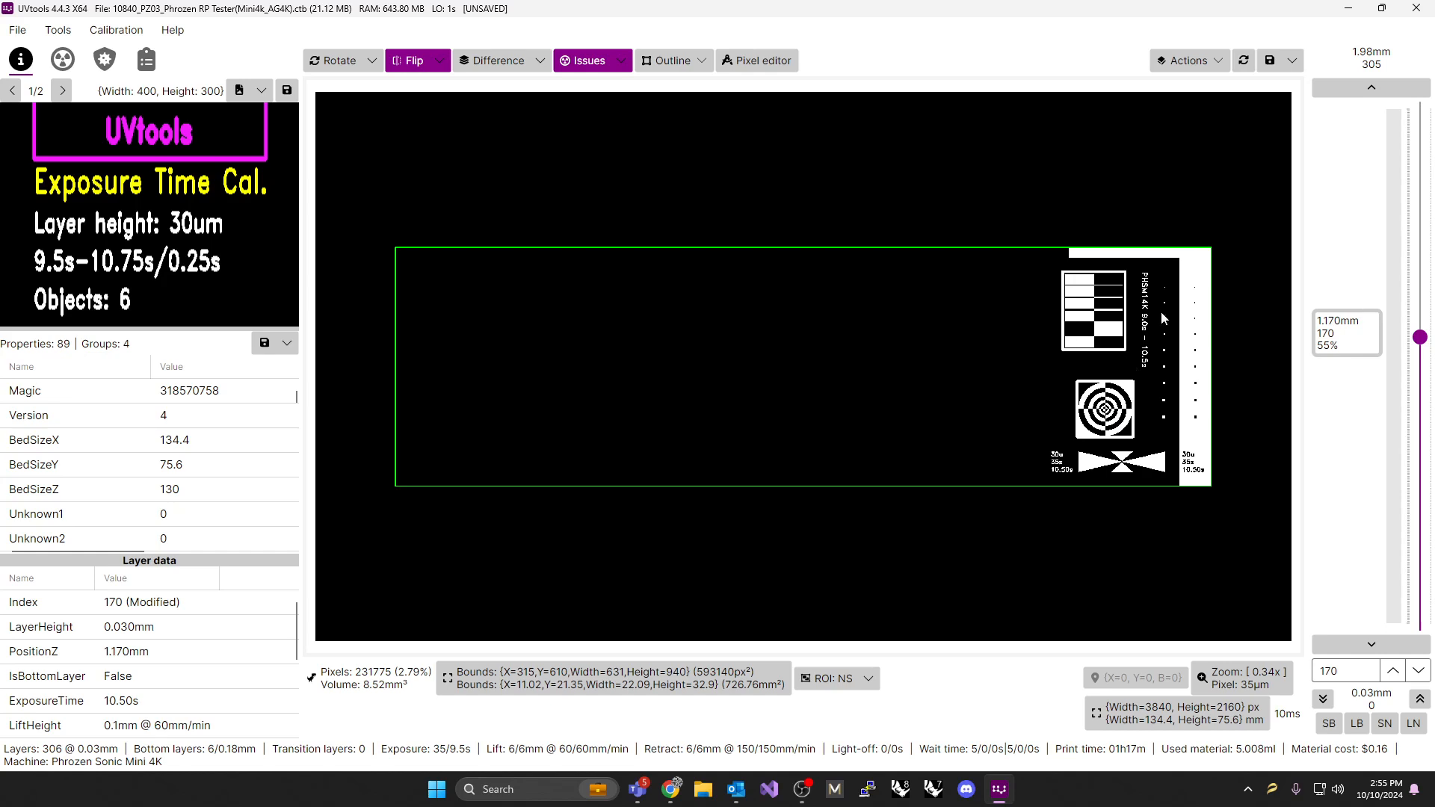
pyautogui.moveTo(1176, 335)
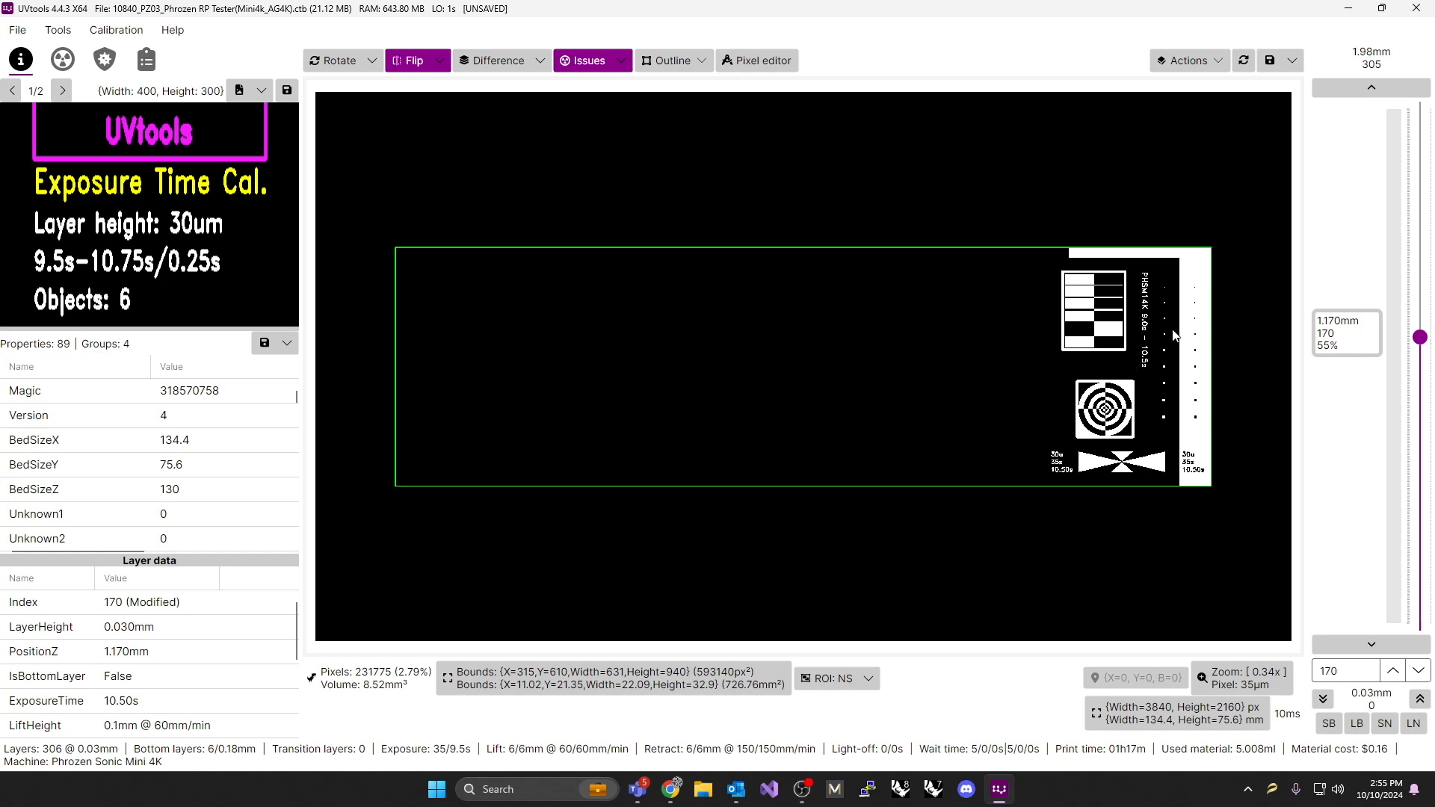
pyautogui.moveTo(901, 459)
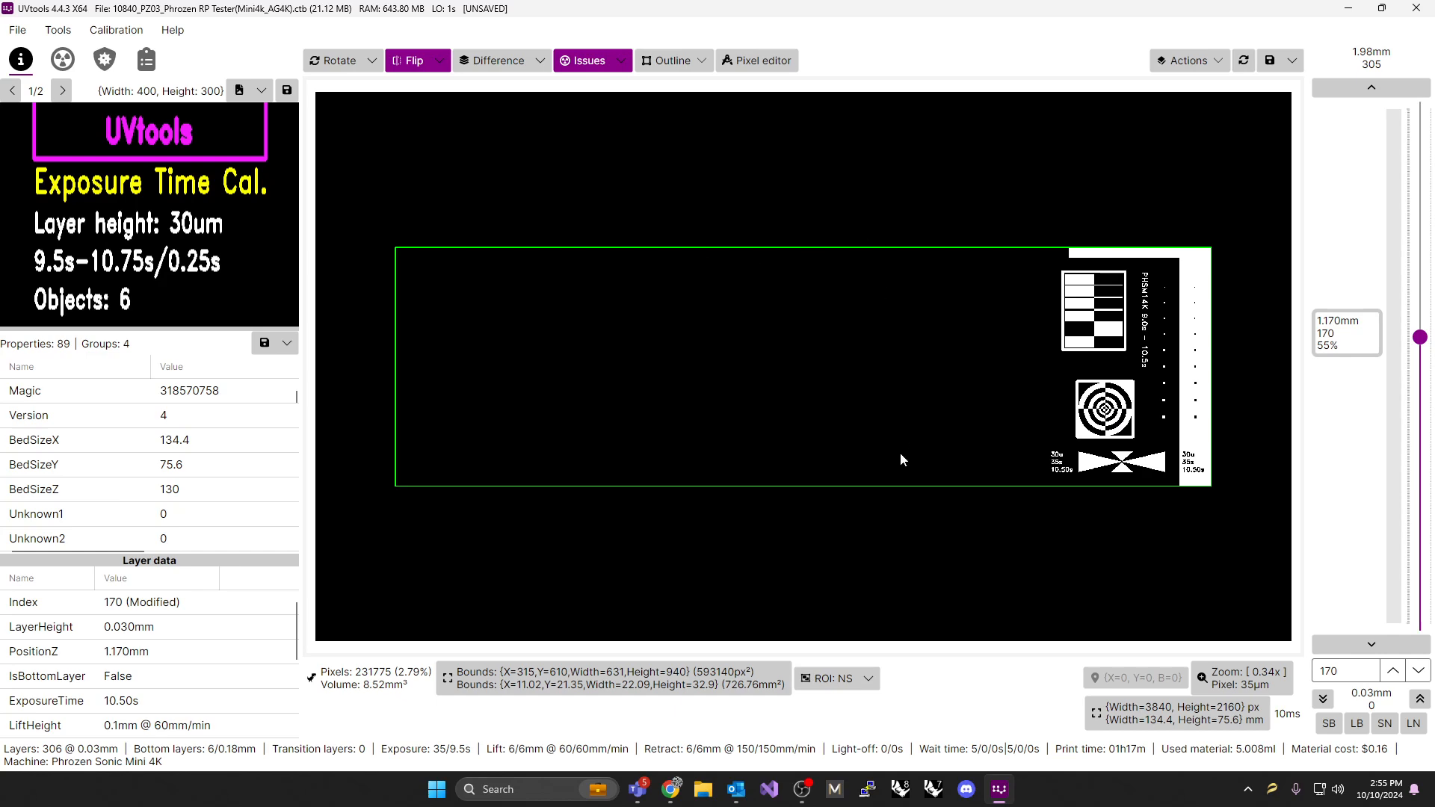
pyautogui.moveTo(894, 356)
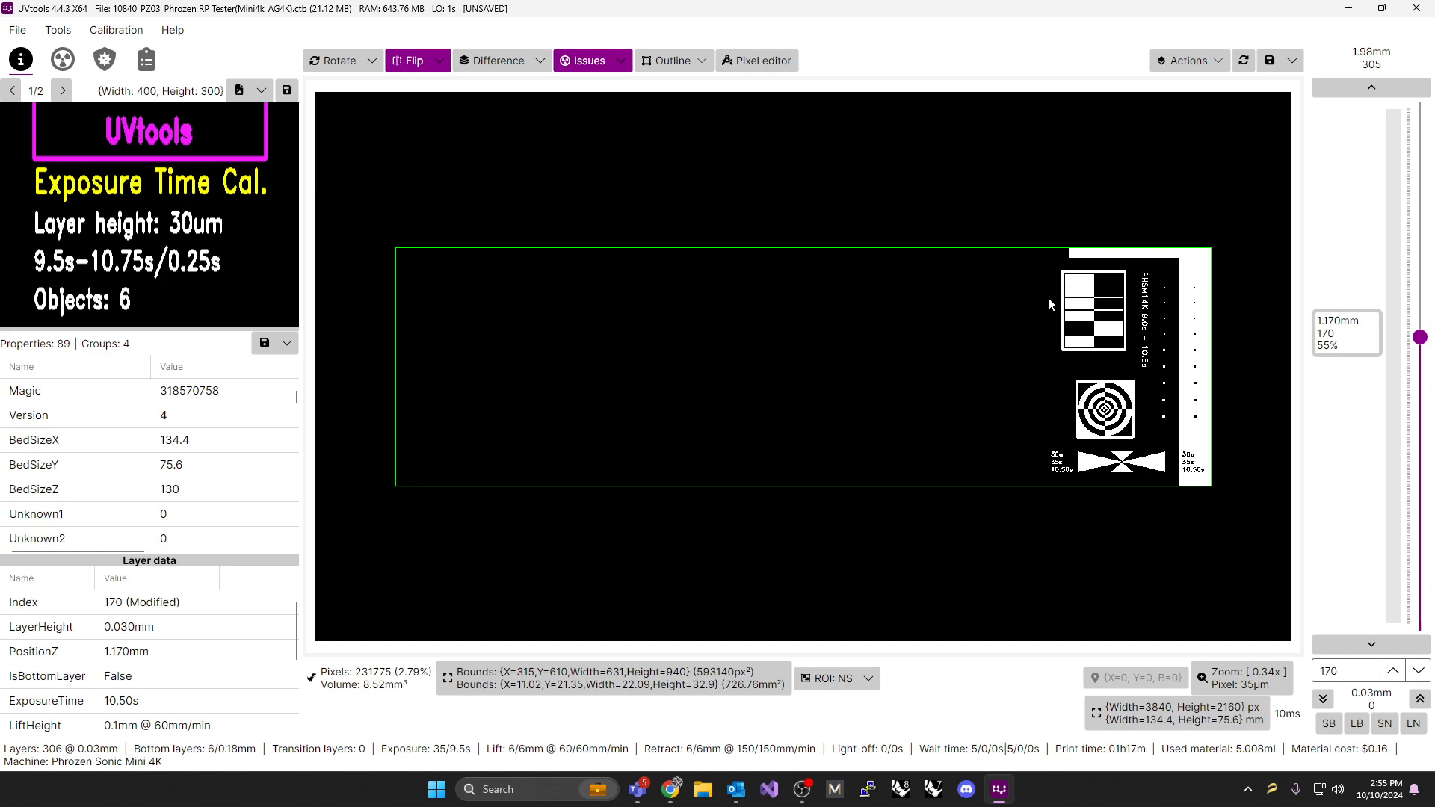
pyautogui.moveTo(764, 502)
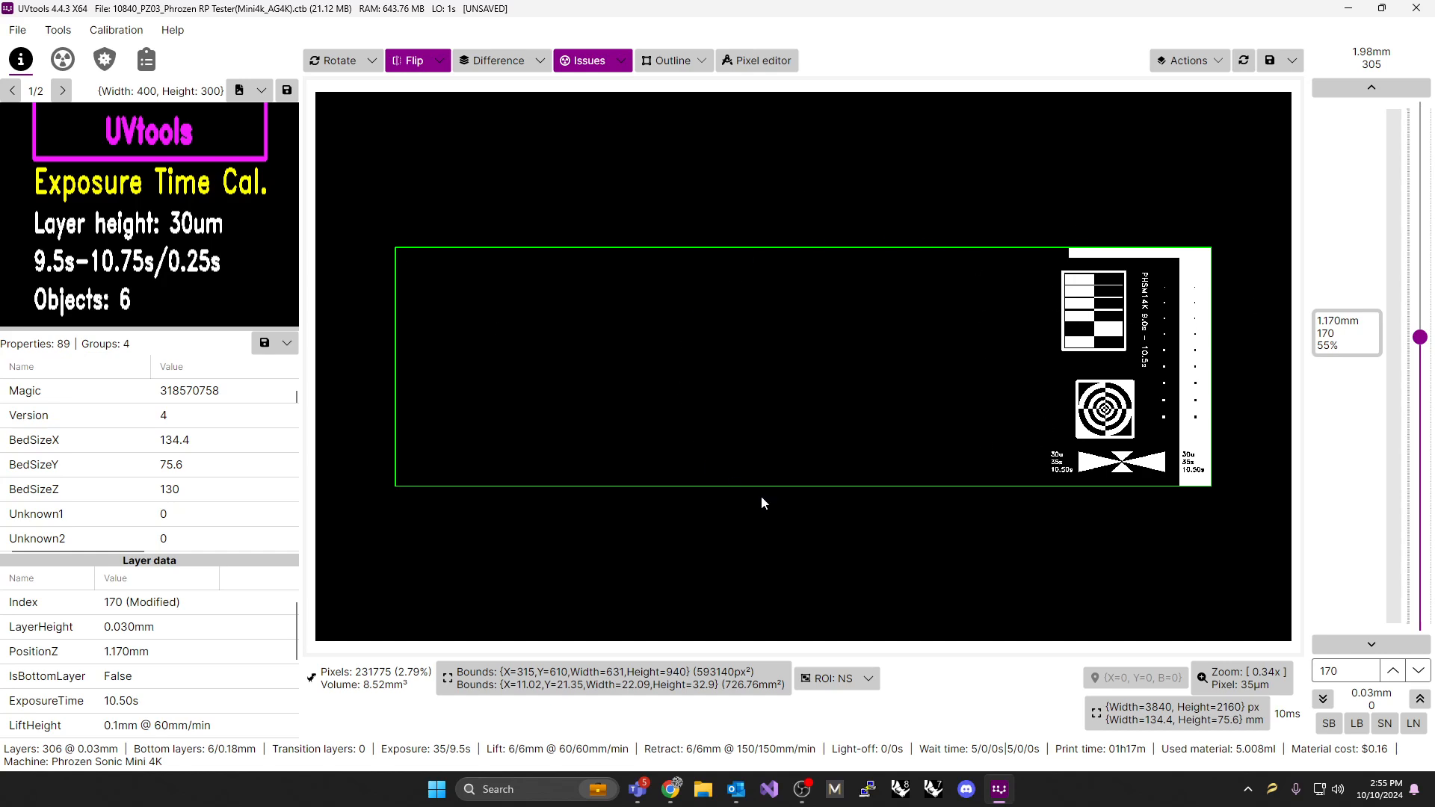
pyautogui.moveTo(808, 521)
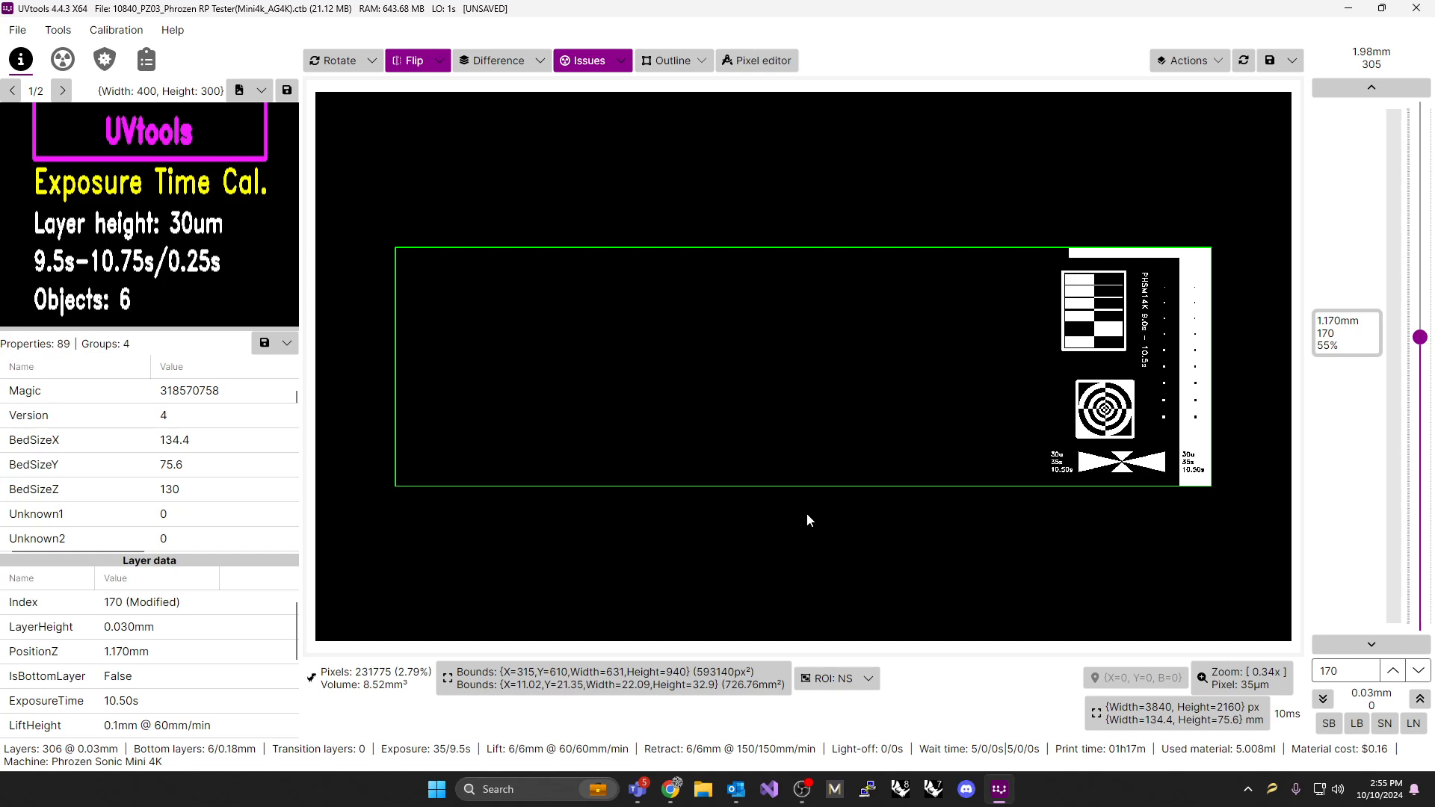
pyautogui.moveTo(646, 368)
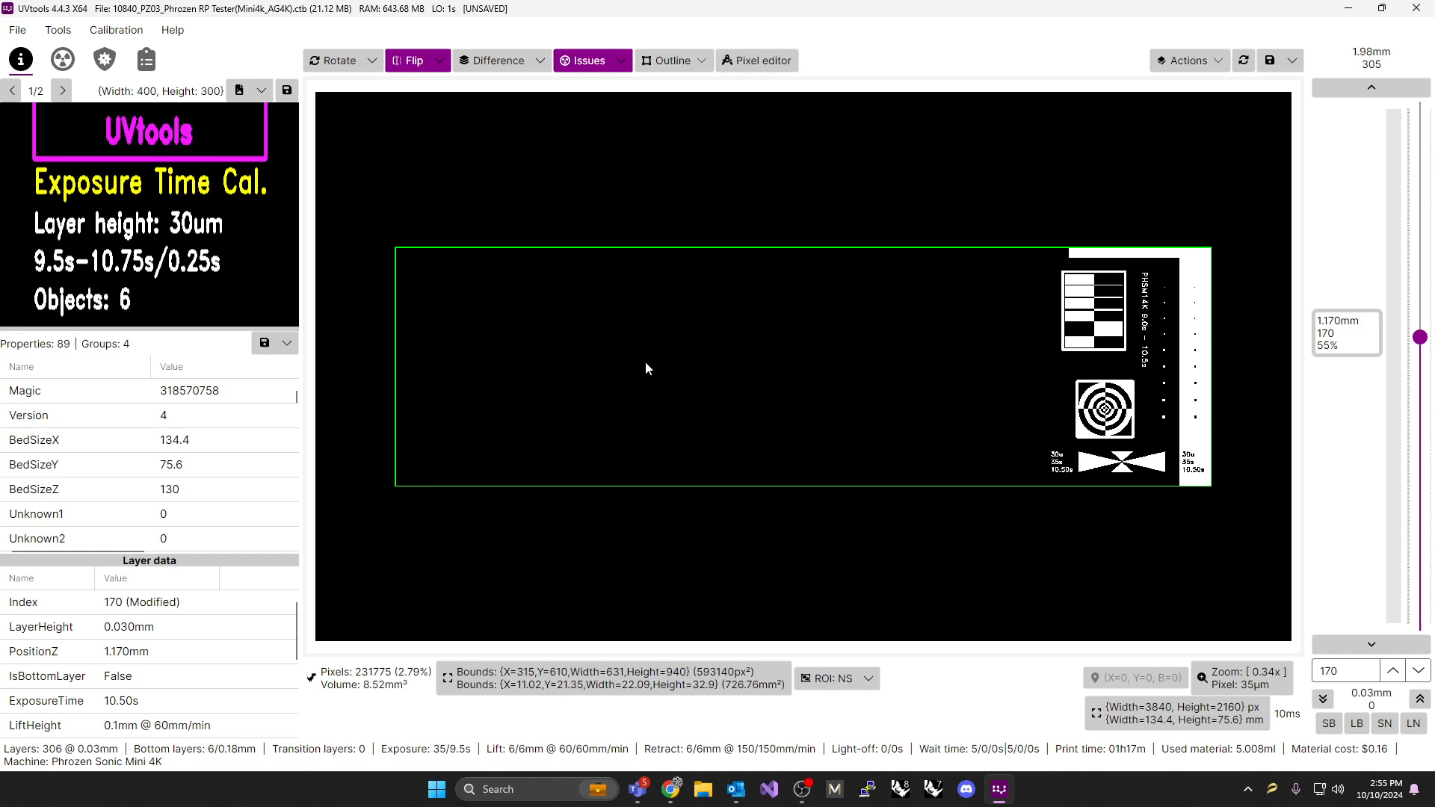
pyautogui.moveTo(915, 353)
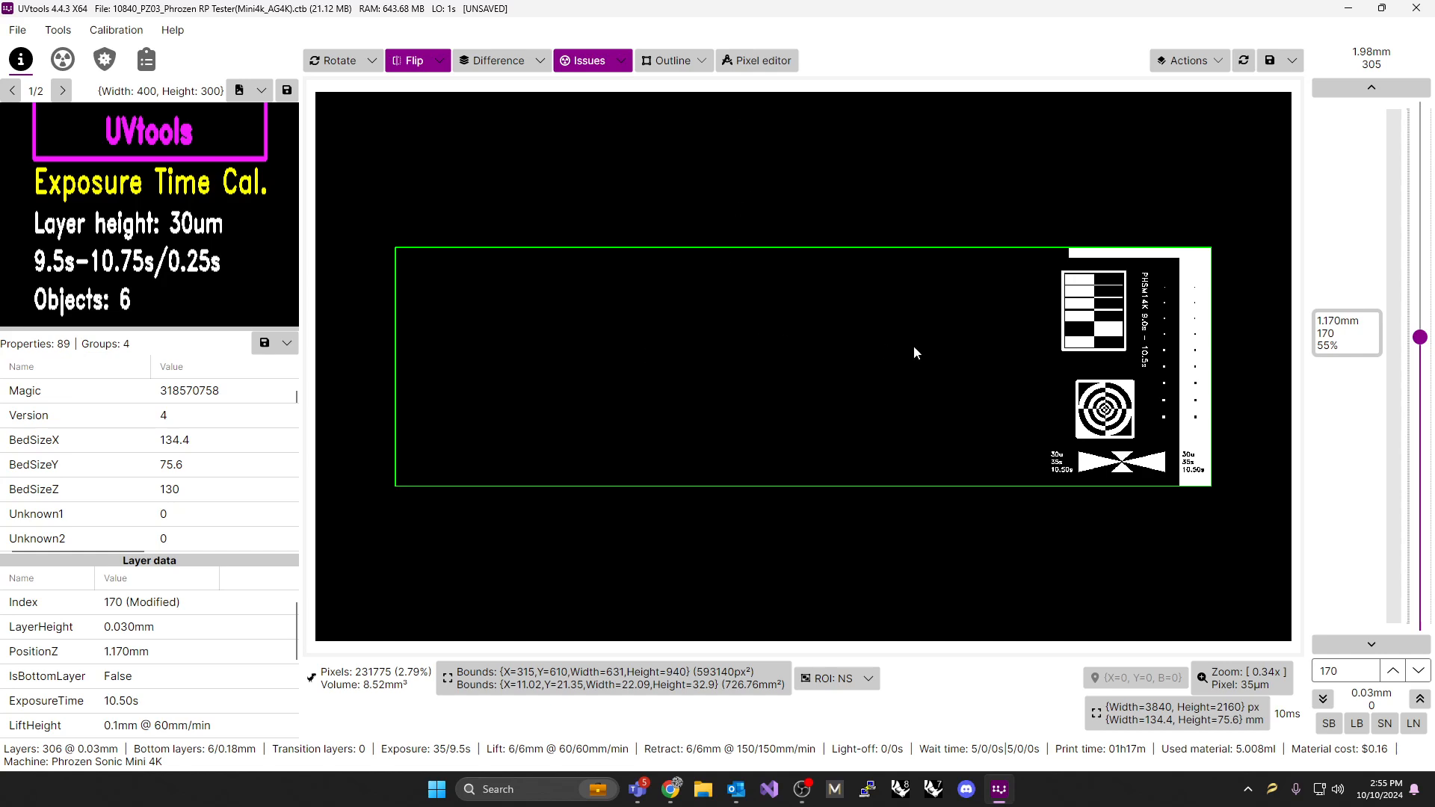
# Restart the Exposure time finder, enter 10 as normal exposure and scroll to Multiple exposures
pyautogui.click(115, 30)
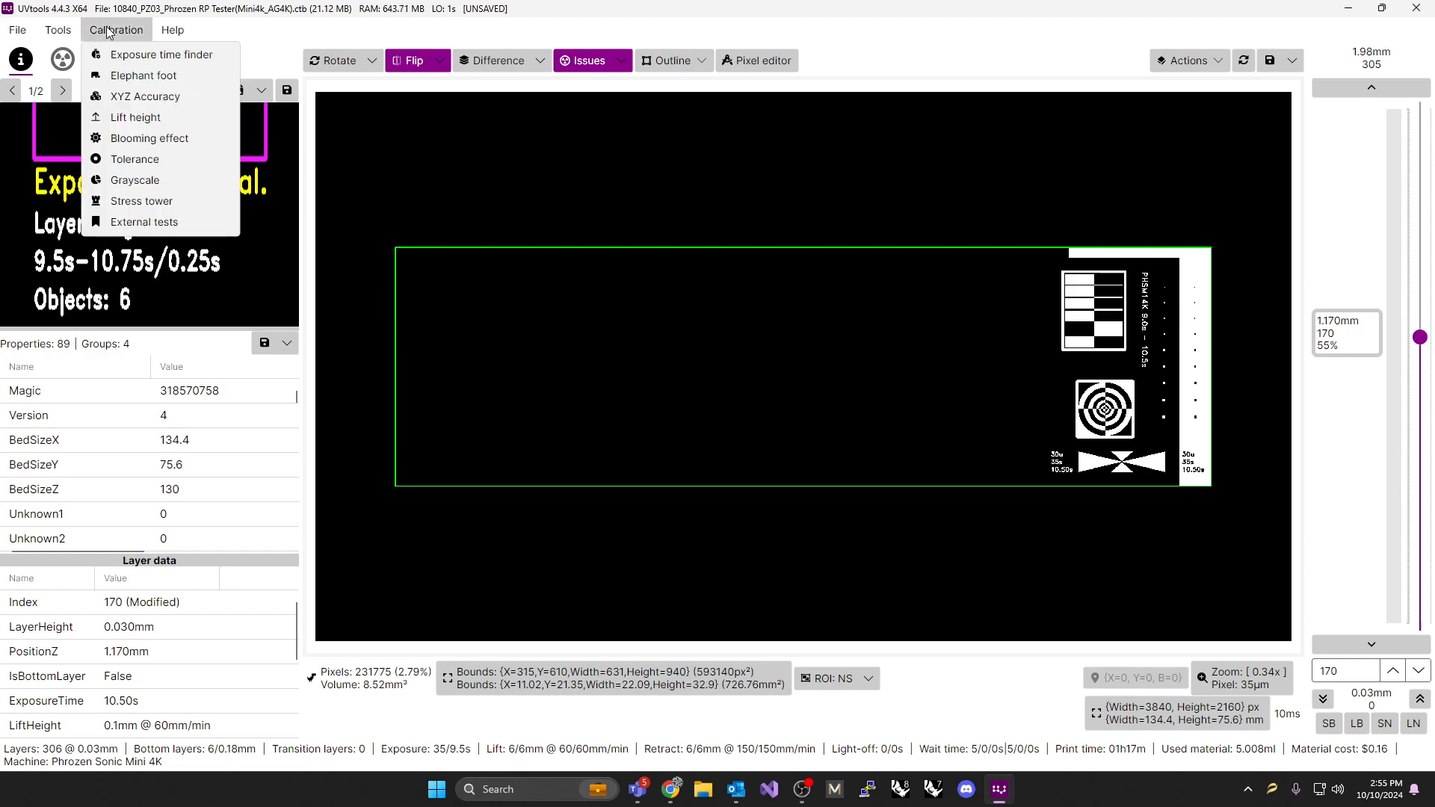
pyautogui.click(160, 54)
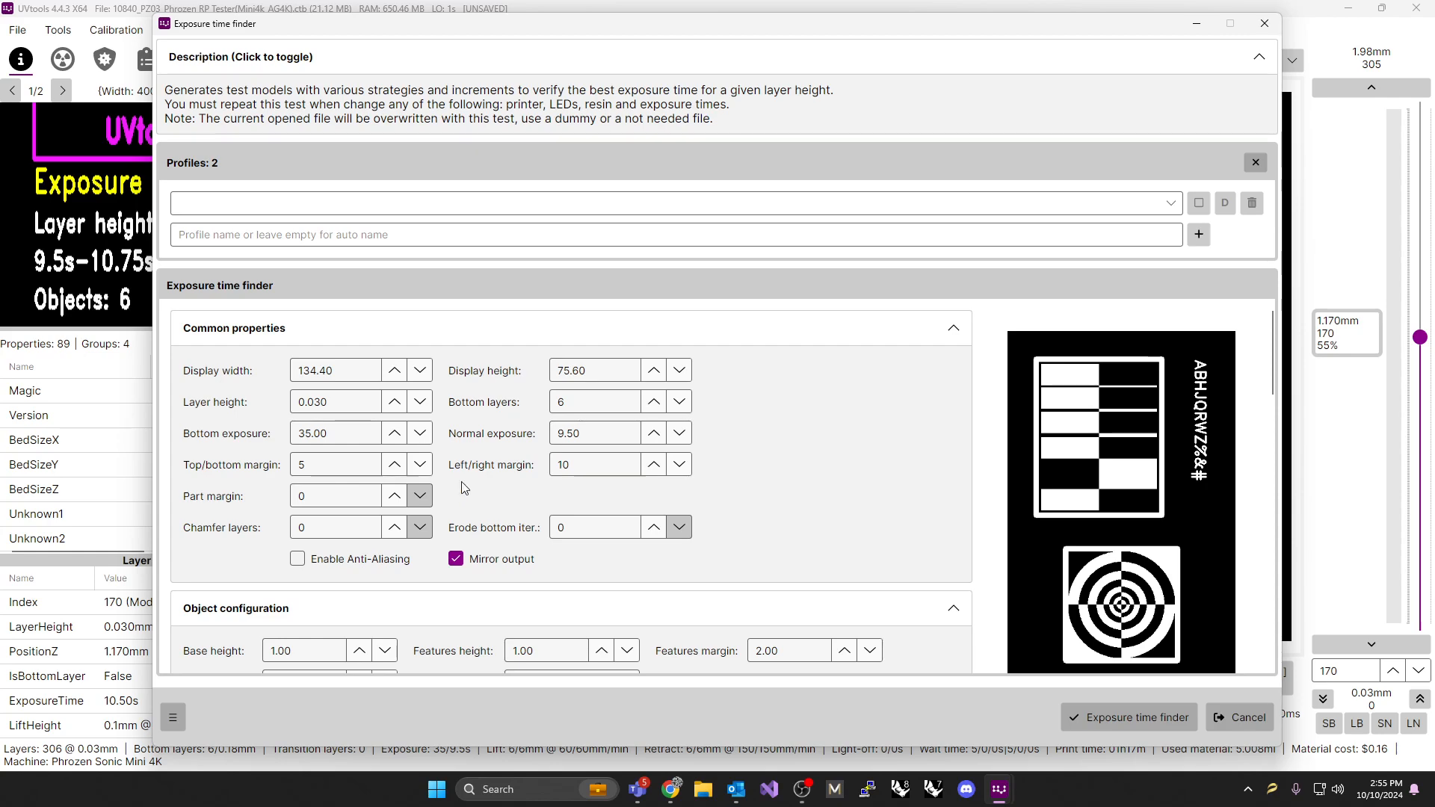
pyautogui.click(595, 434)
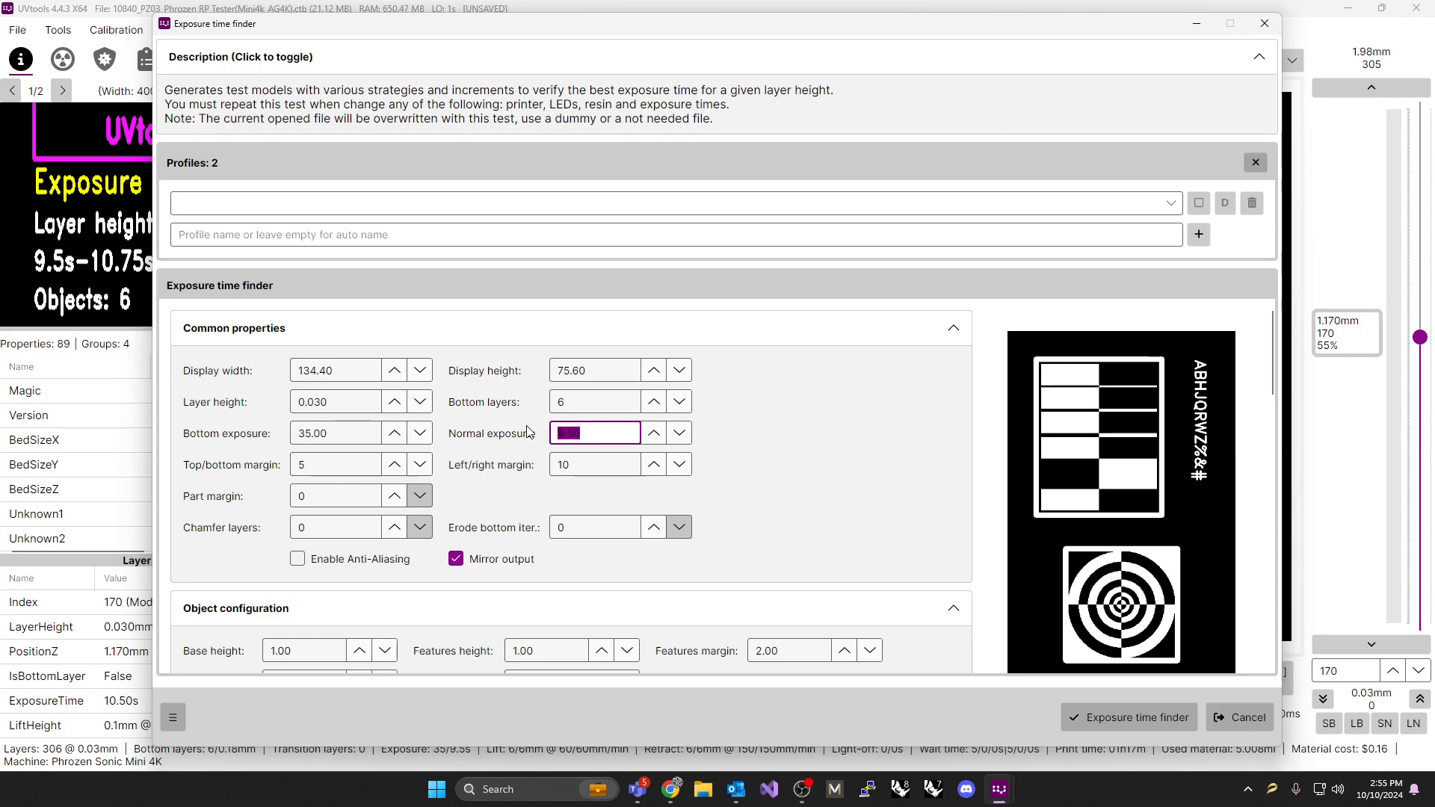
pyautogui.write('10')
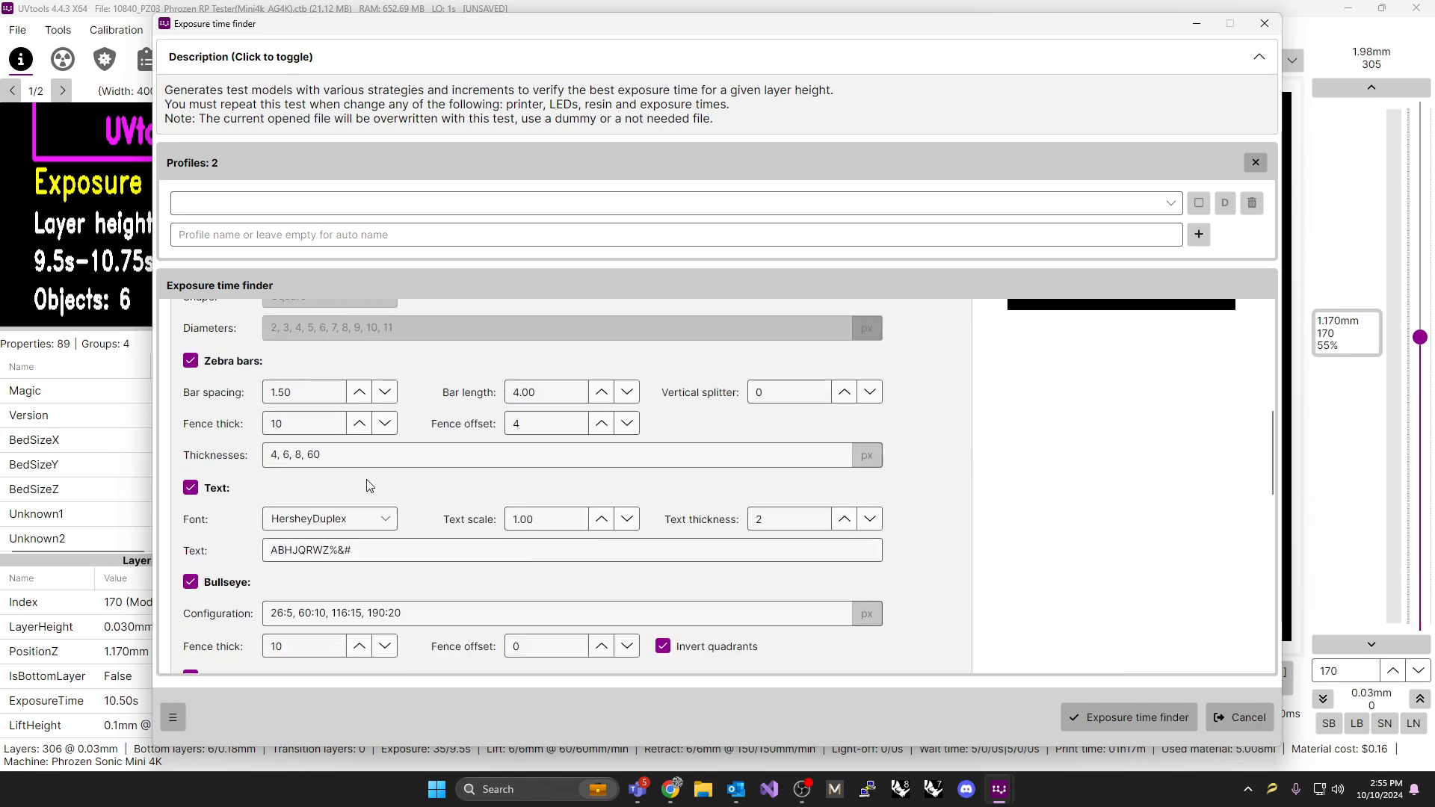
pyautogui.scroll(-3)
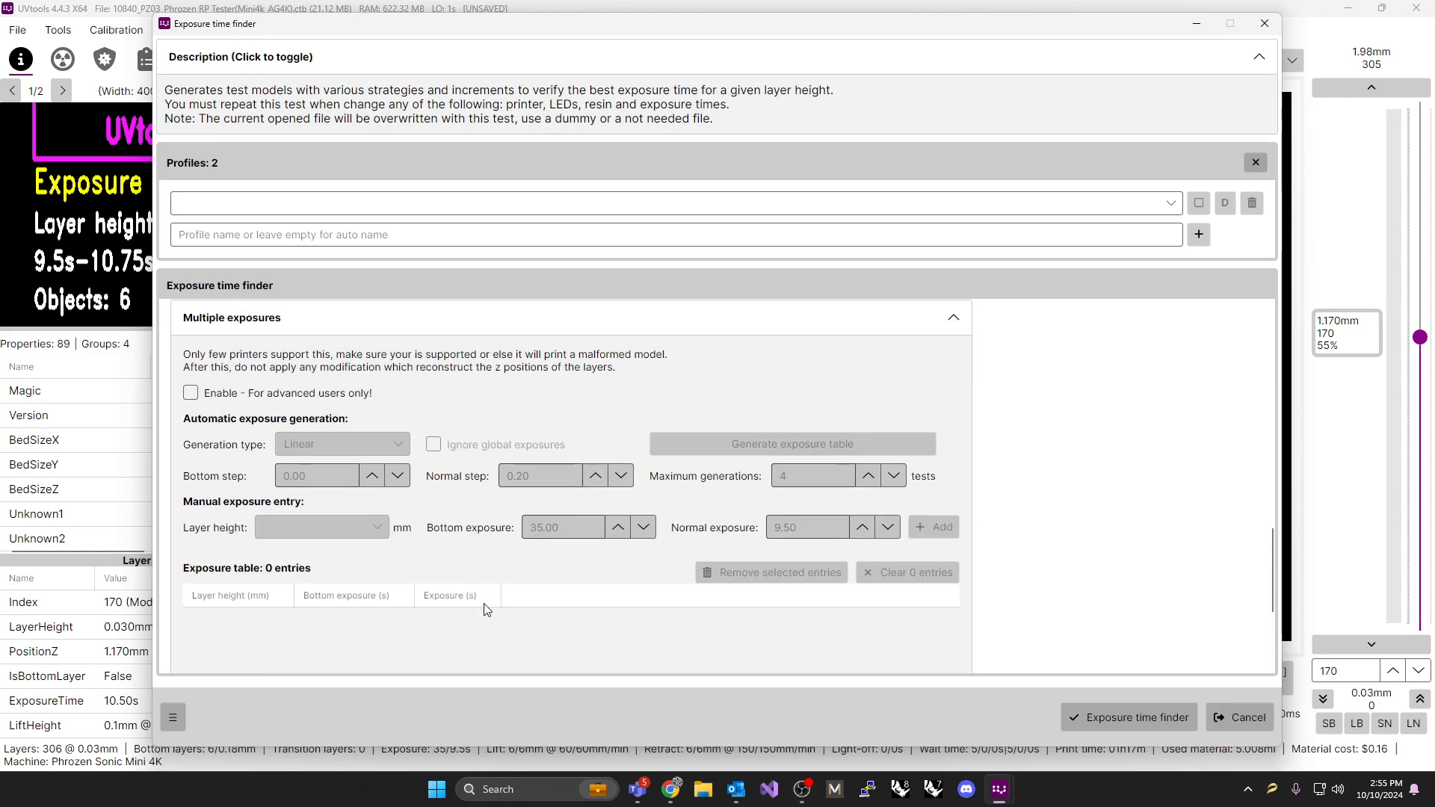
# Enable Multiple exposures, with a 0.10 s normal step and 5 maximum generations
pyautogui.click(190, 393)
pyautogui.write('5')
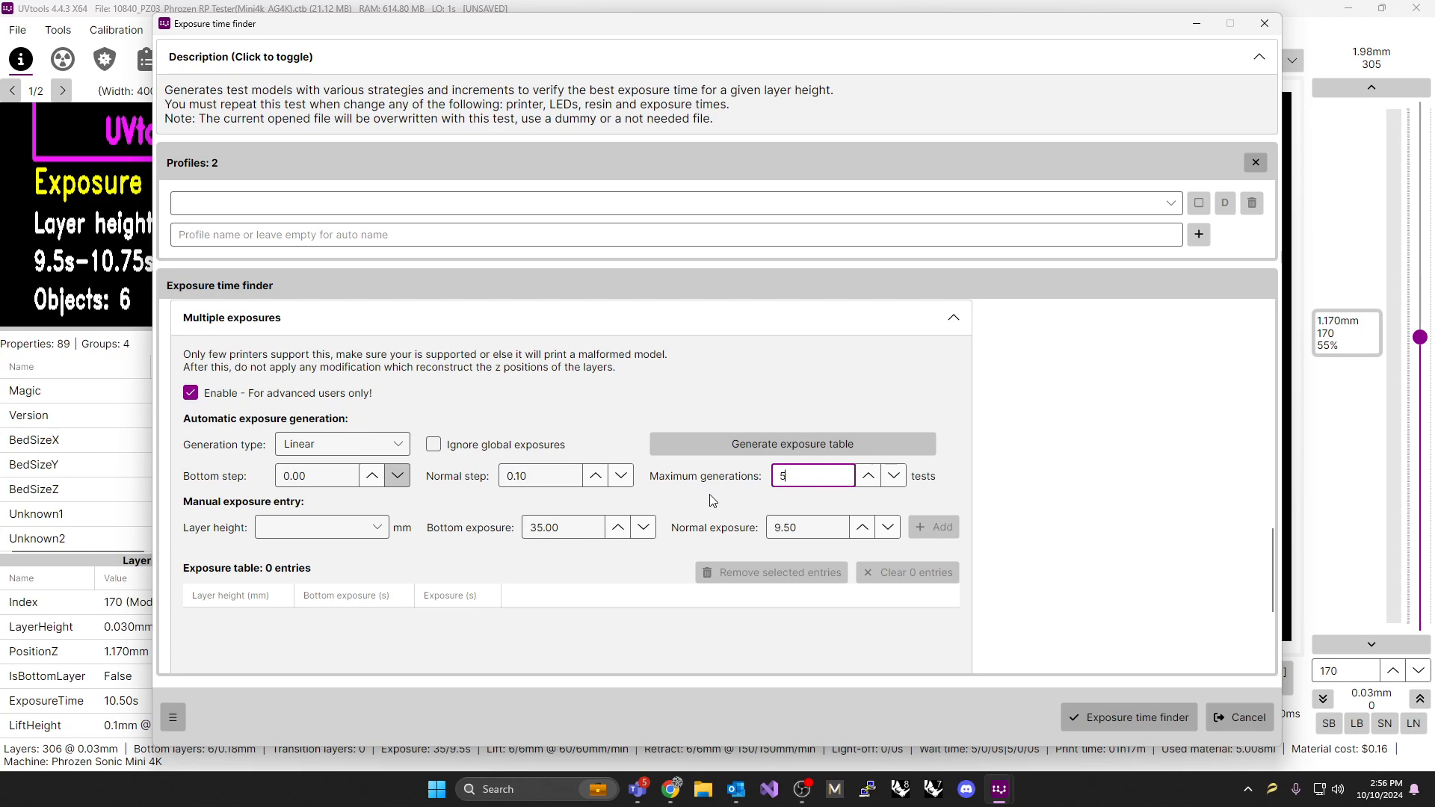
pyautogui.moveTo(749, 534)
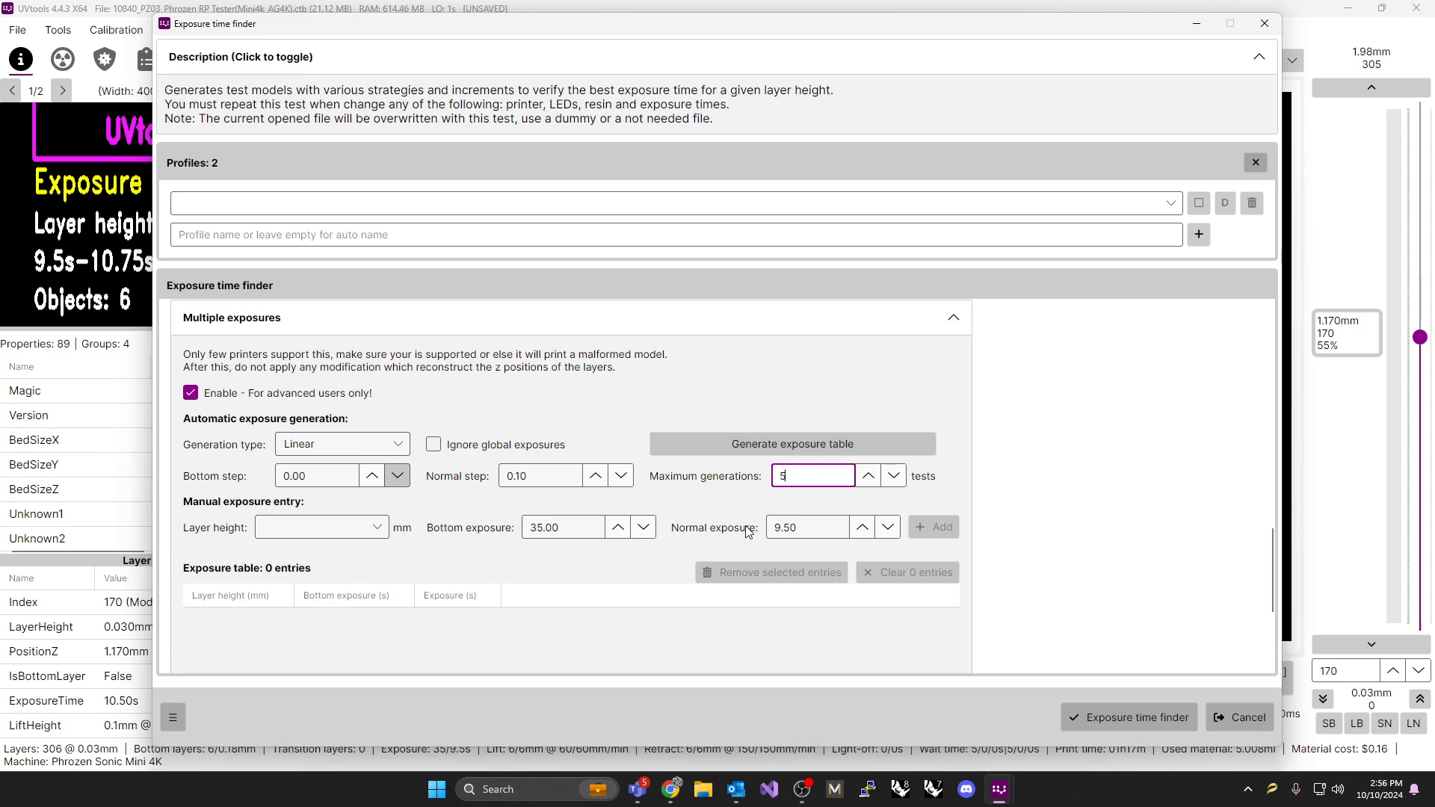
pyautogui.moveTo(328, 465)
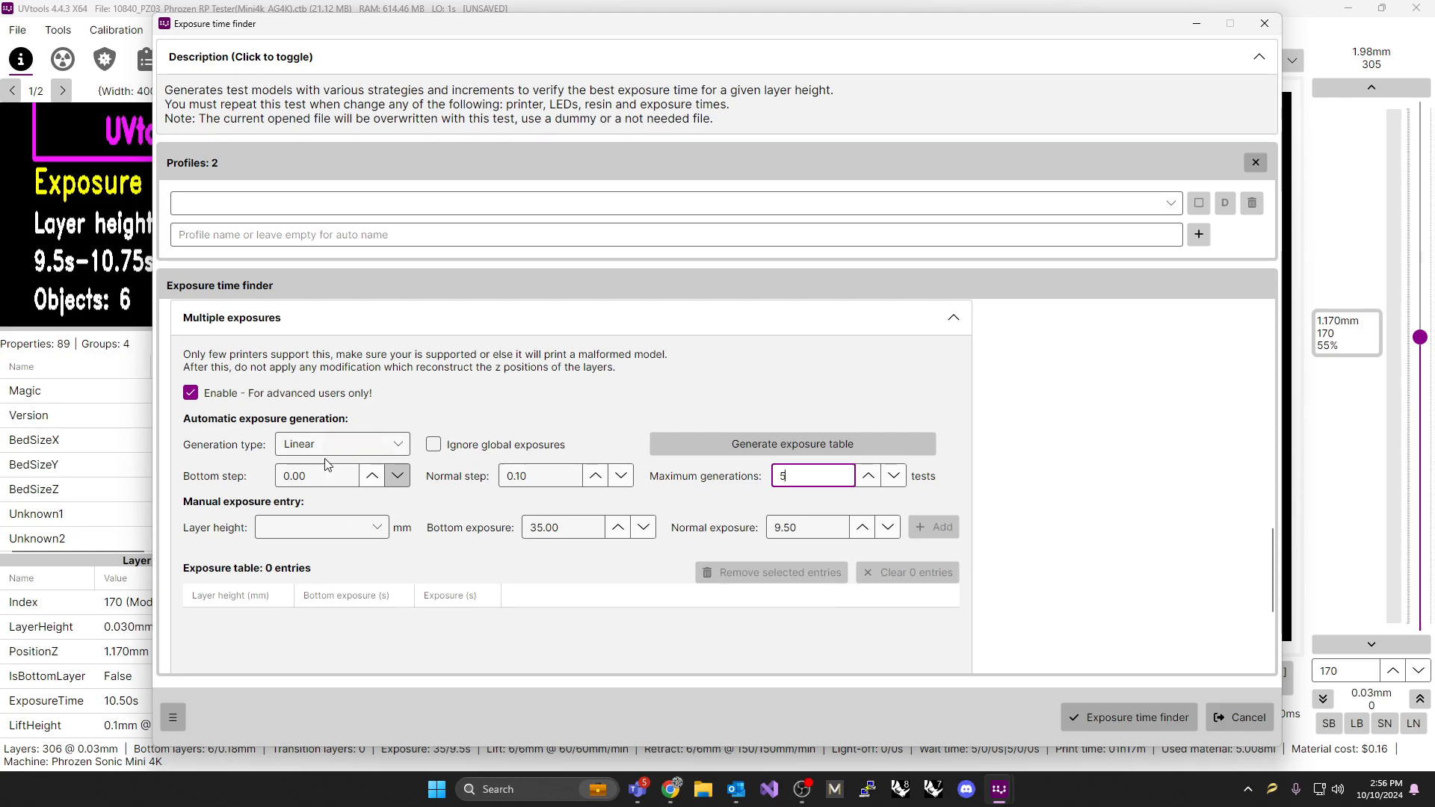